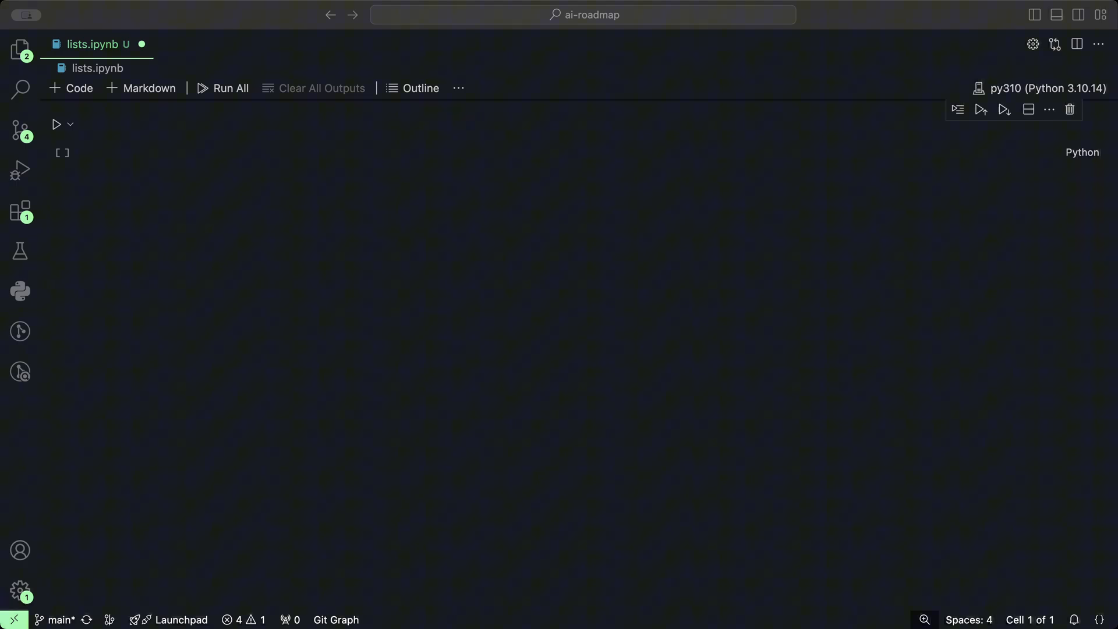
- Type the days list with Sunday through Wednesday into the first cell
left_click(285, 133)
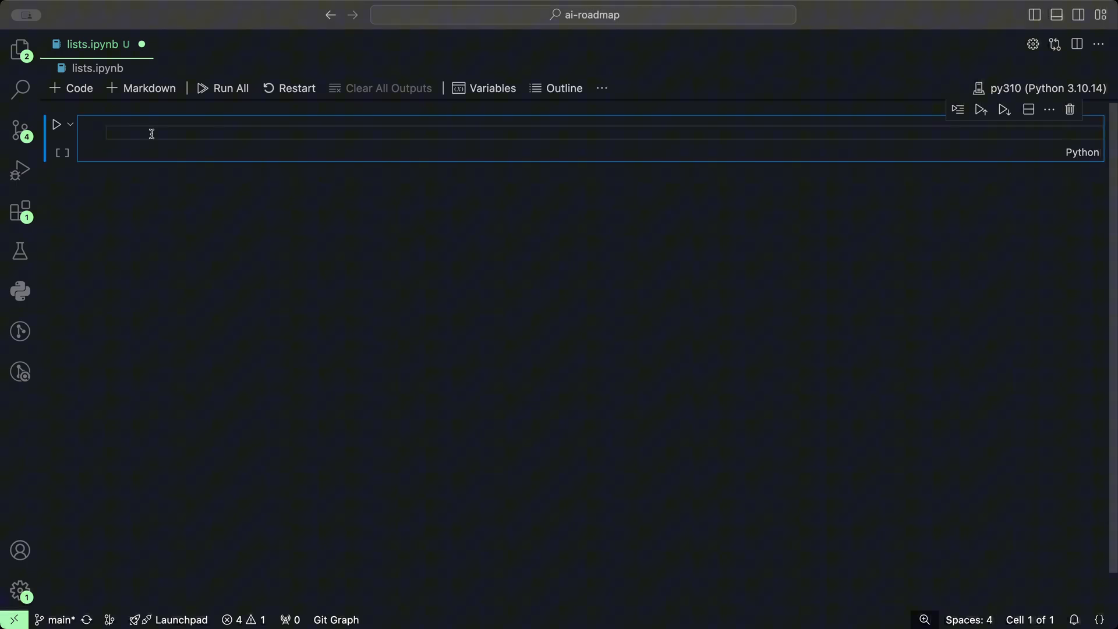
type("day")
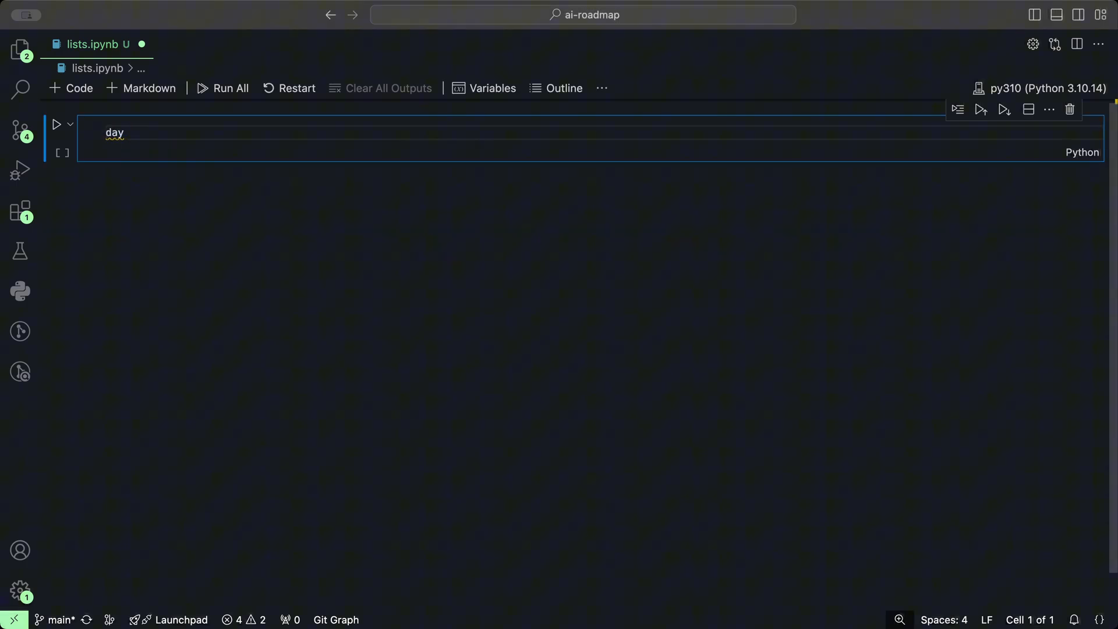
type("s")
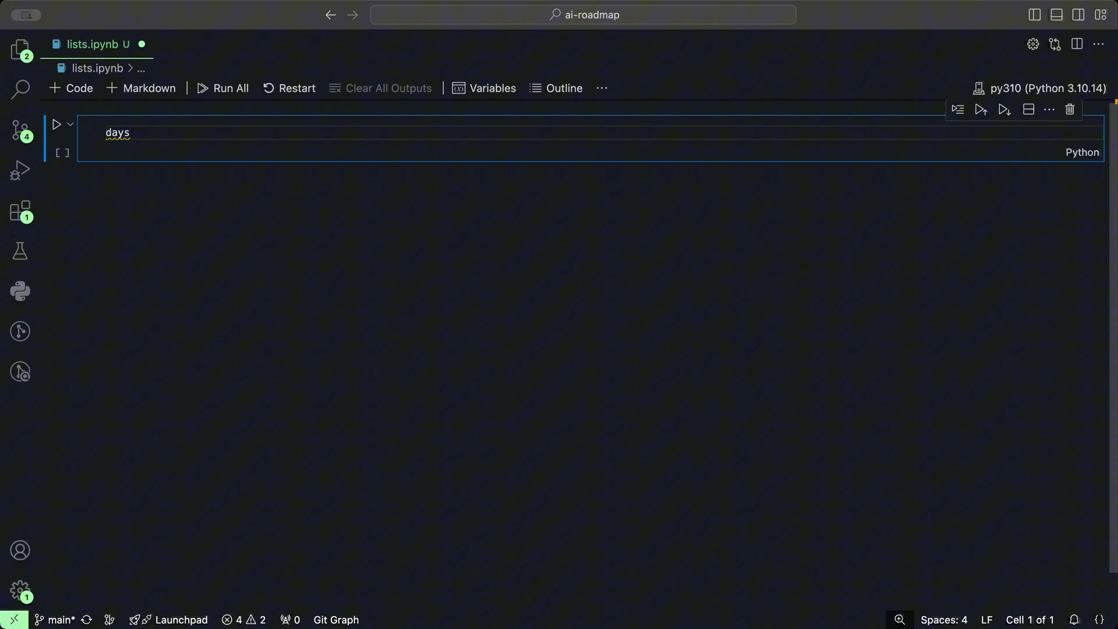
type("['")
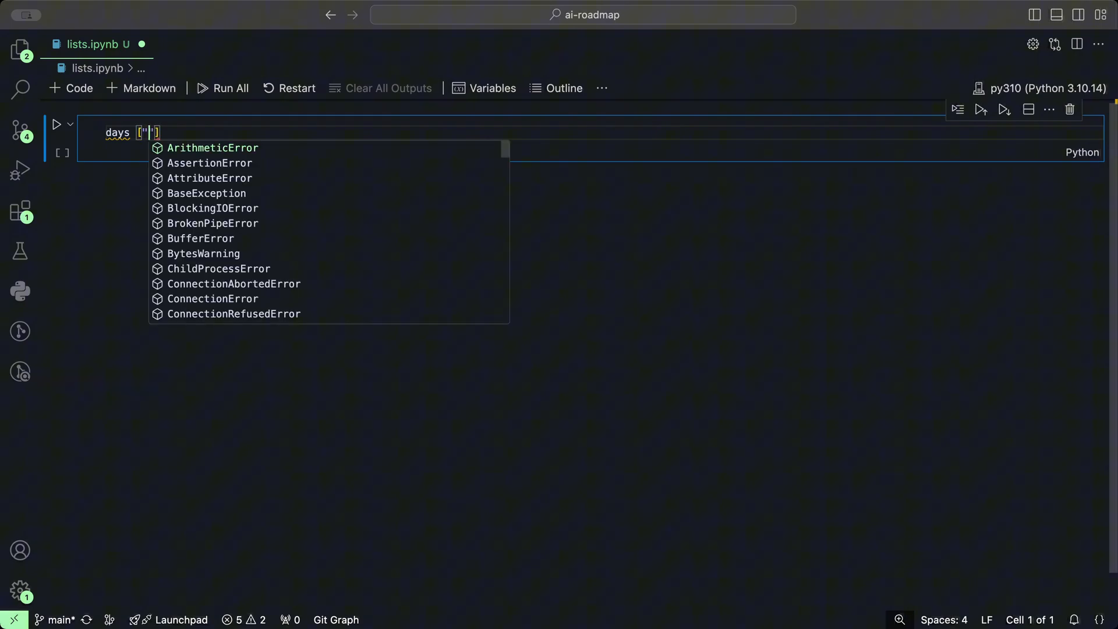
type("Su")
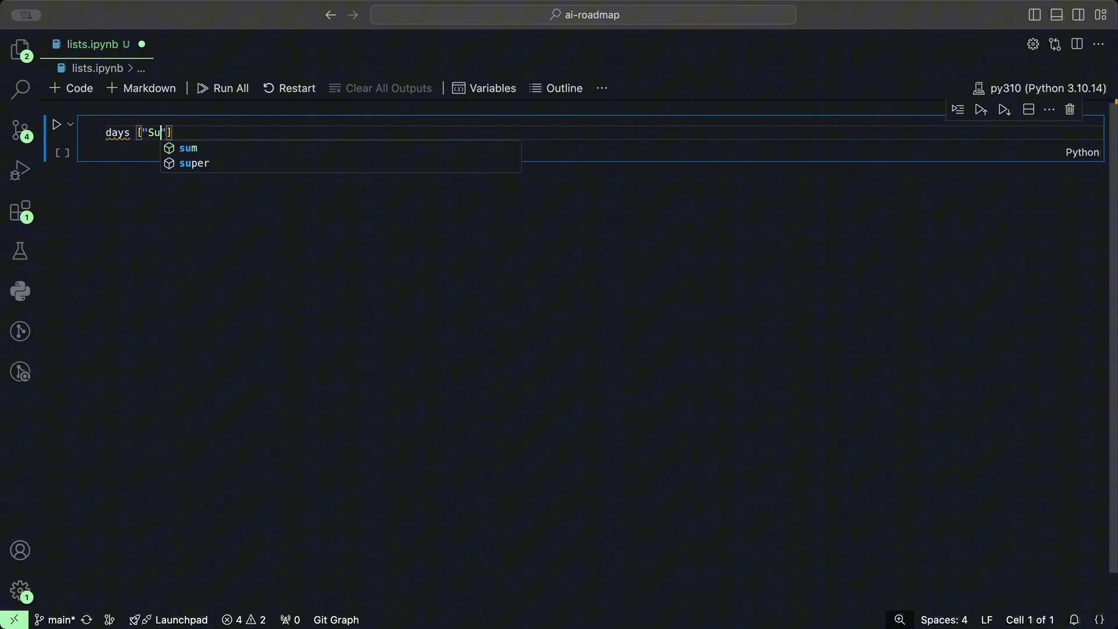
type("nday")
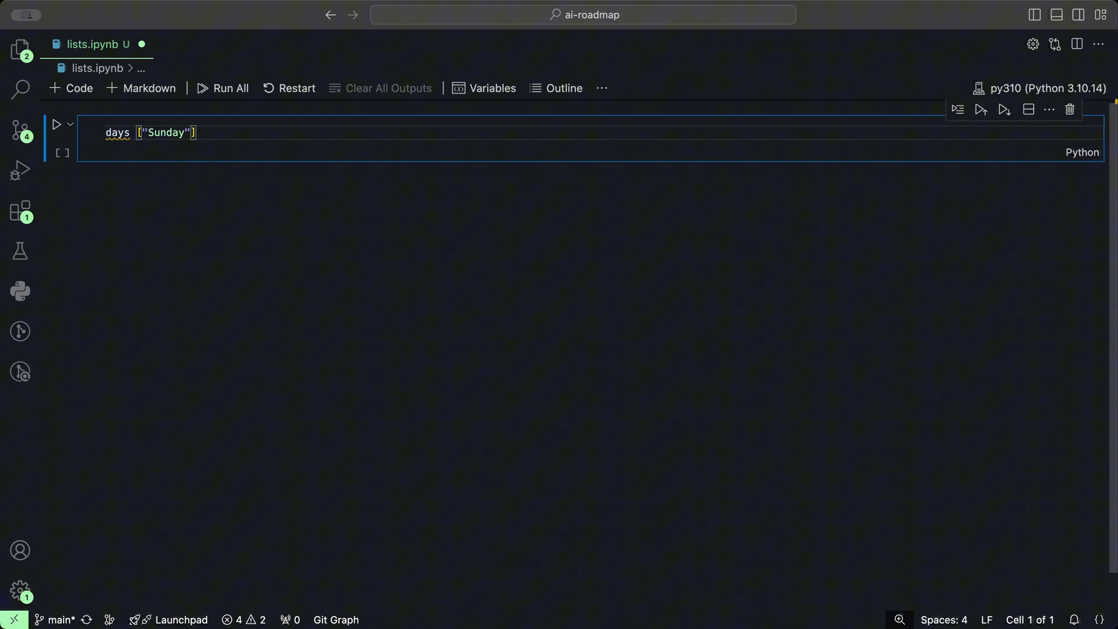
type(", \"Momn")
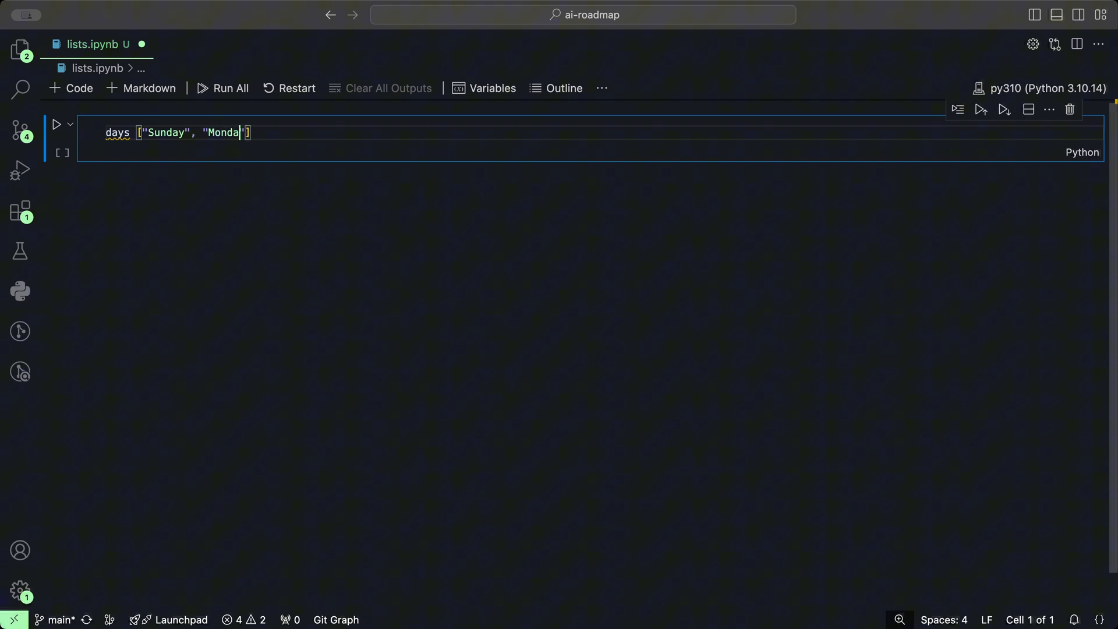
type("y],")
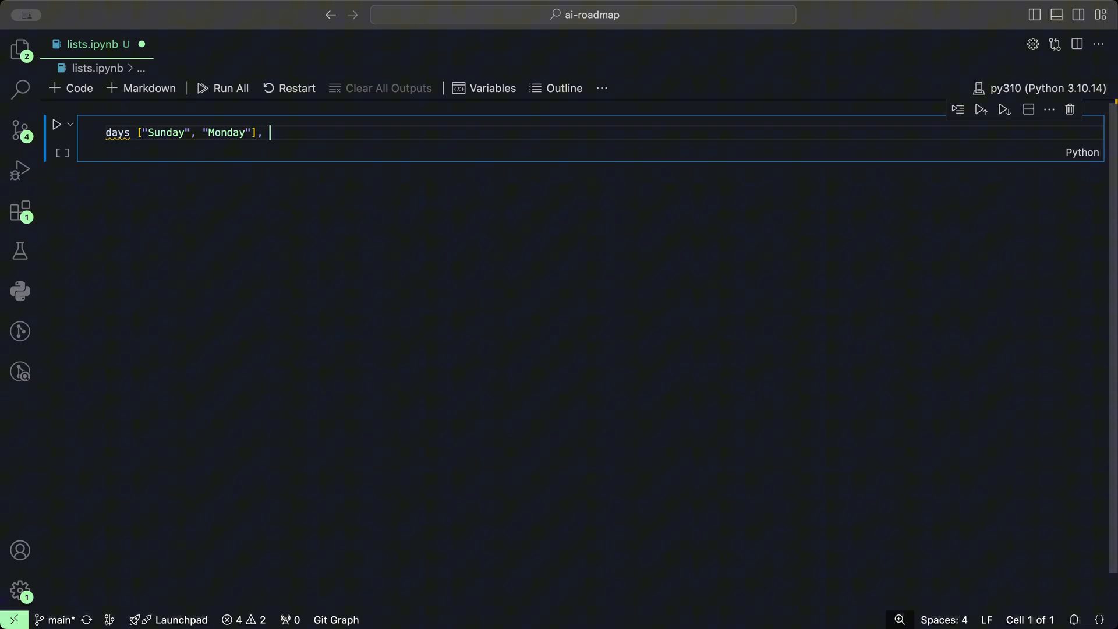
type("\"Tuesday\"")
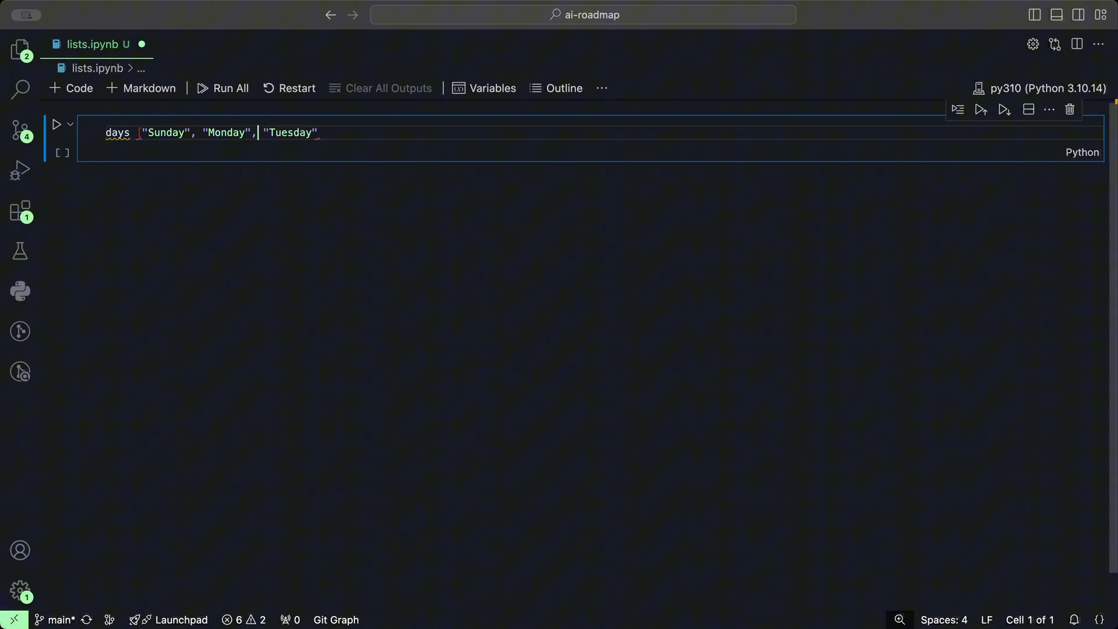
type("]")
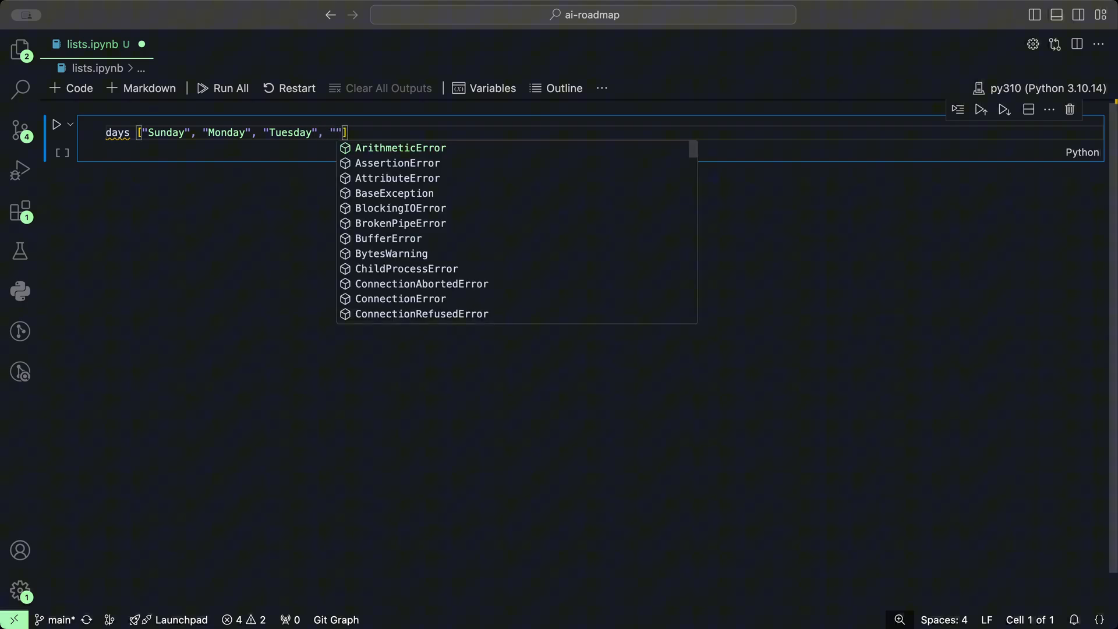
type("Wednesday")
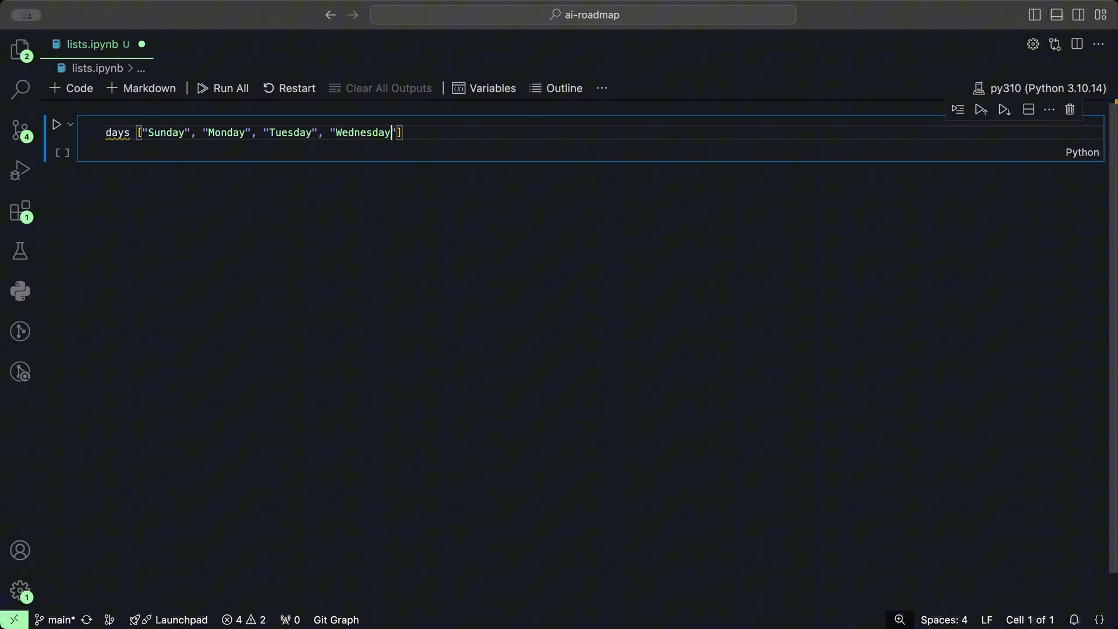
- Add 'Theursday' to the list, put a days line below it, and run the cell
double_click(363, 133)
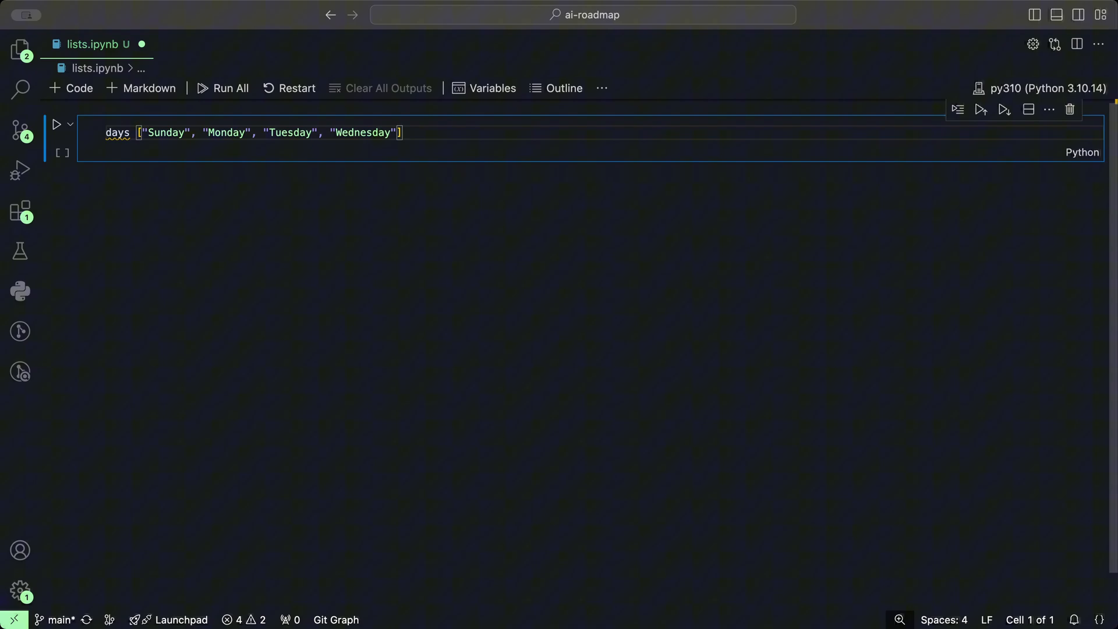
type(", \"Theur\"")
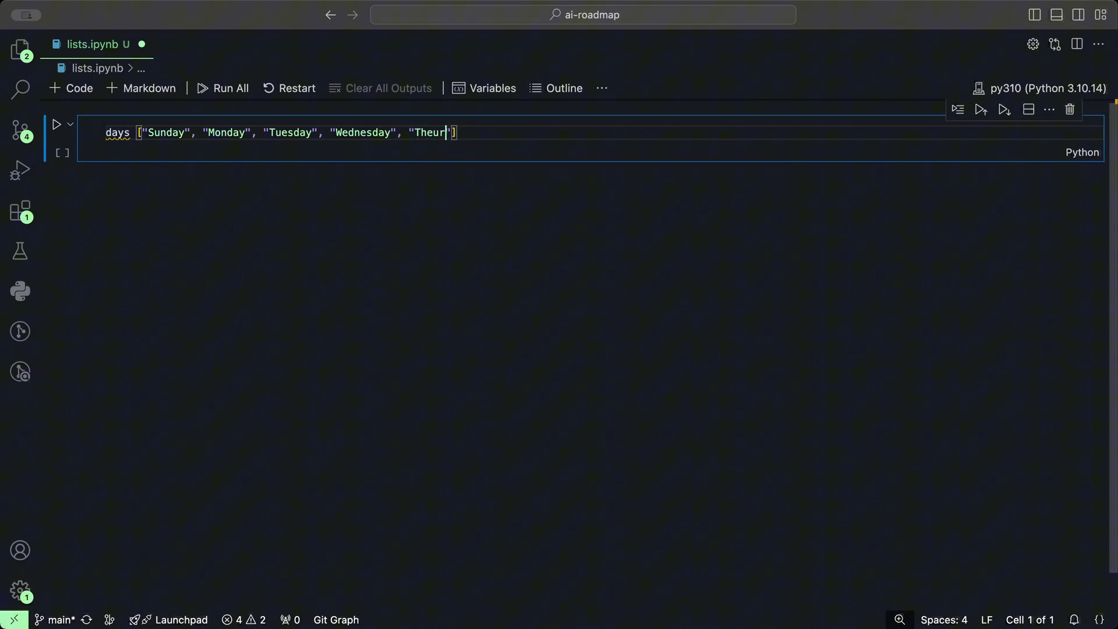
type("sday")
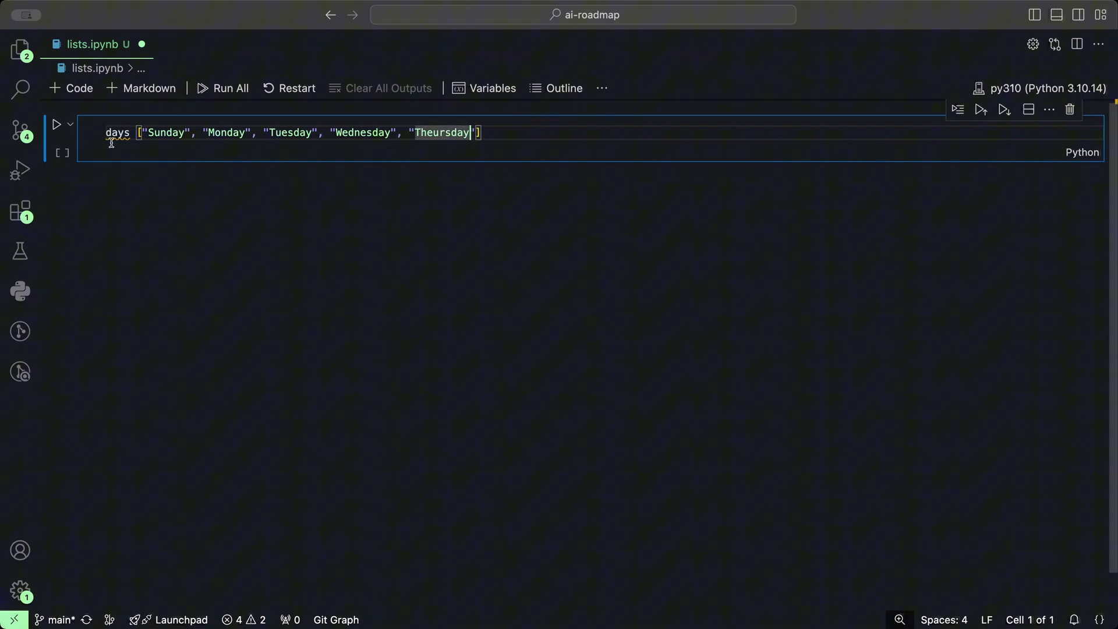
type("=")
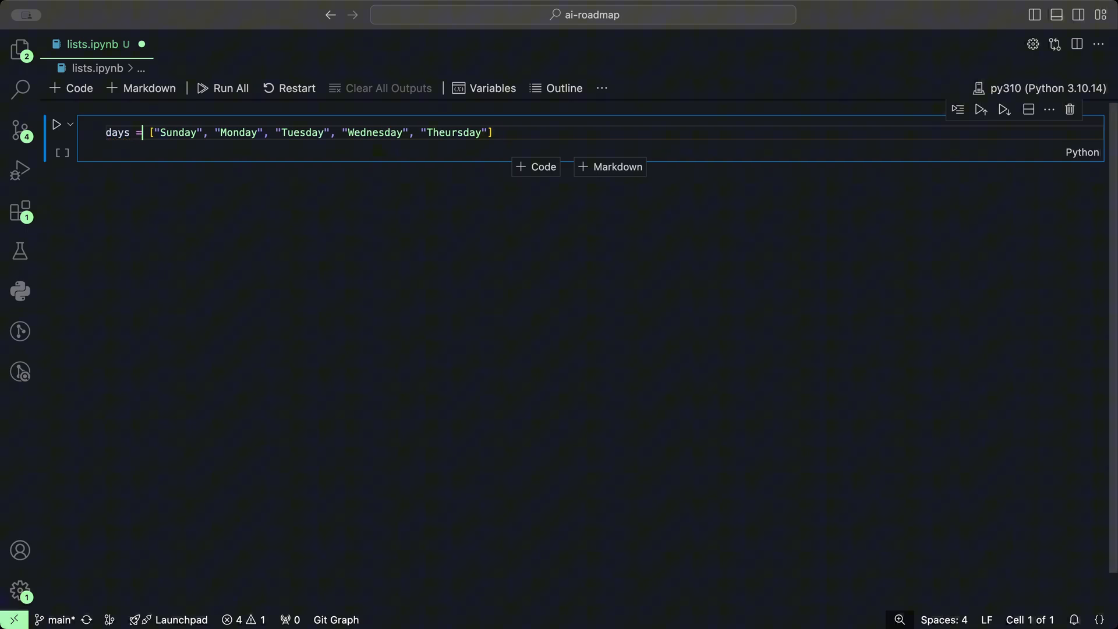
double_click(238, 133)
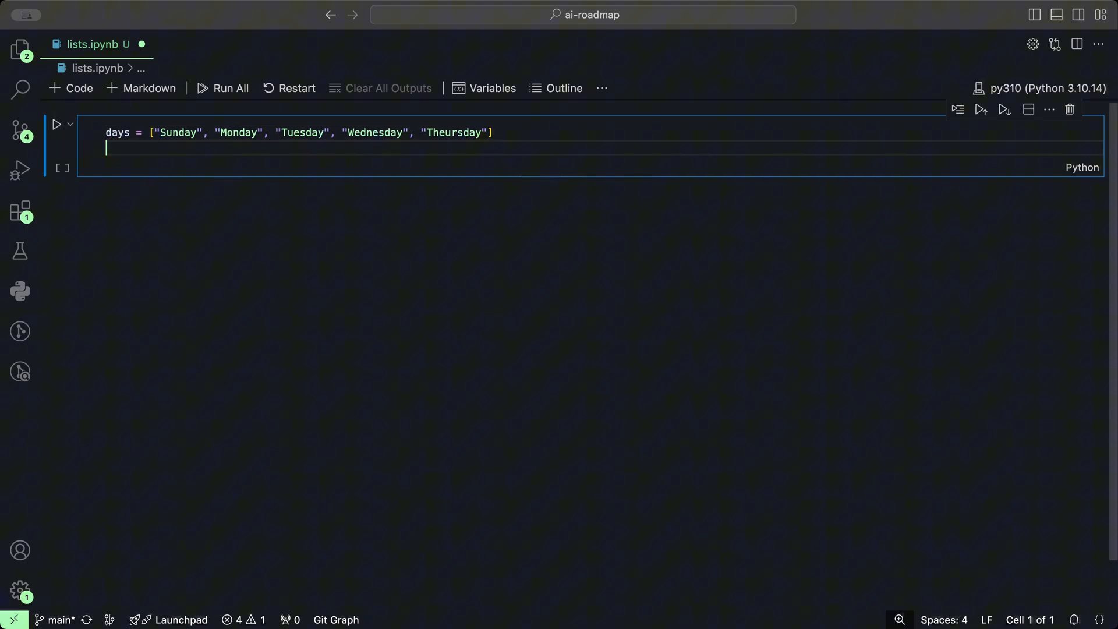
type("days")
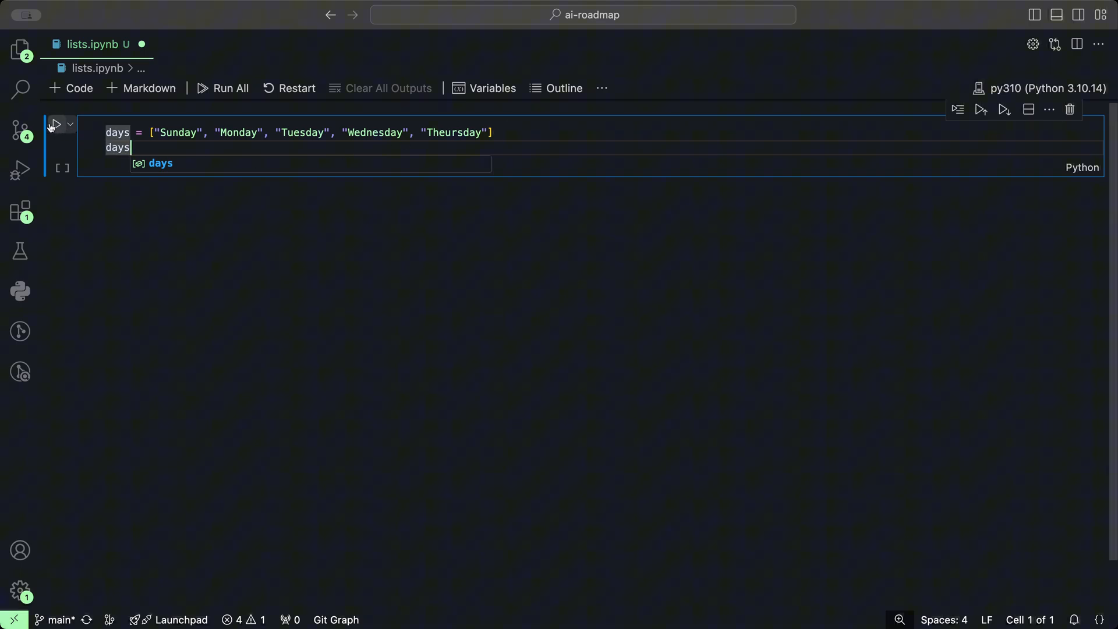
left_click(56, 124)
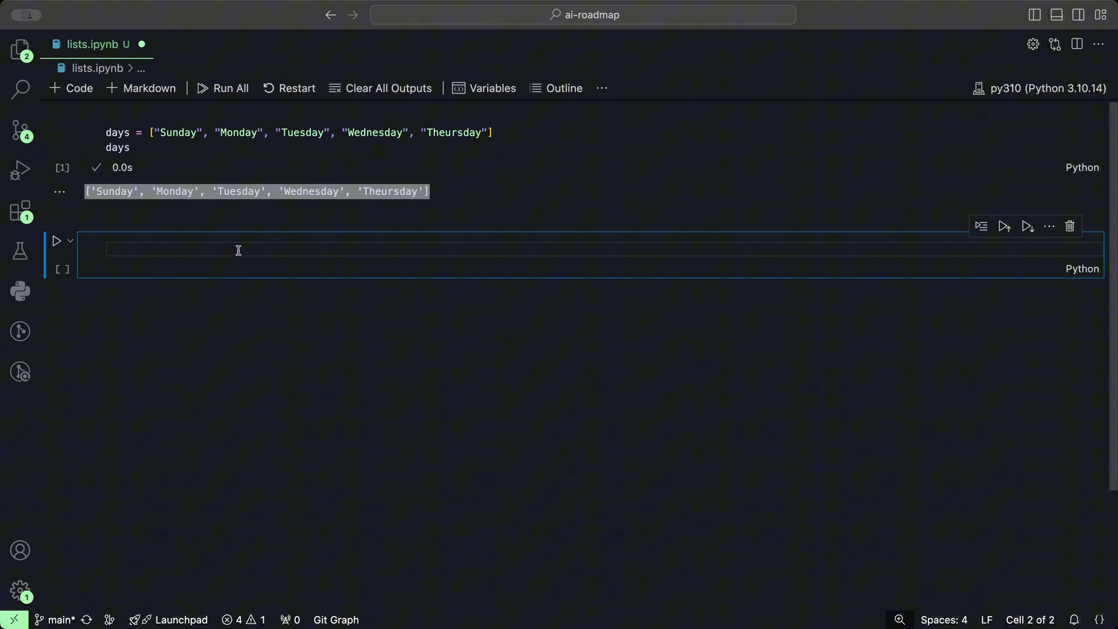
mouse_move(241, 247)
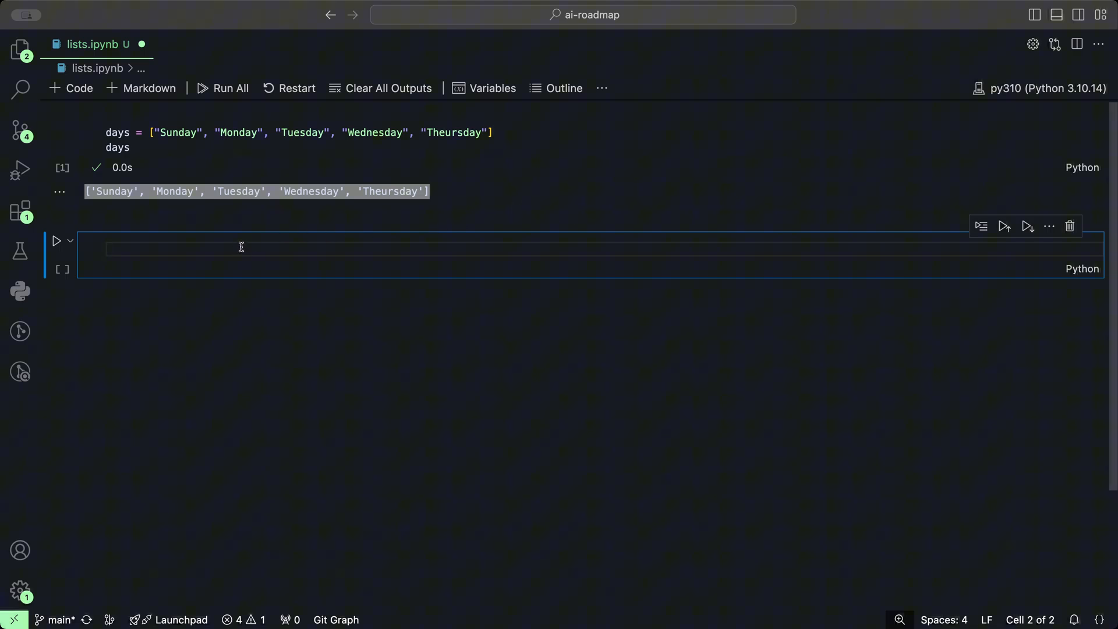
- Assign mixed_list = ['abc', 23, True, 3.14] and add a mixed_list line below it
type("m")
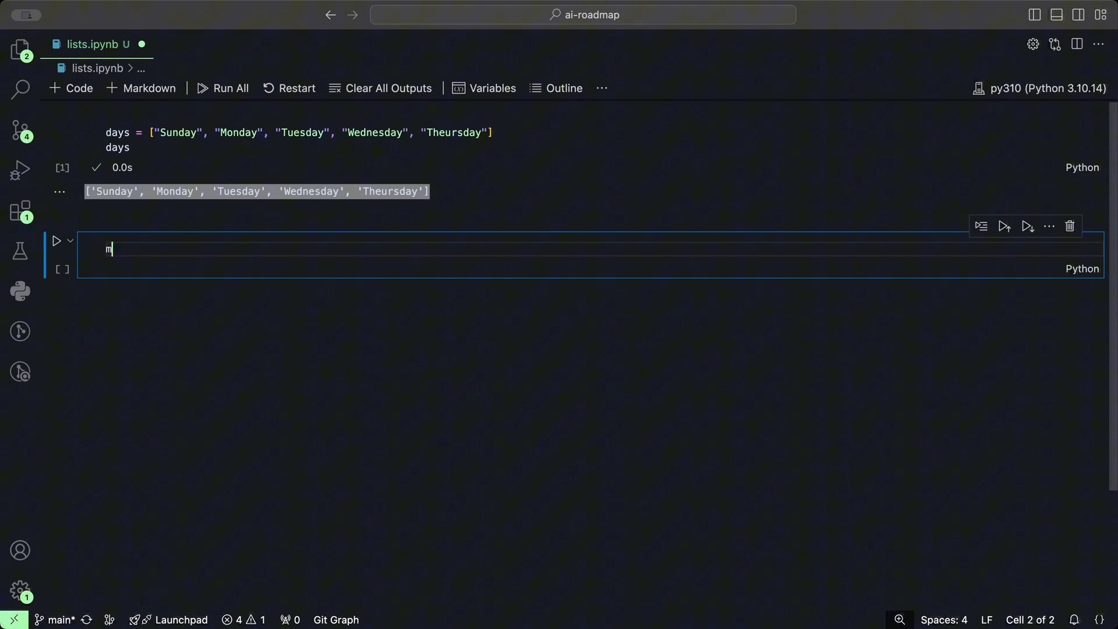
type("ixed_list")
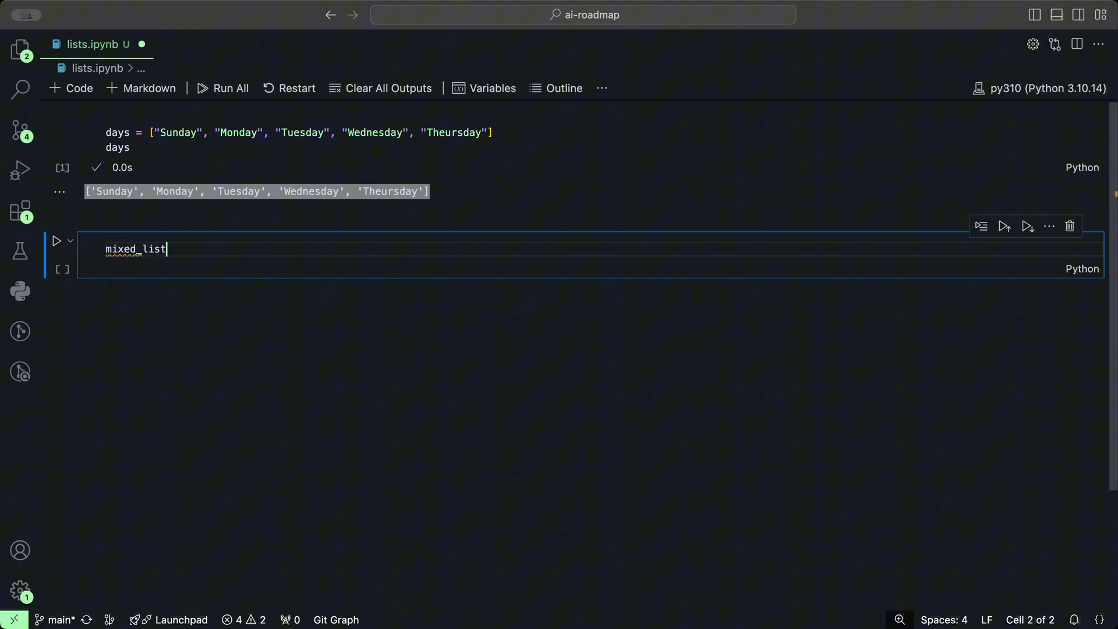
type("= []")
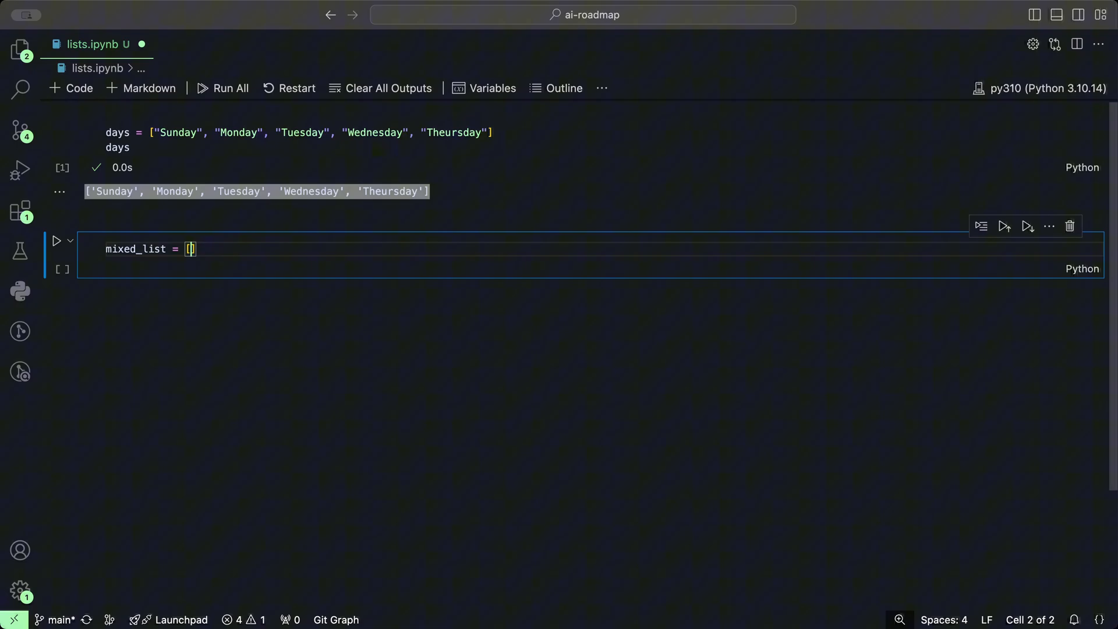
type("'")
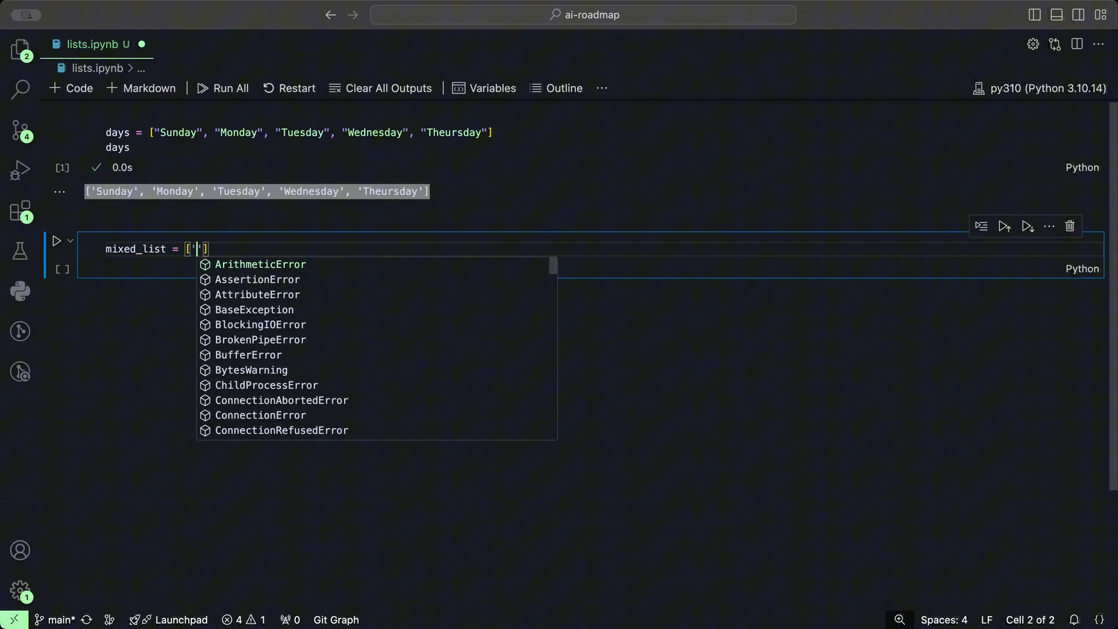
type("abc")
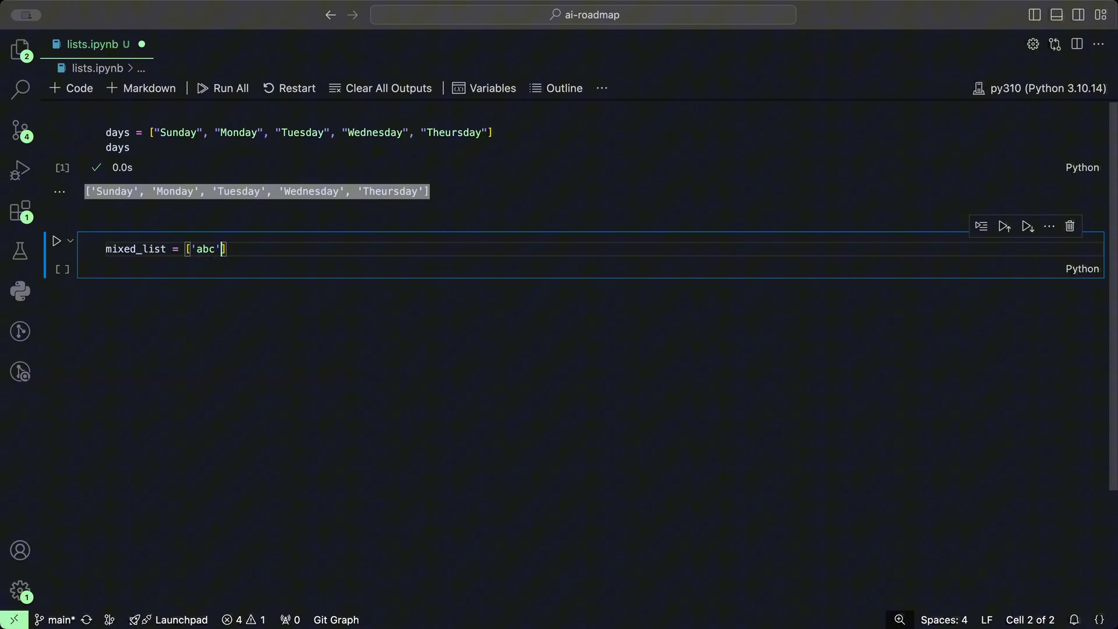
type(", 23")
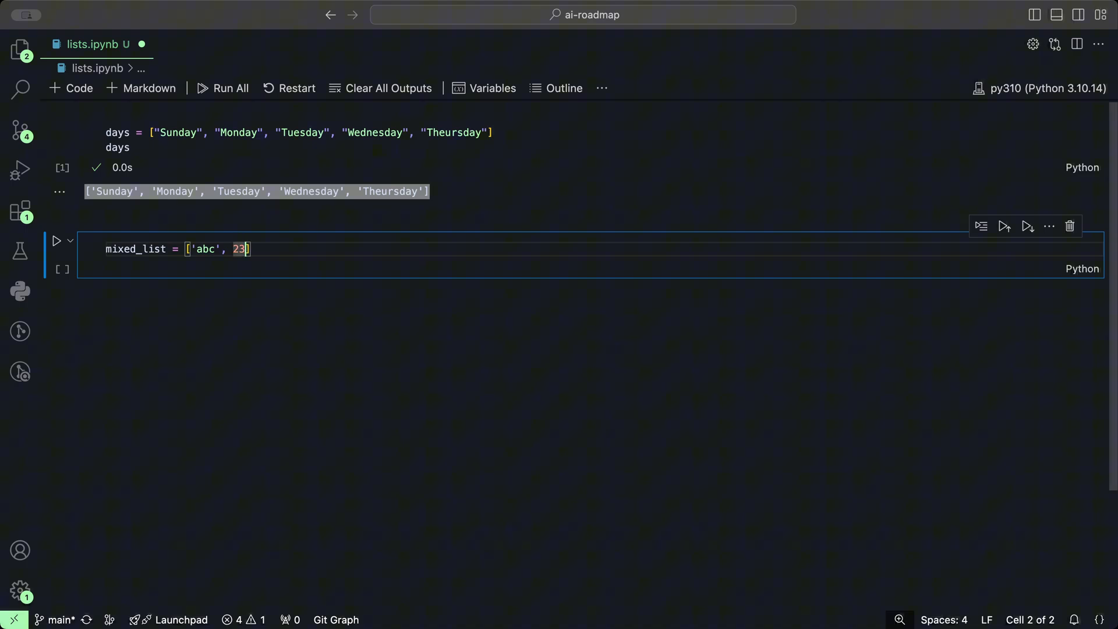
type(", True")
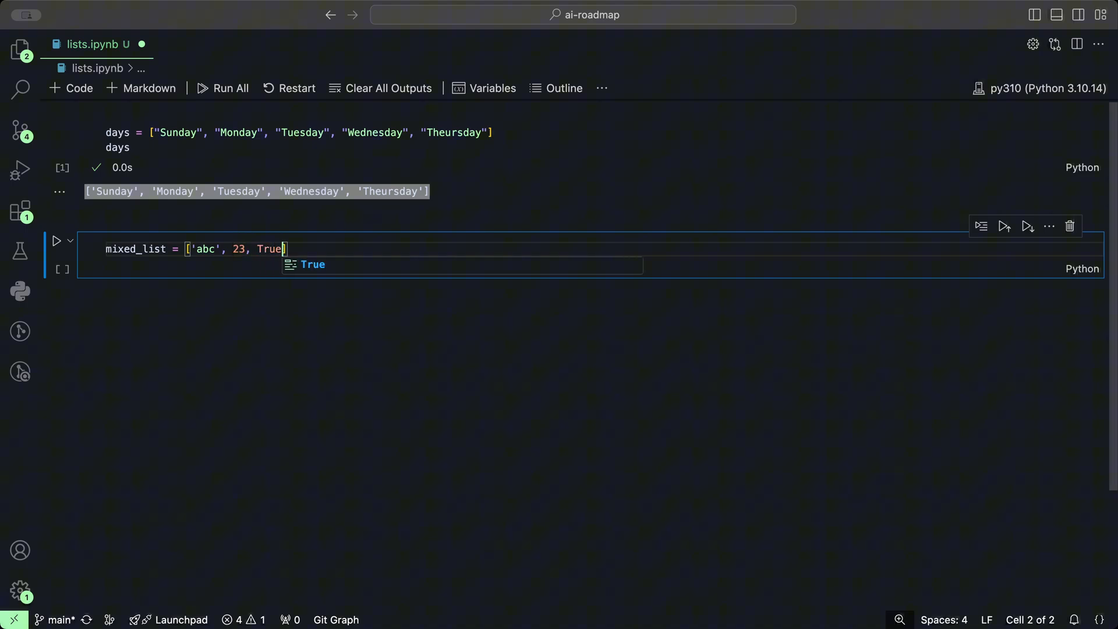
type(".")
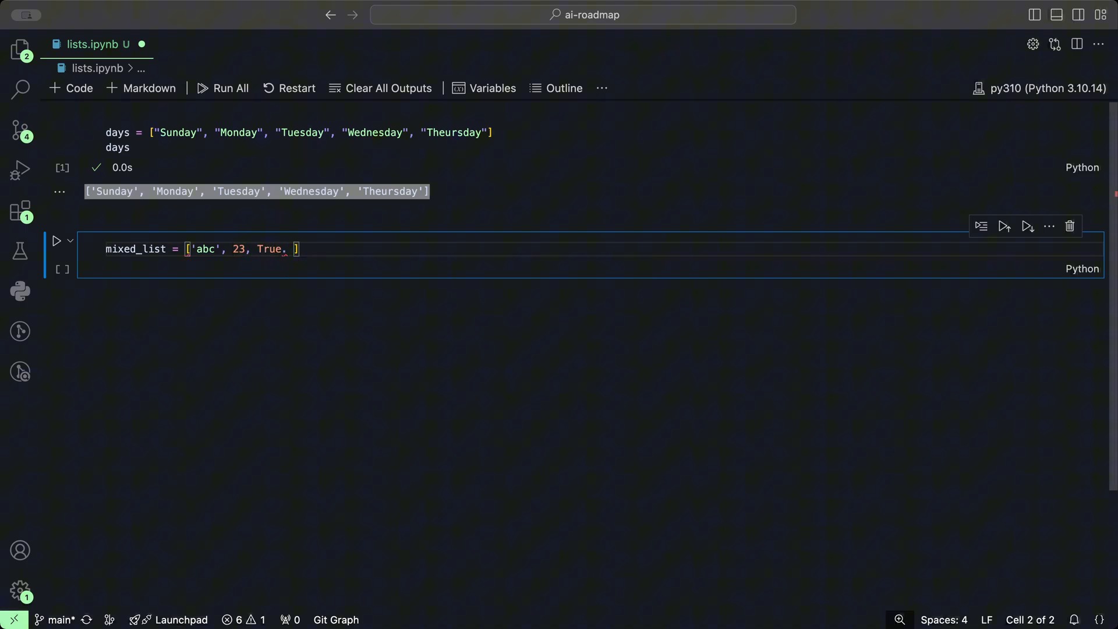
type("3.14")
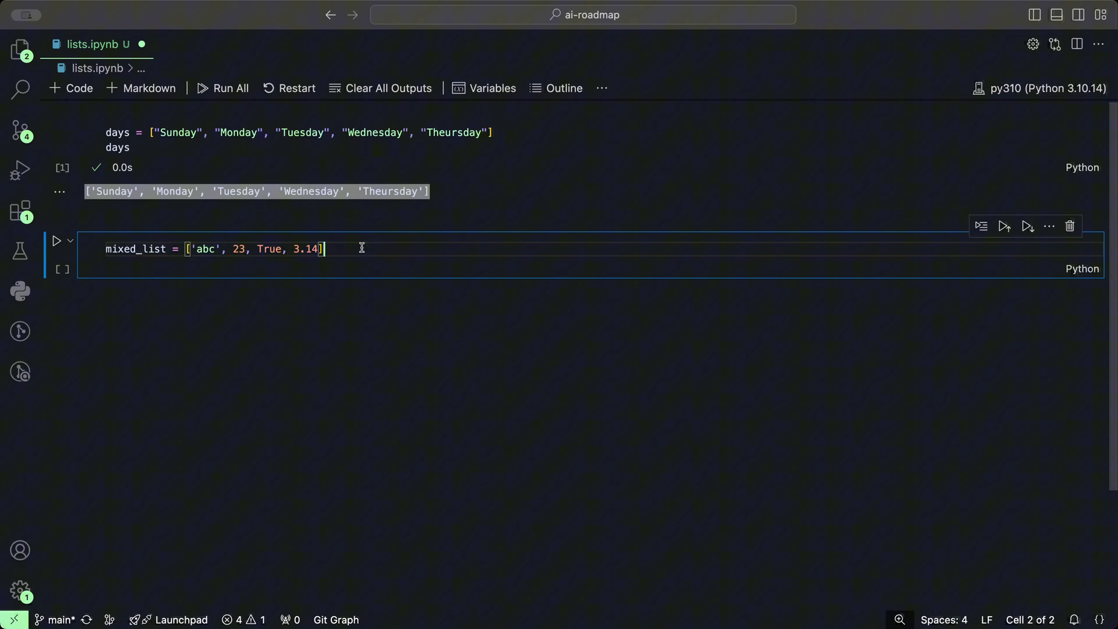
key("Enter")
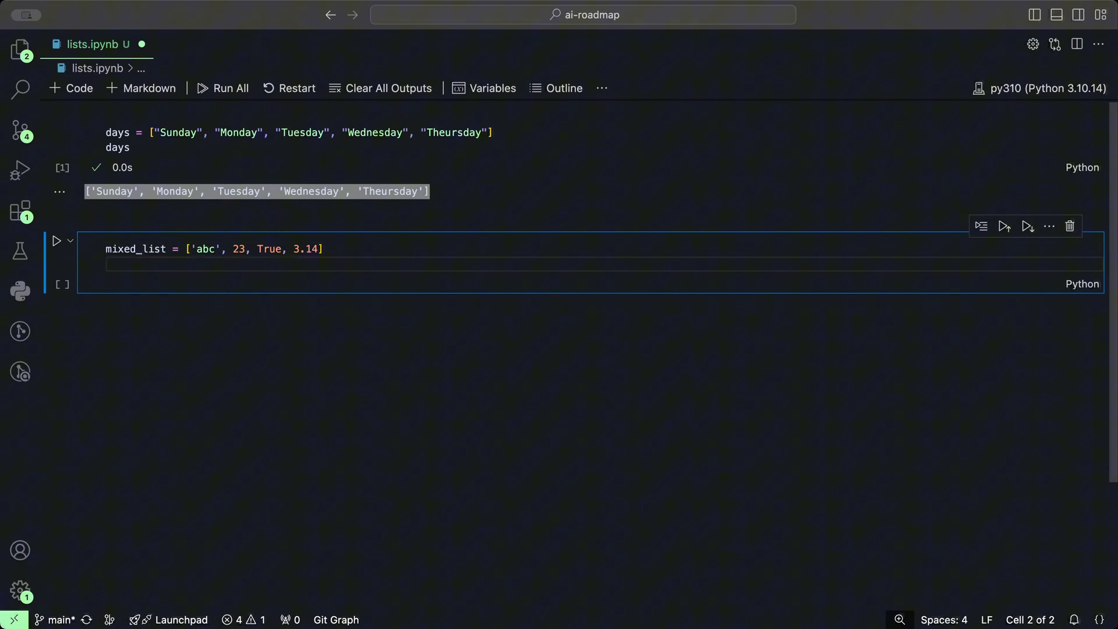
type("mixed_l")
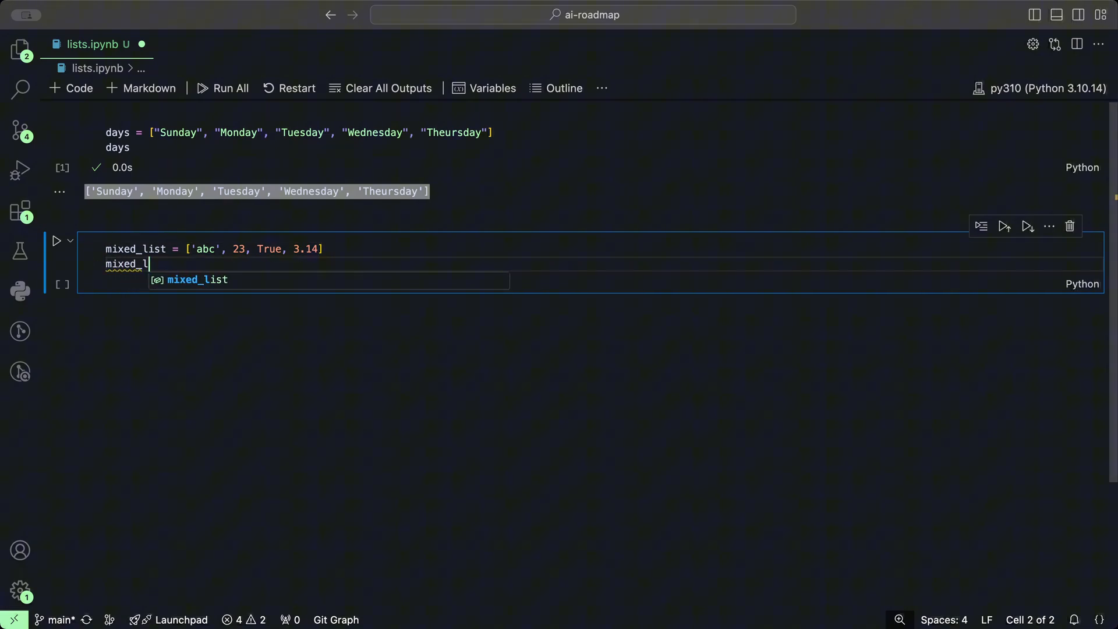
type("ist")
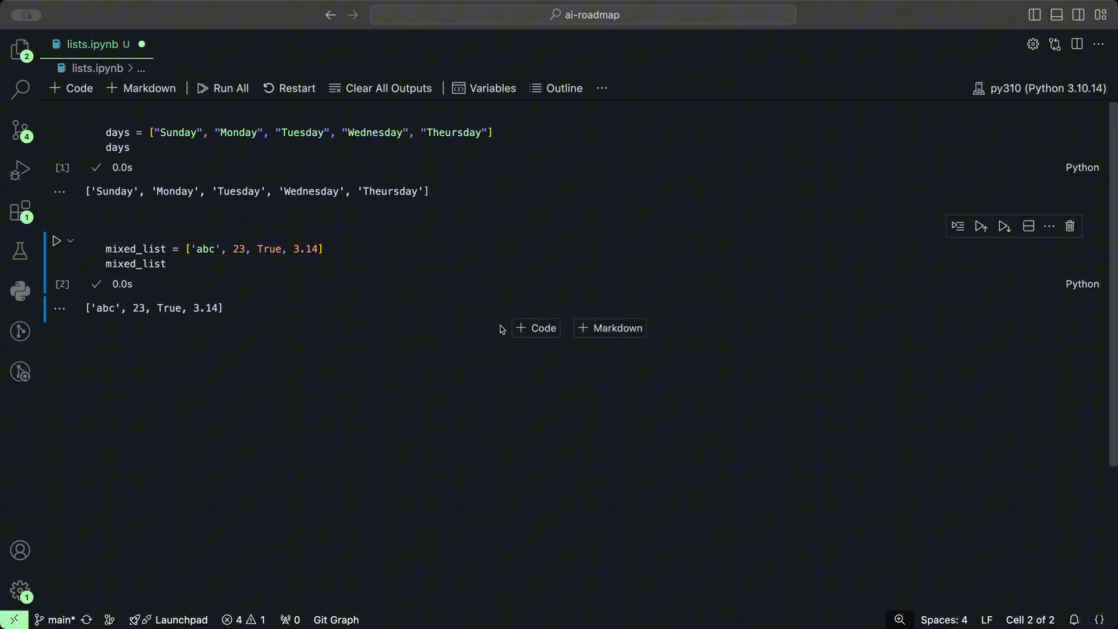
- Add a new code cell and begin list_con = list(("this", "is", ...))
left_click(536, 328)
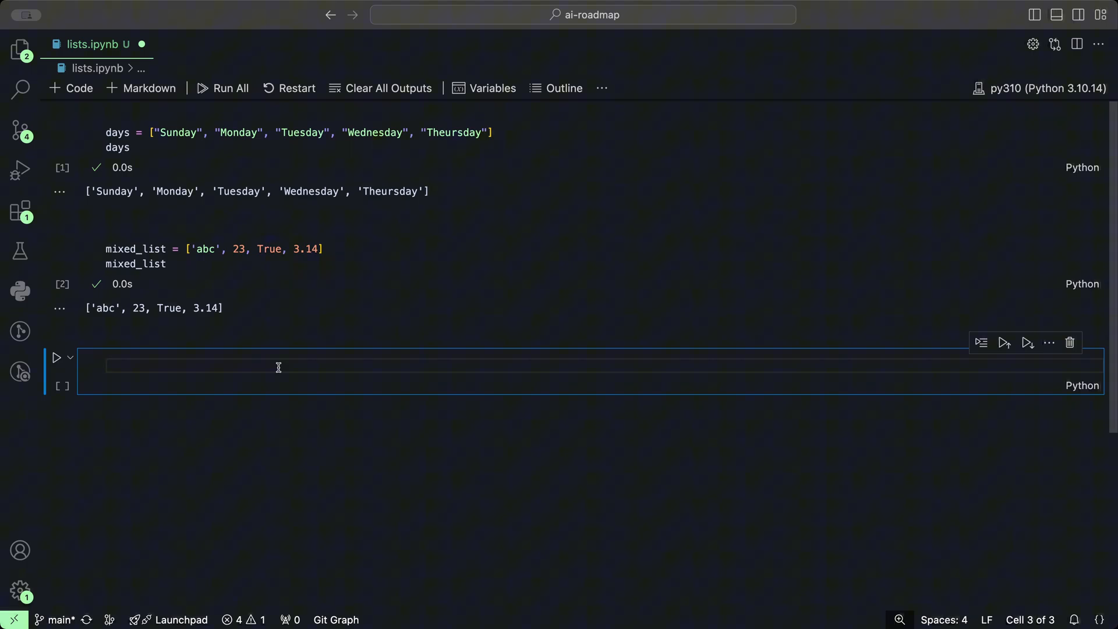
type("list_con")
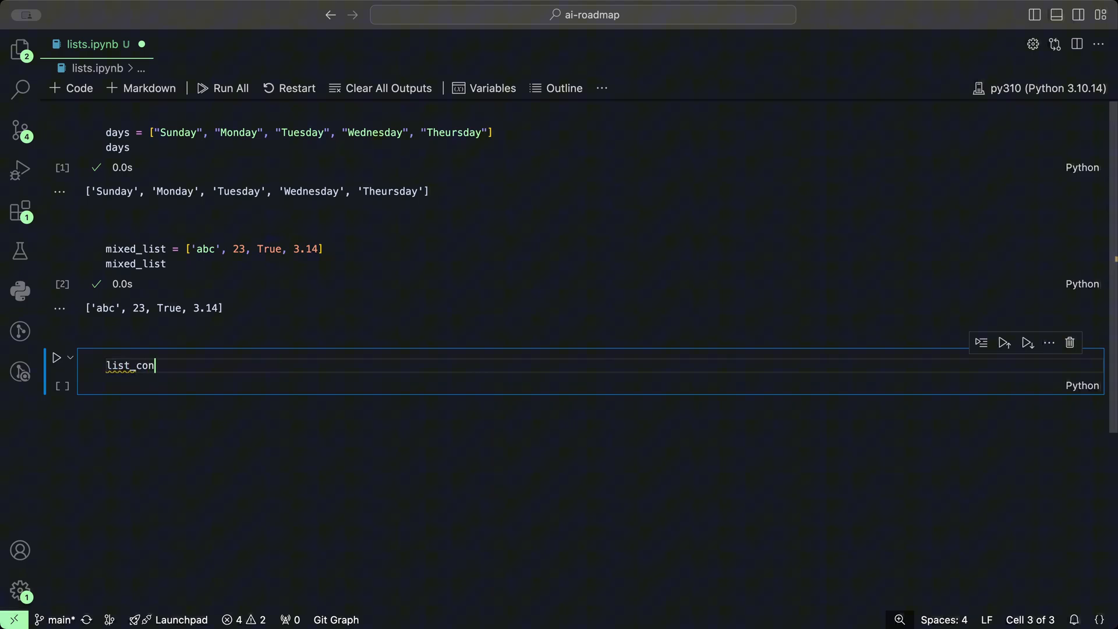
type("\" \"")
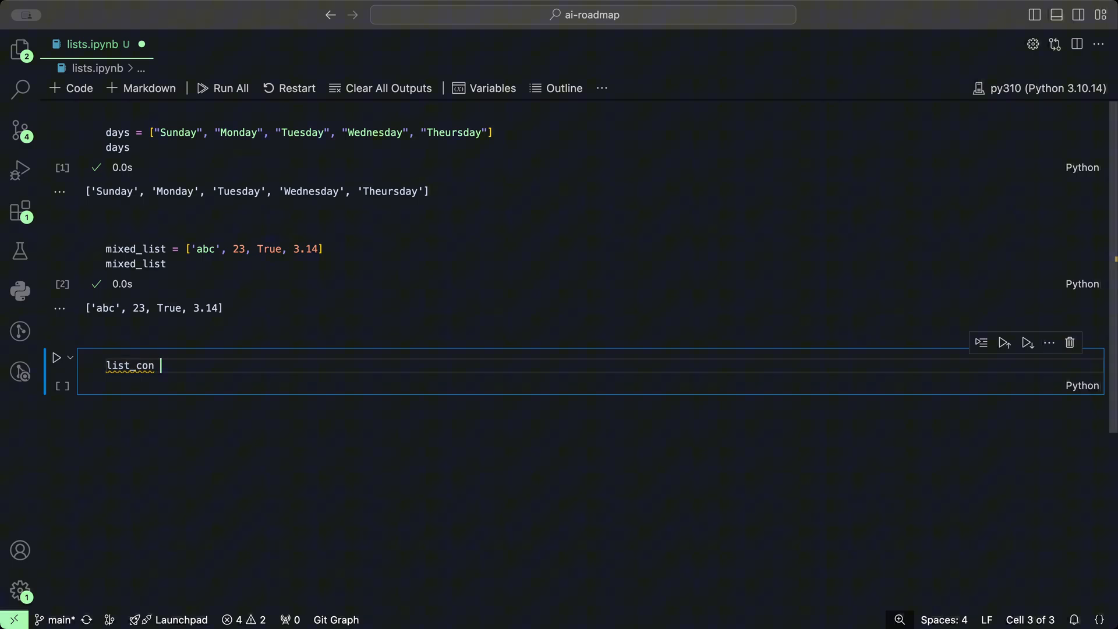
type("=")
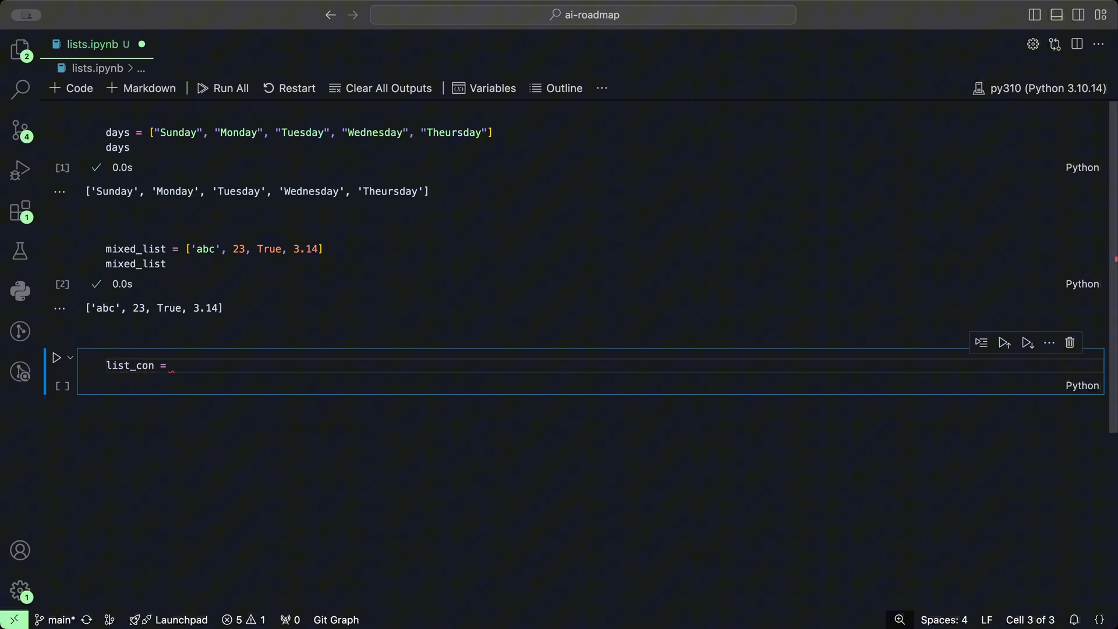
type("list")
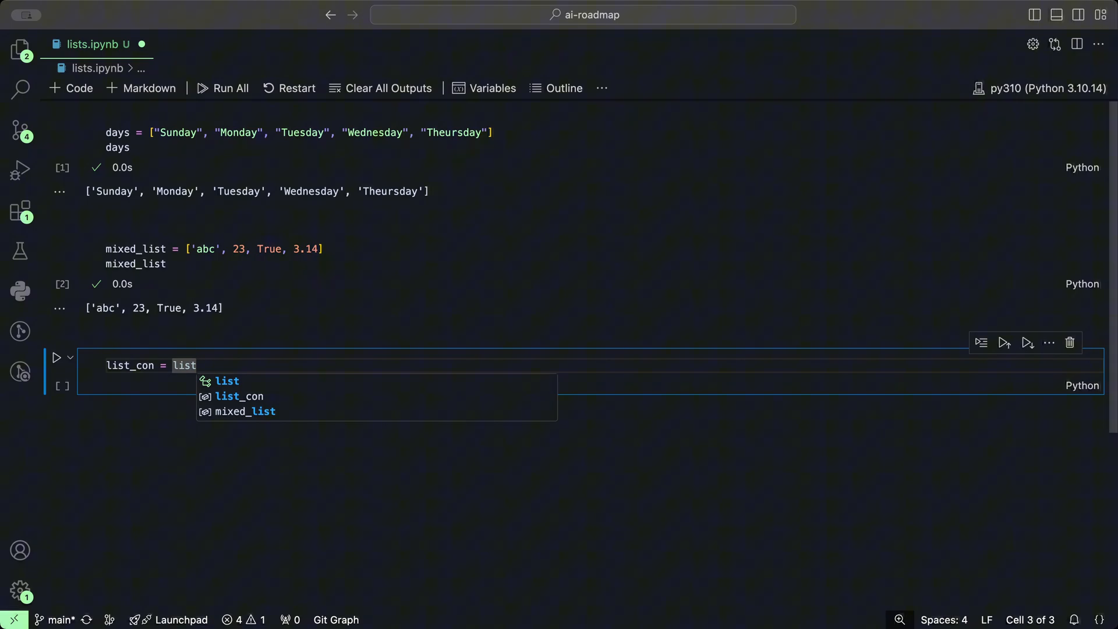
type("()")
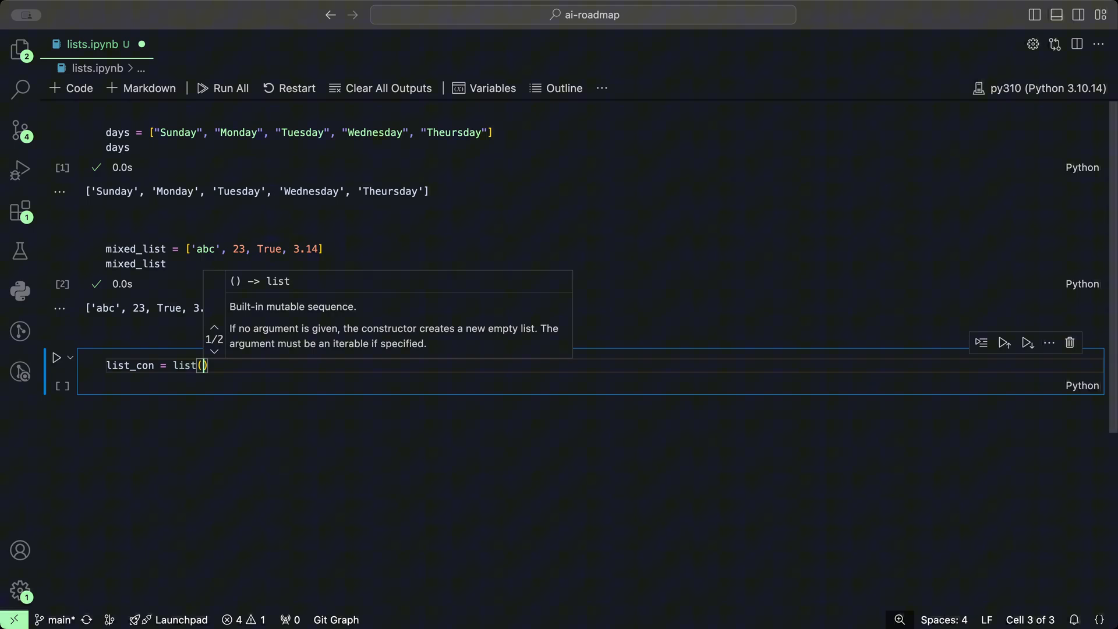
type("(")
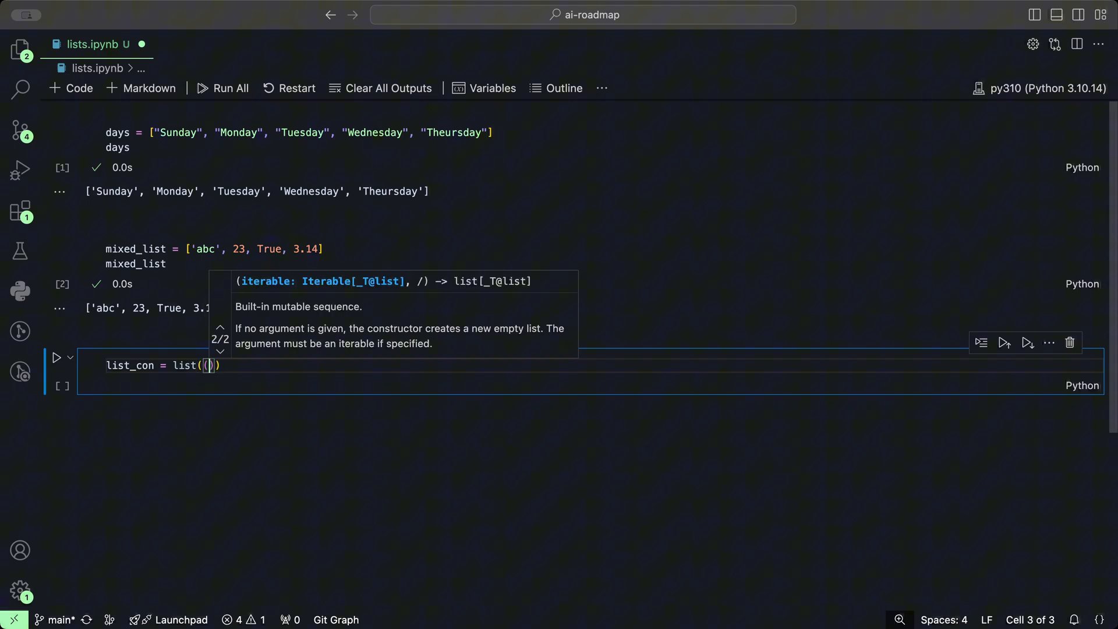
type("\"thi")
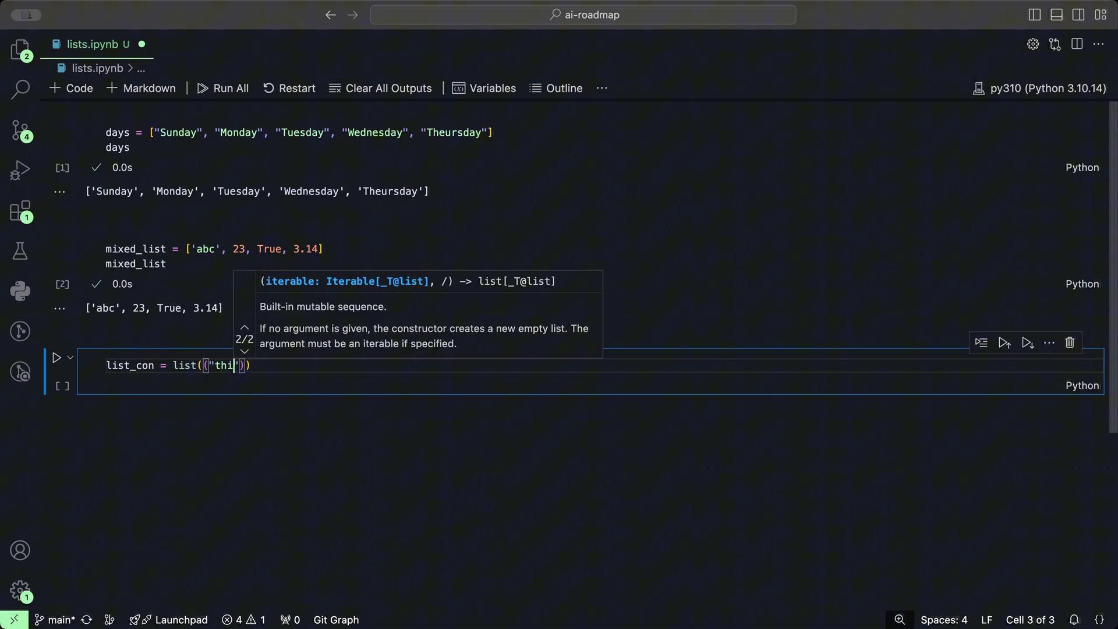
type("s")
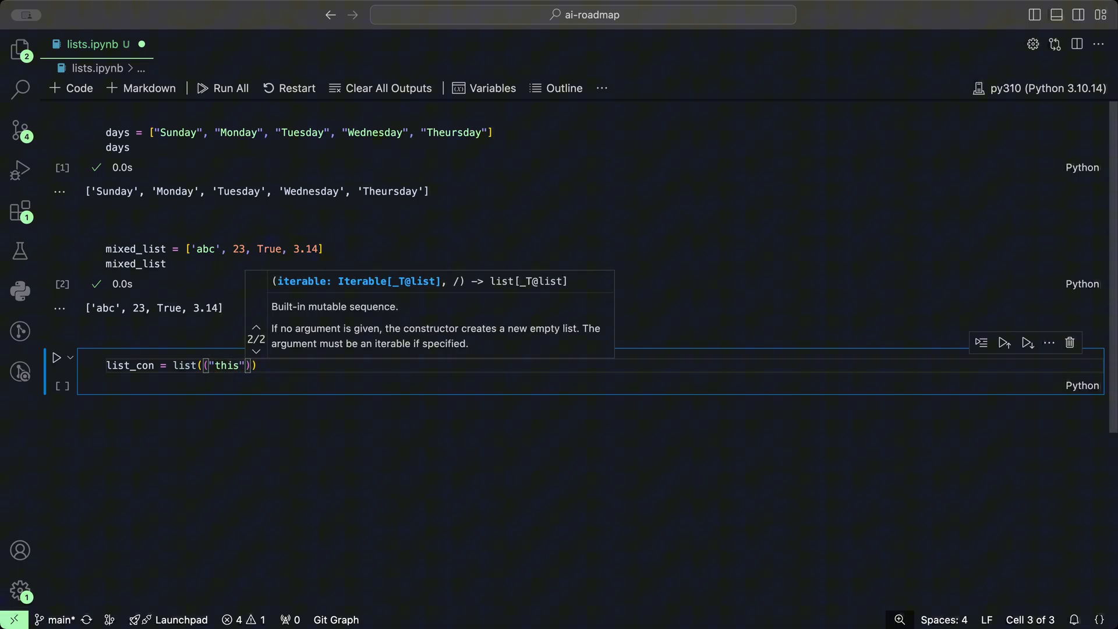
type(",")
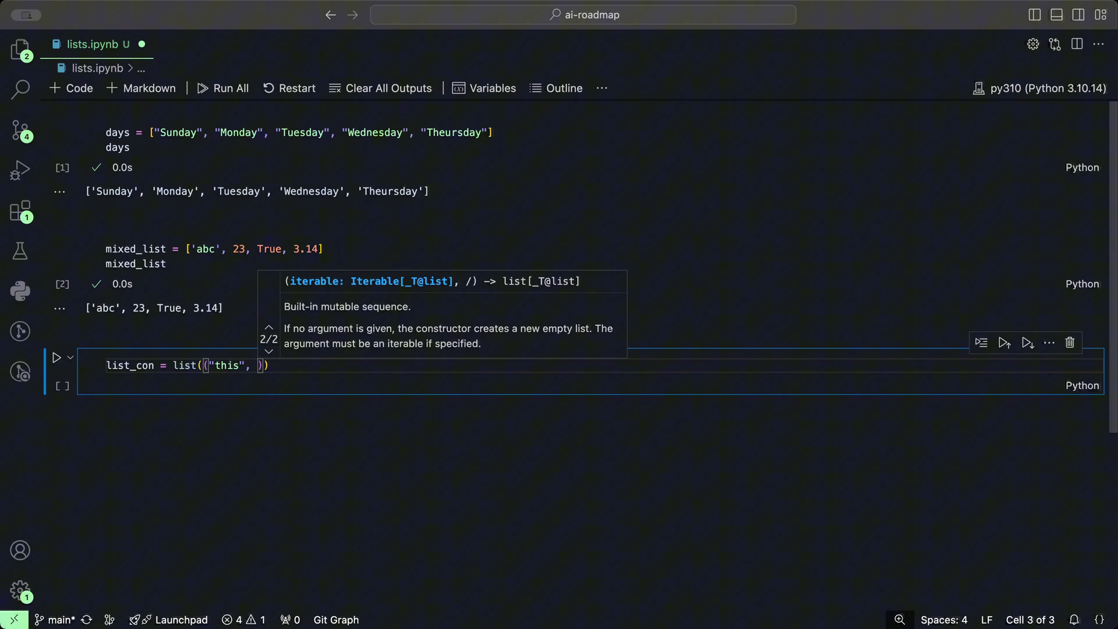
type("\"is\"")
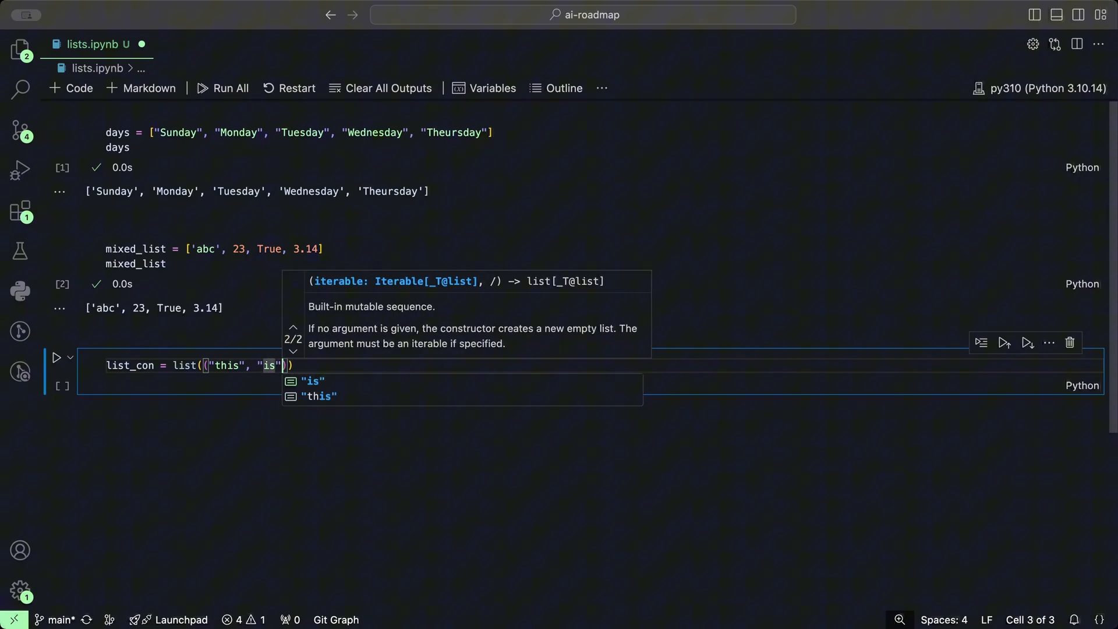
- Finish the words 'a', 'list', 'of', 'words', add a list_con line, and run
type(", \"\"")
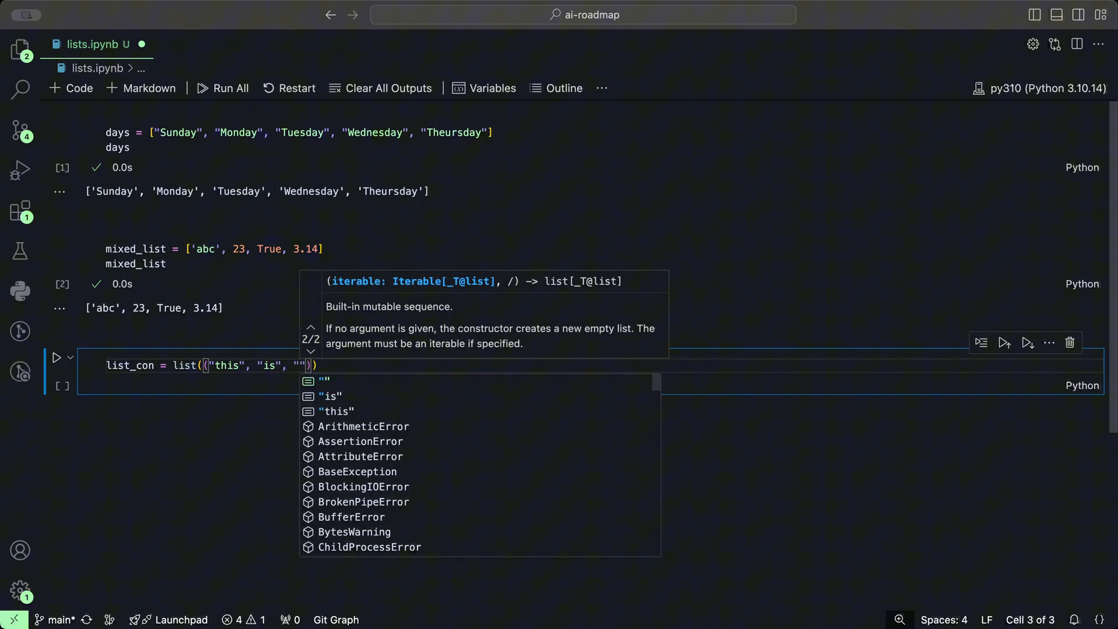
type("a")
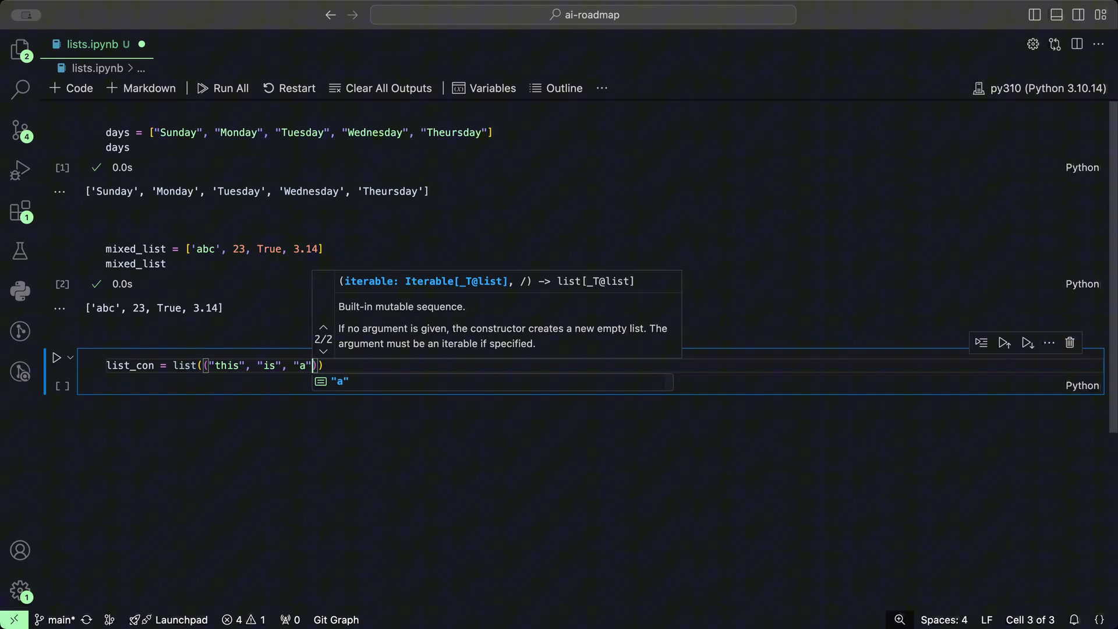
type(", \"\"")
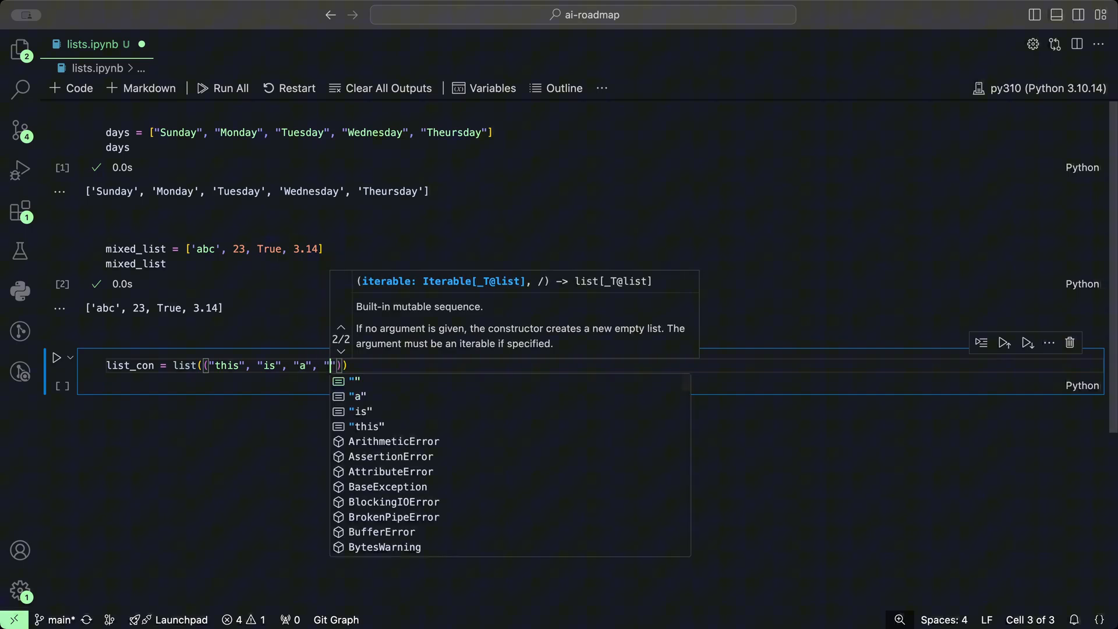
type("lsit")
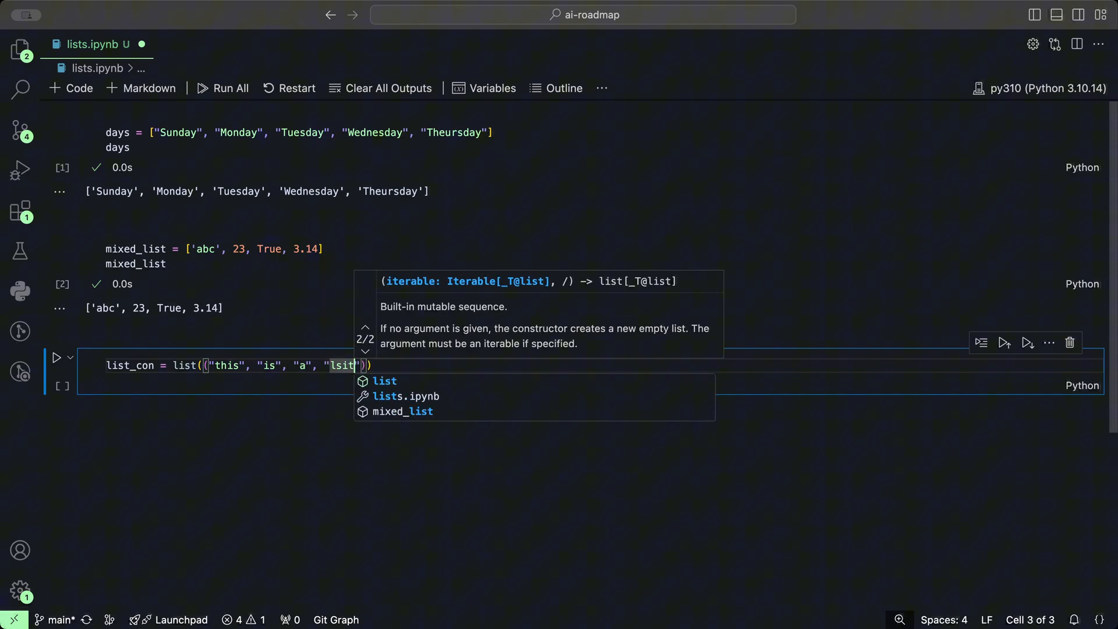
type(",")
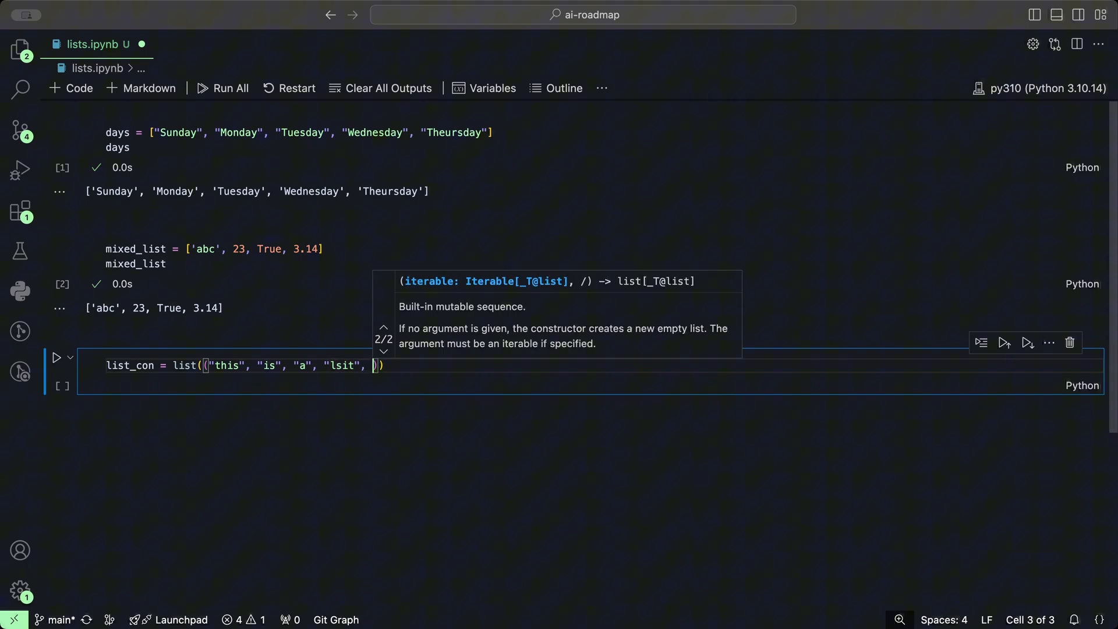
type("words\"")
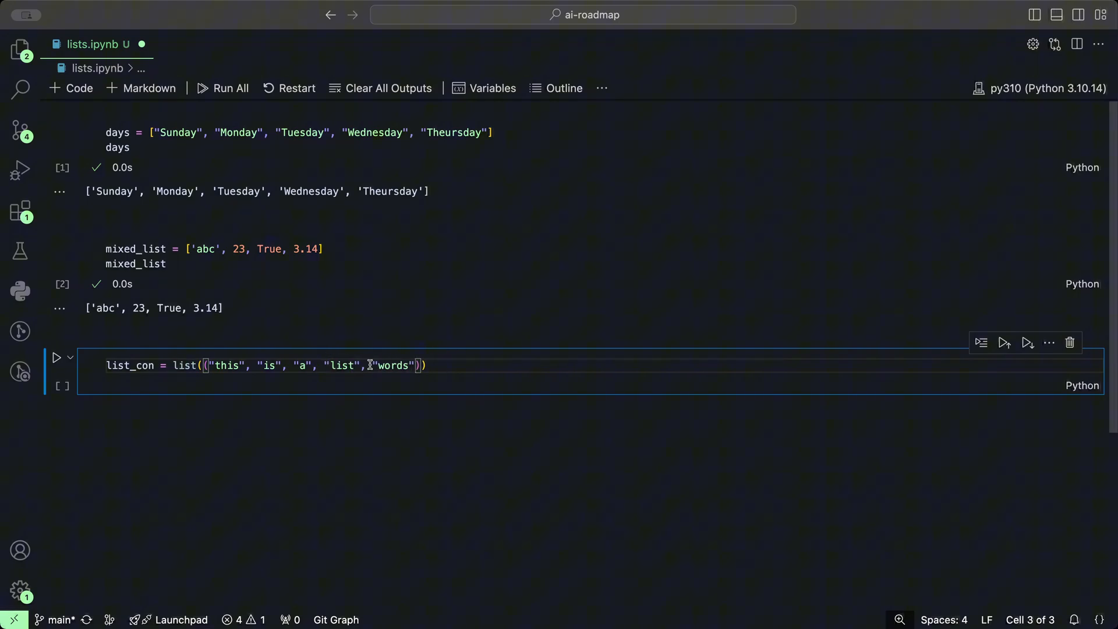
type("of\",")
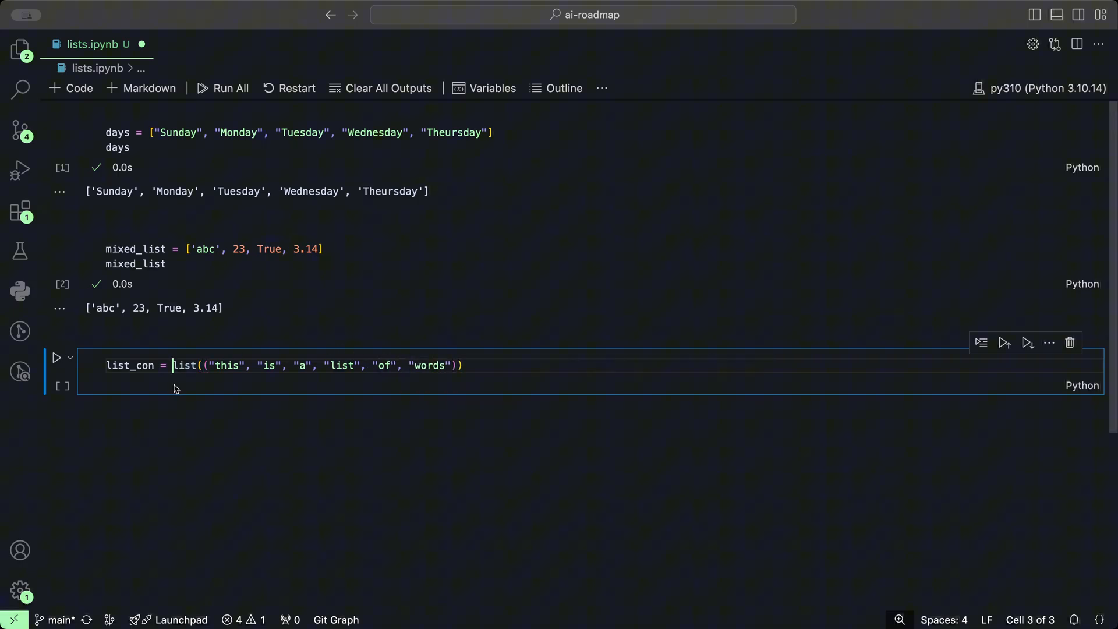
key("Enter")
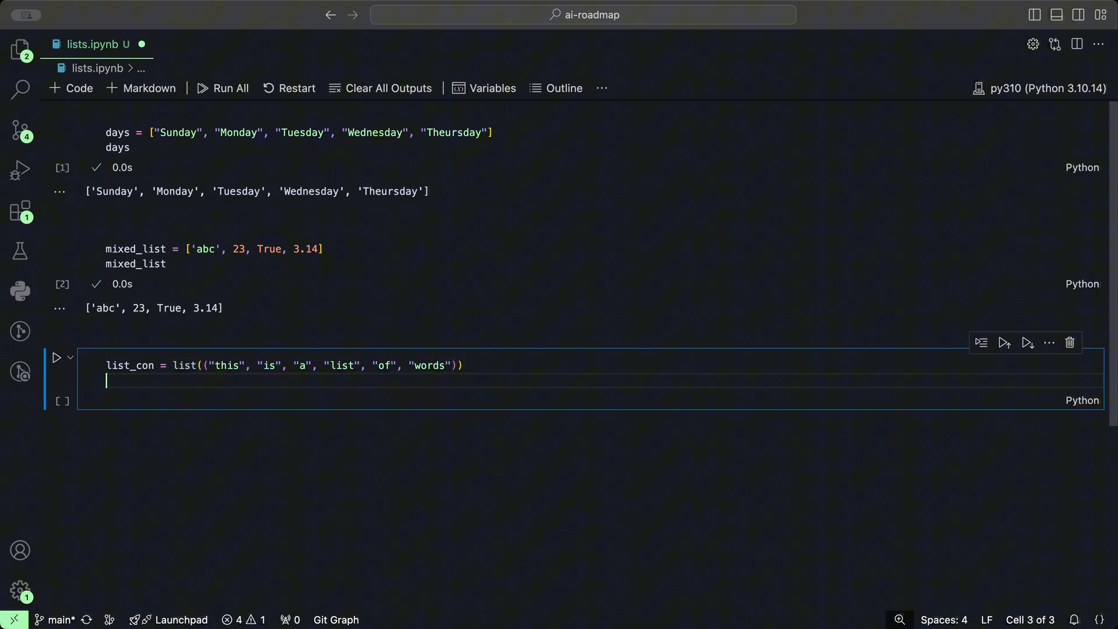
type("list_con")
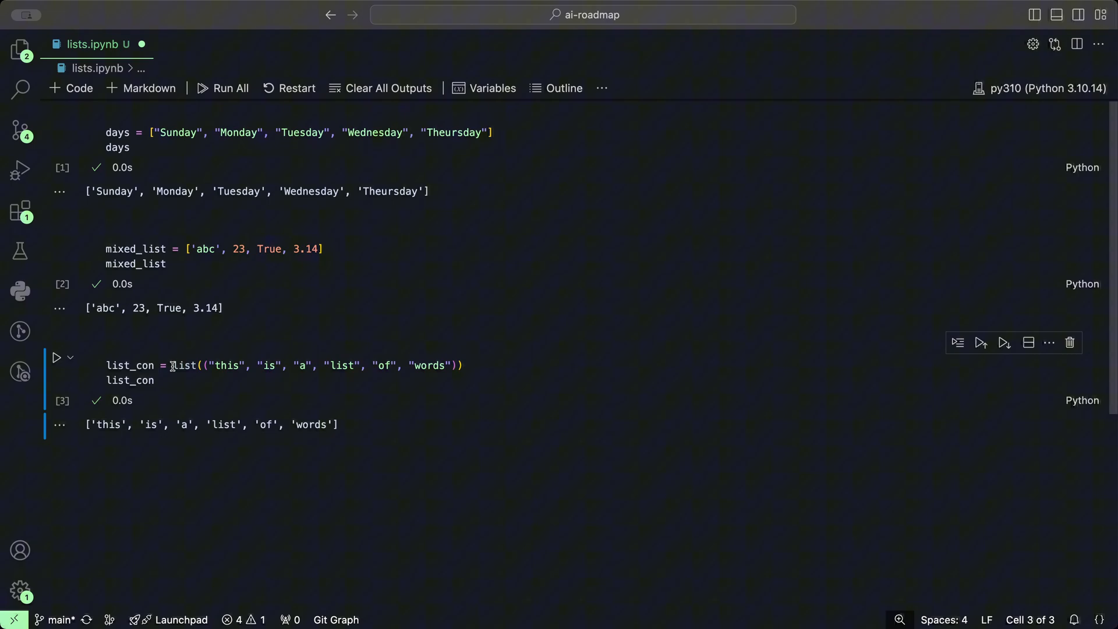
left_click(184, 365)
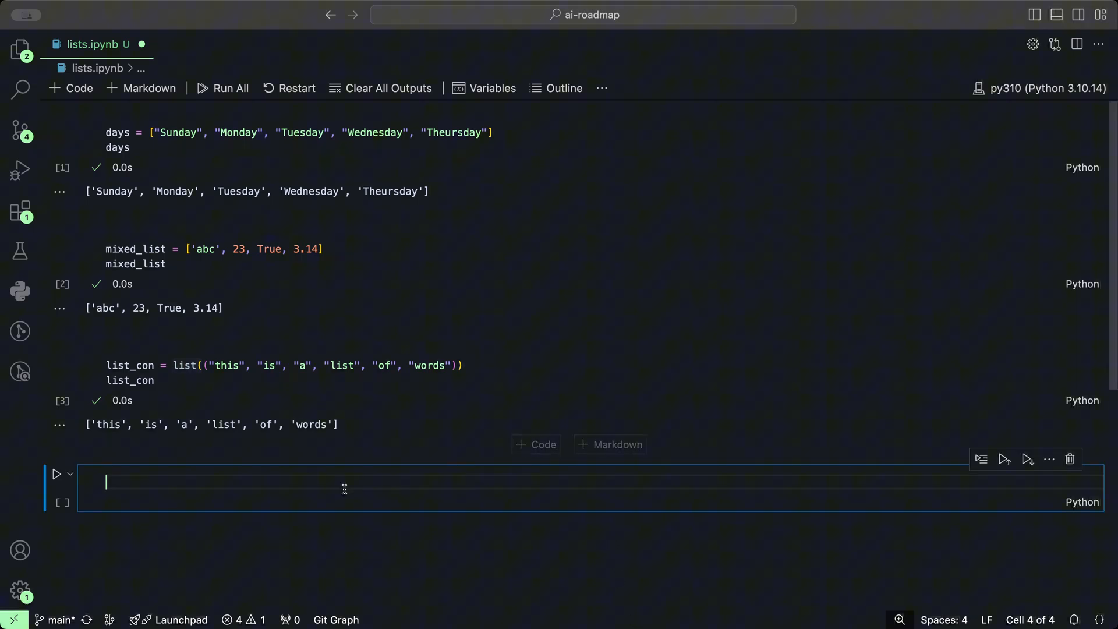
mouse_move(224, 499)
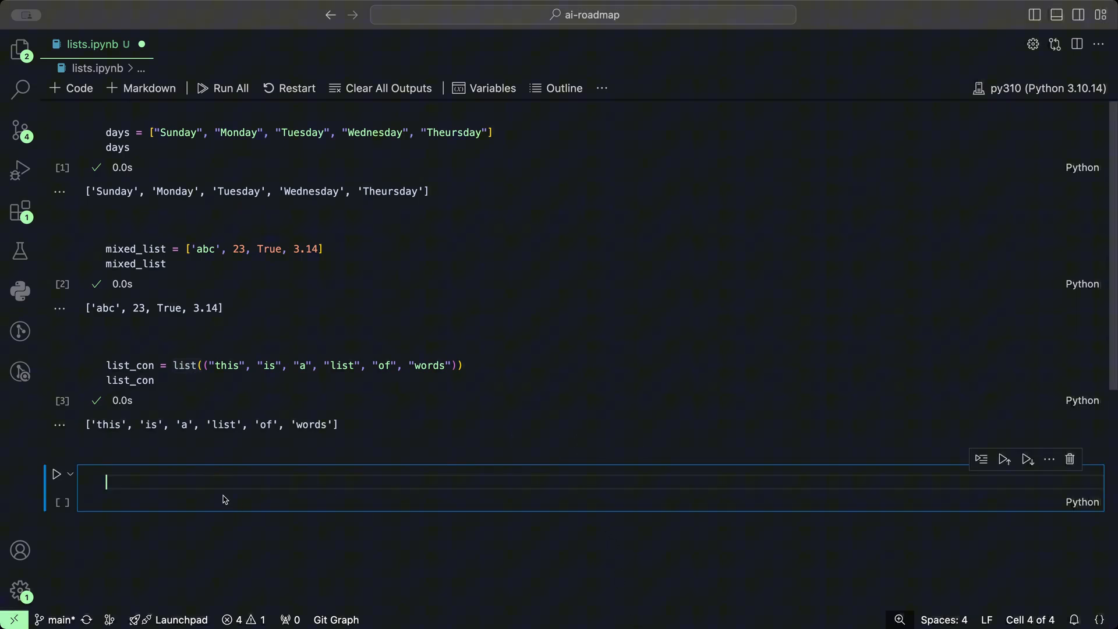
- Add days[0] in the fourth cell and run it to show the first day
type("days")
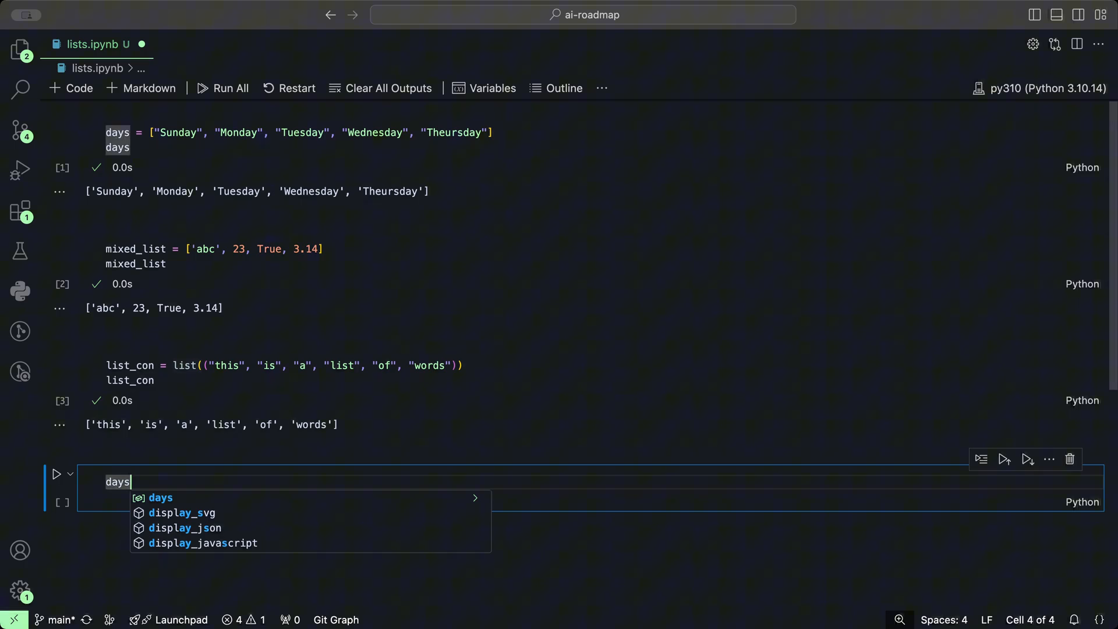
type("[]")
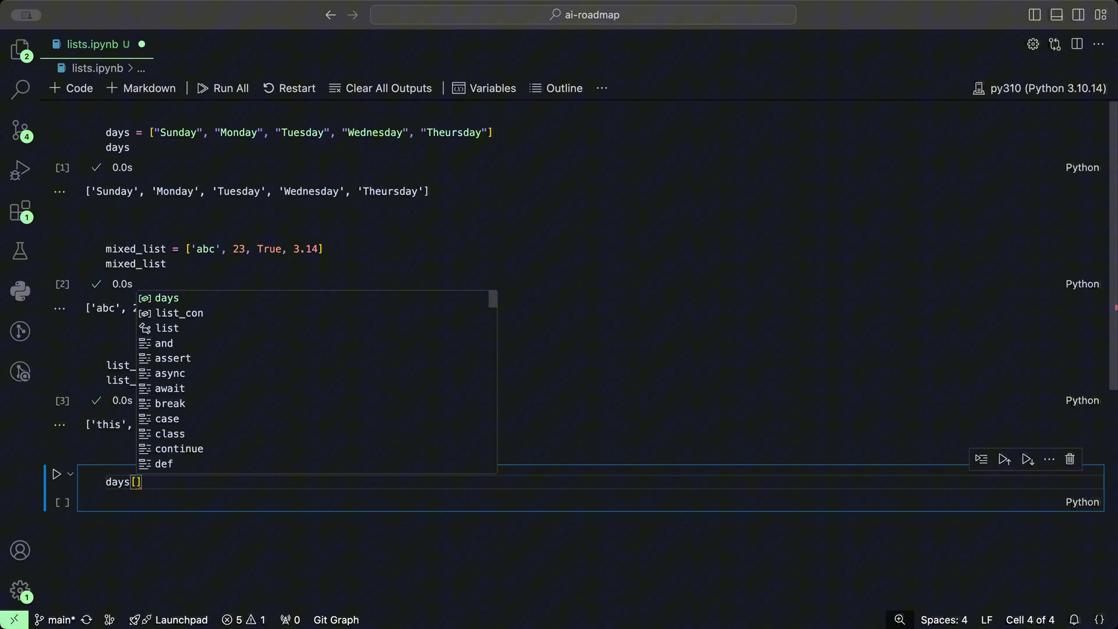
type("0")
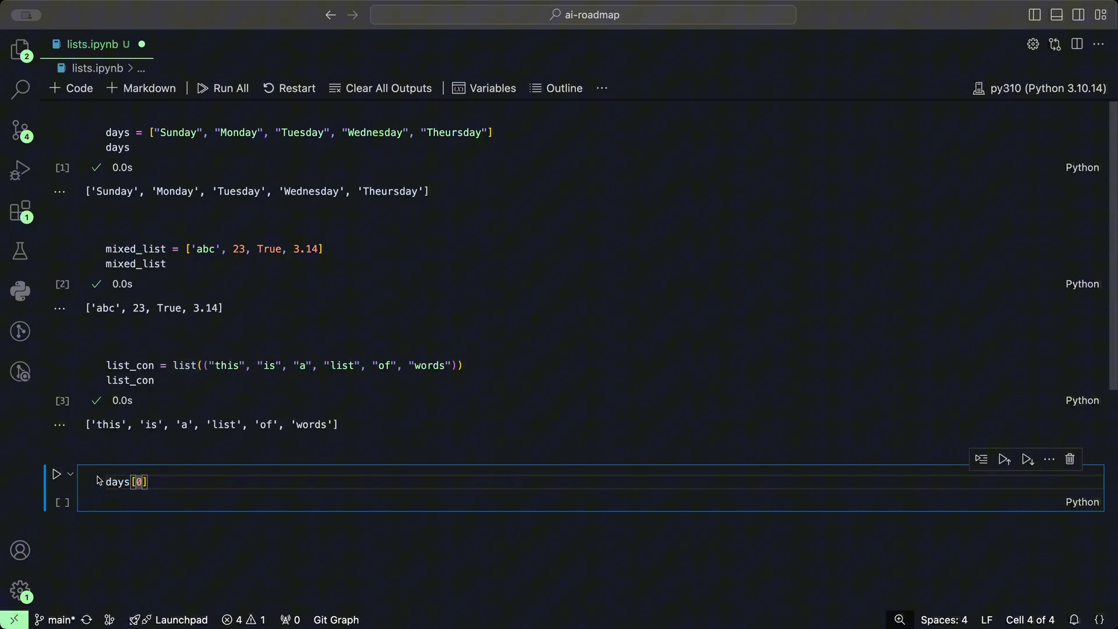
left_click(57, 473)
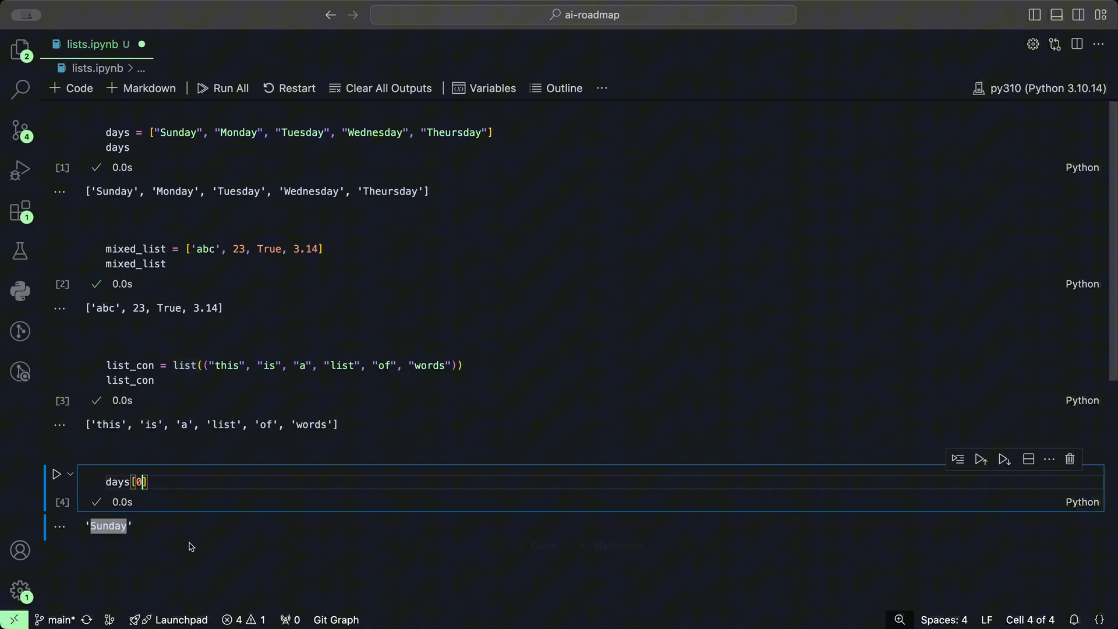
- Switch to days[1], rerun the corrected days cell and the lookup, then use index 4
key("Backspace")
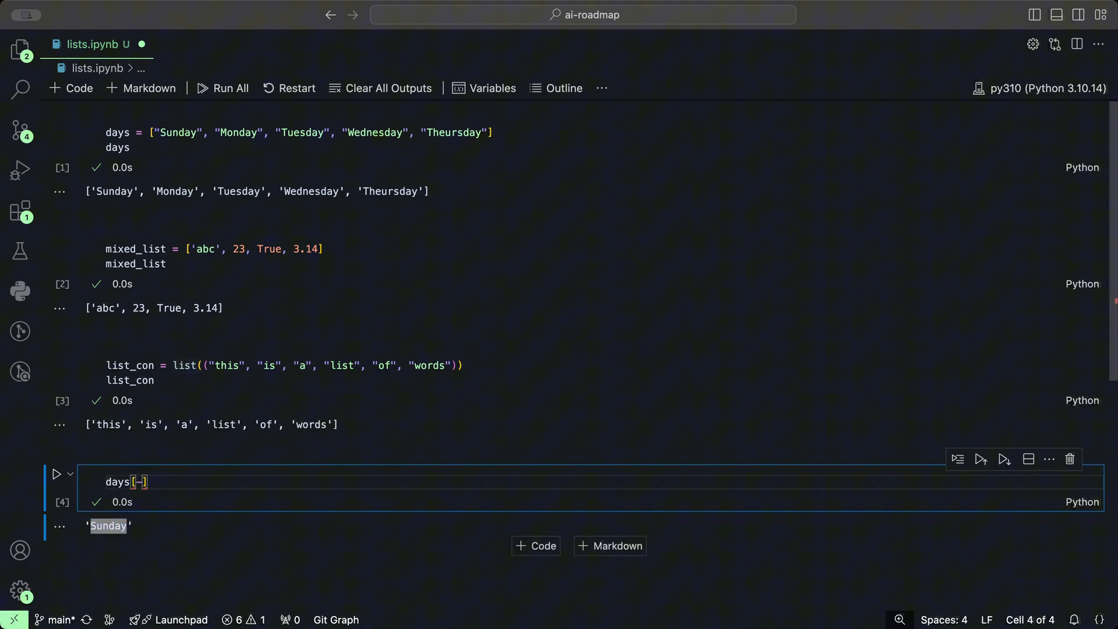
type("1")
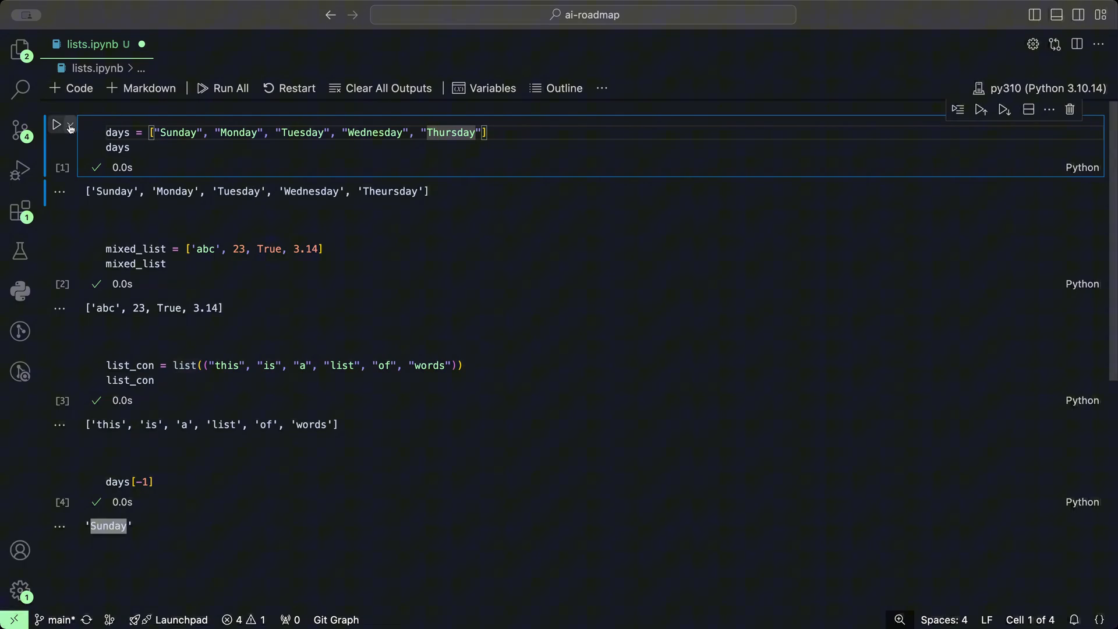
left_click(57, 125)
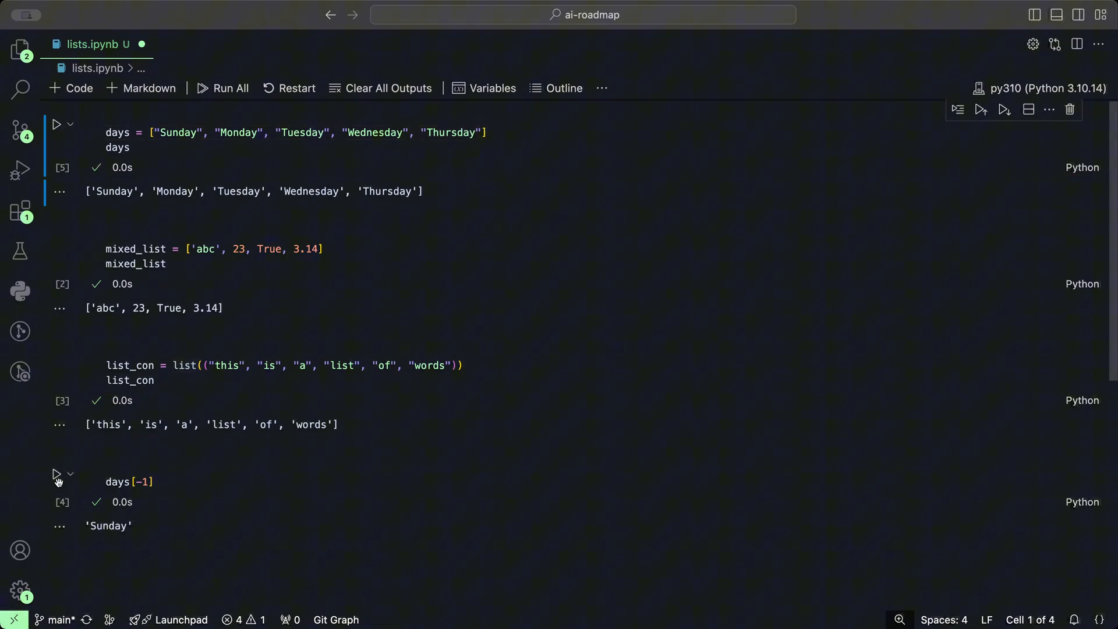
left_click(56, 473)
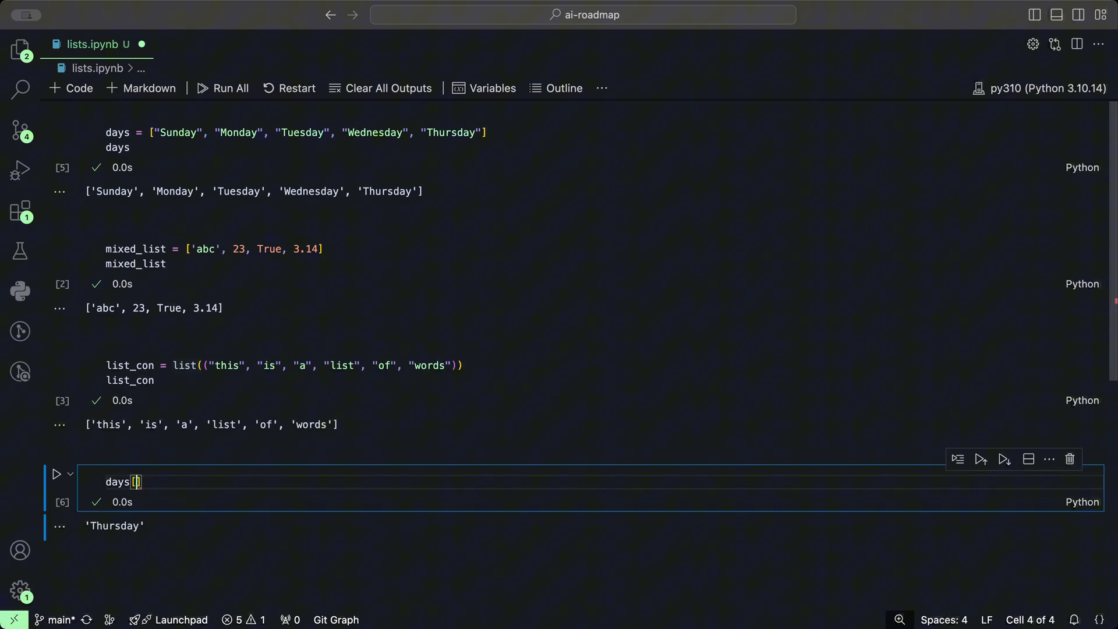
mouse_move(378, 150)
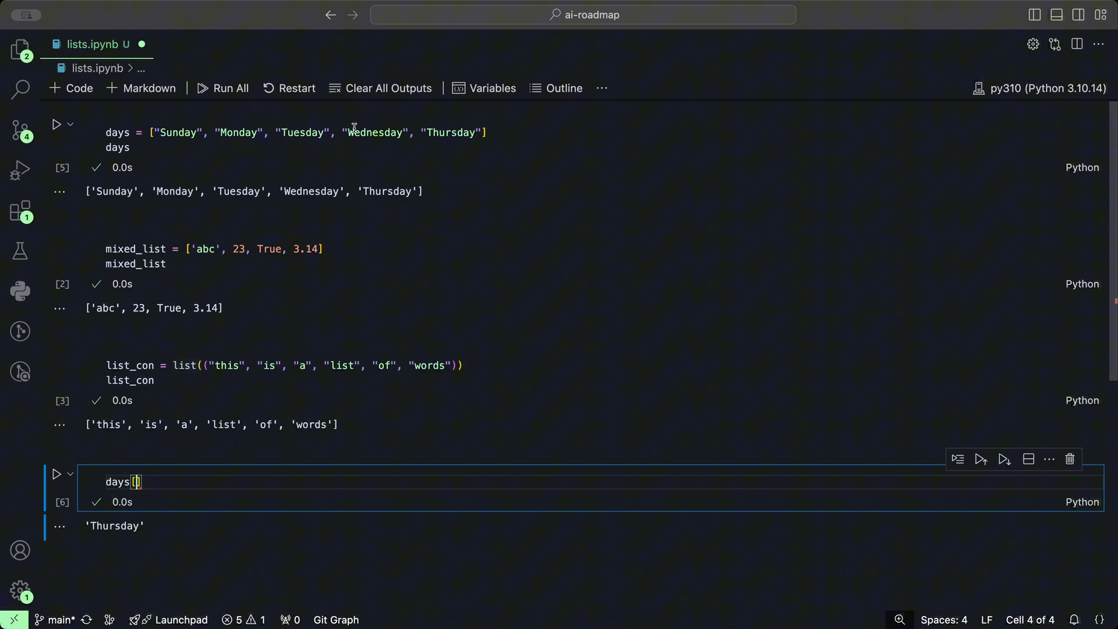
type("4")
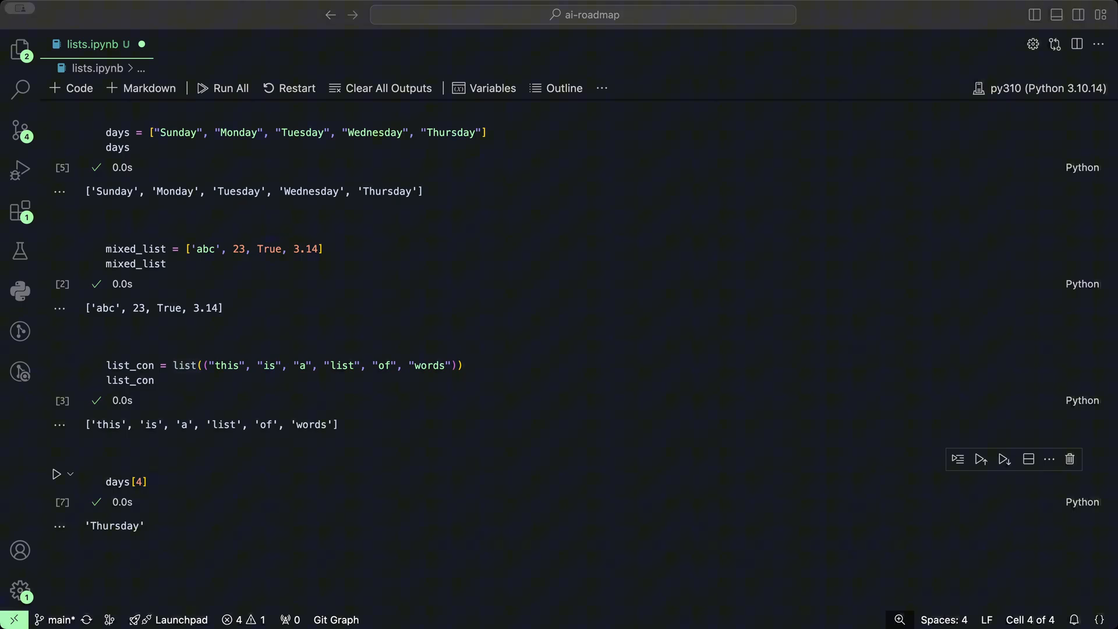
mouse_move(948, 603)
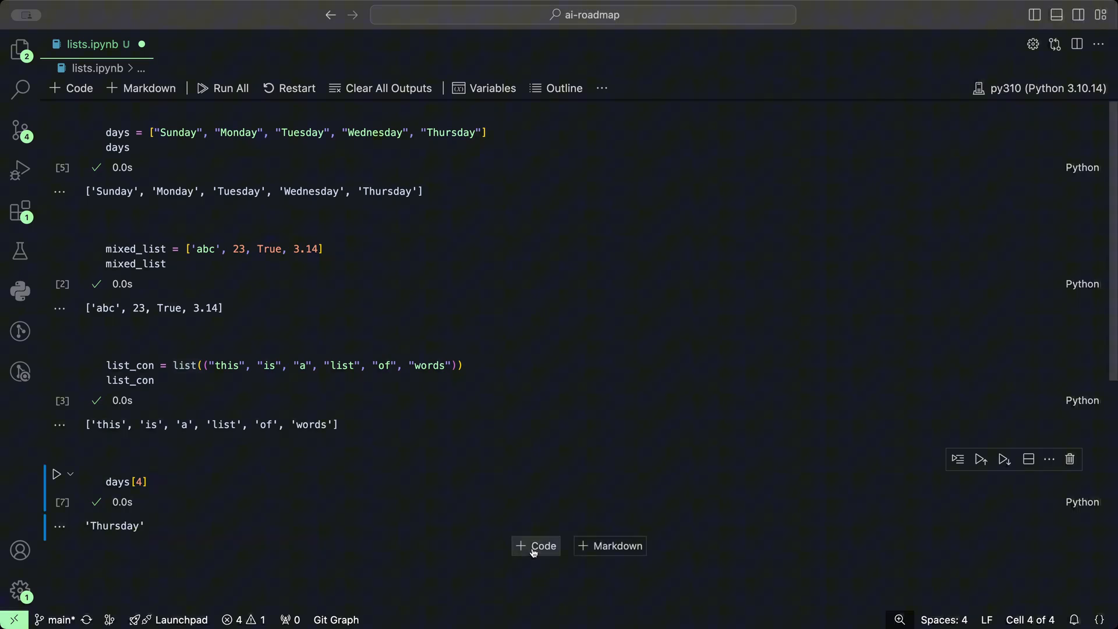
- Add a new cell that displays mixed_list and run it
left_click(536, 545)
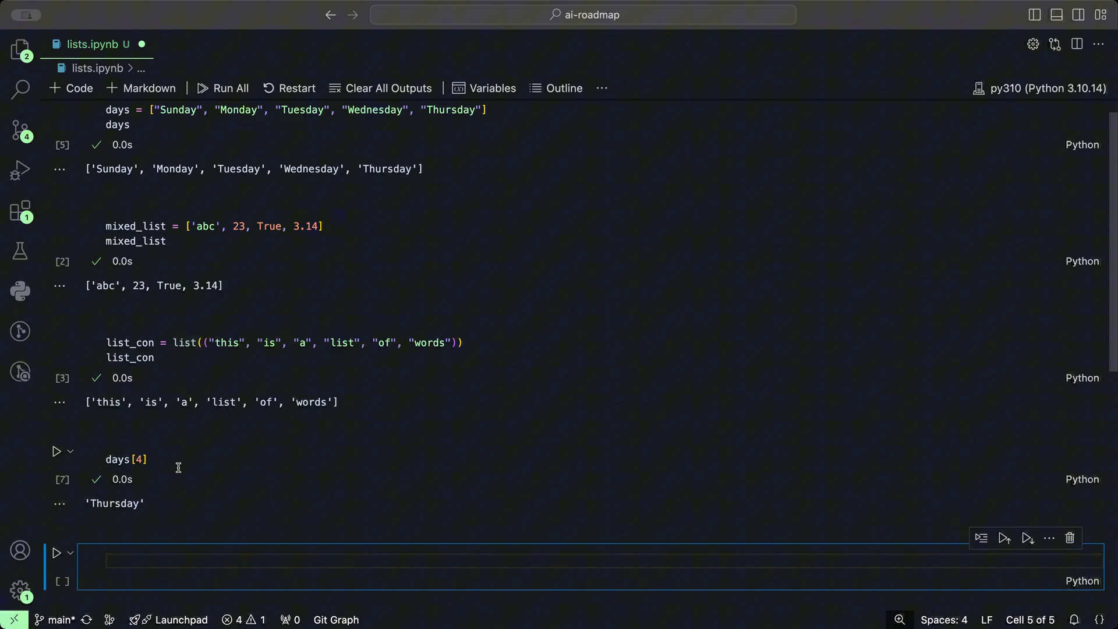
type("mixe")
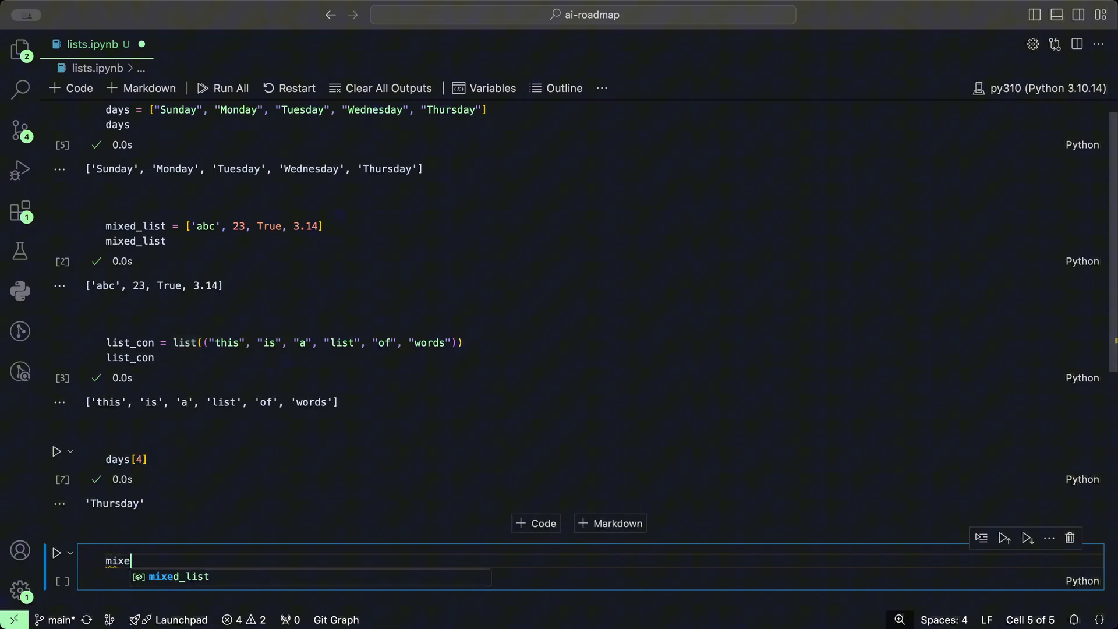
type("d")
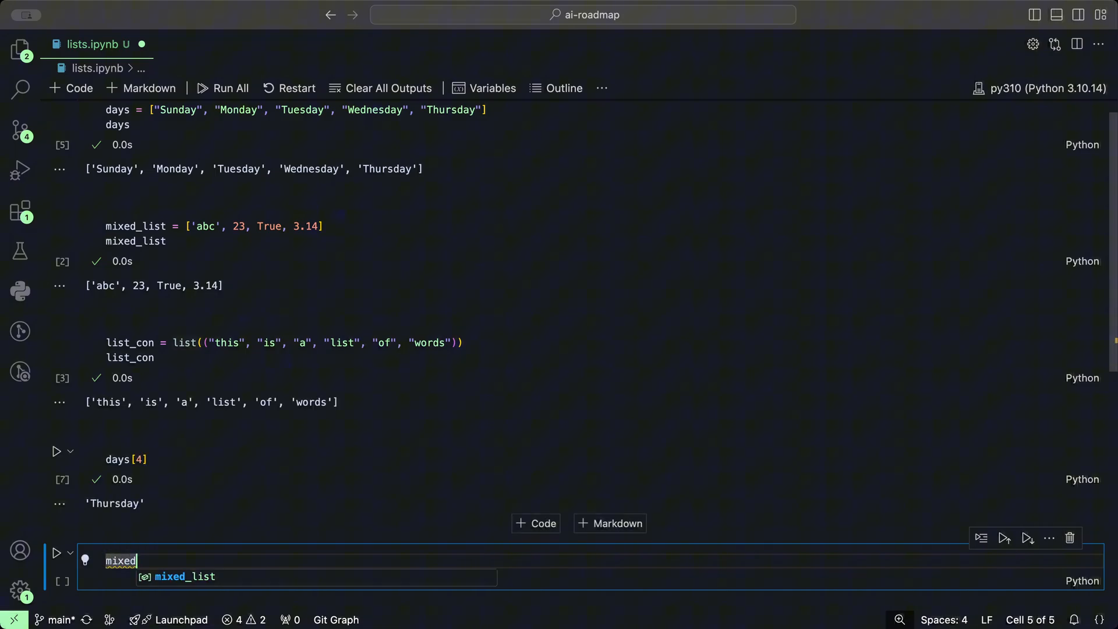
key("Tab")
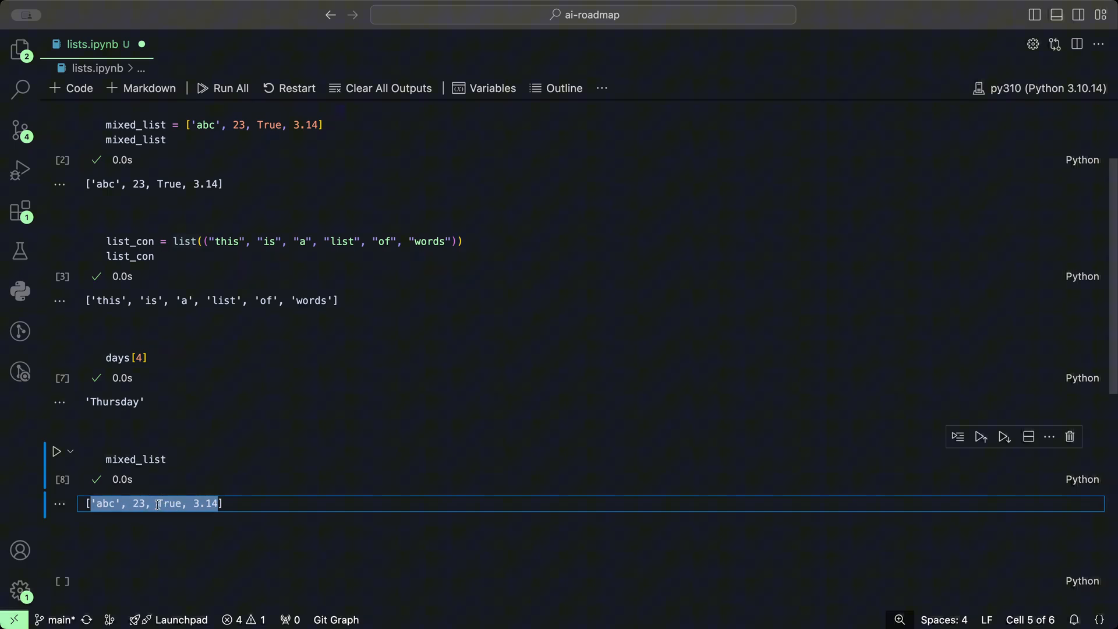
- Edit the cell to mixed_list[2] = False followed by mixed_list, and run it
double_click(170, 503)
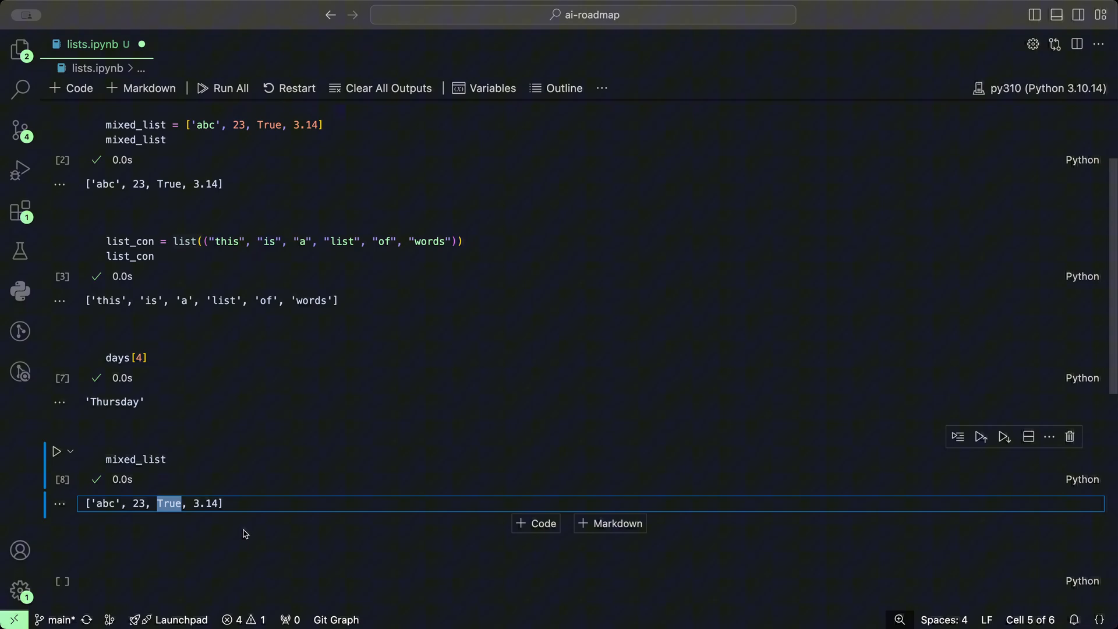
left_click(185, 460)
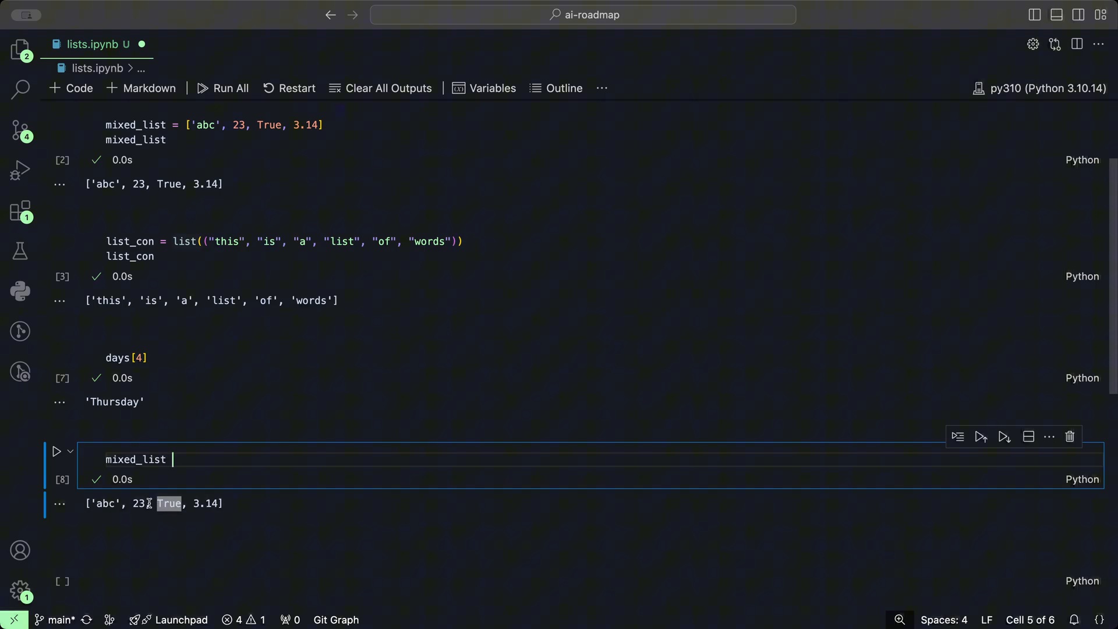
mouse_move(164, 517)
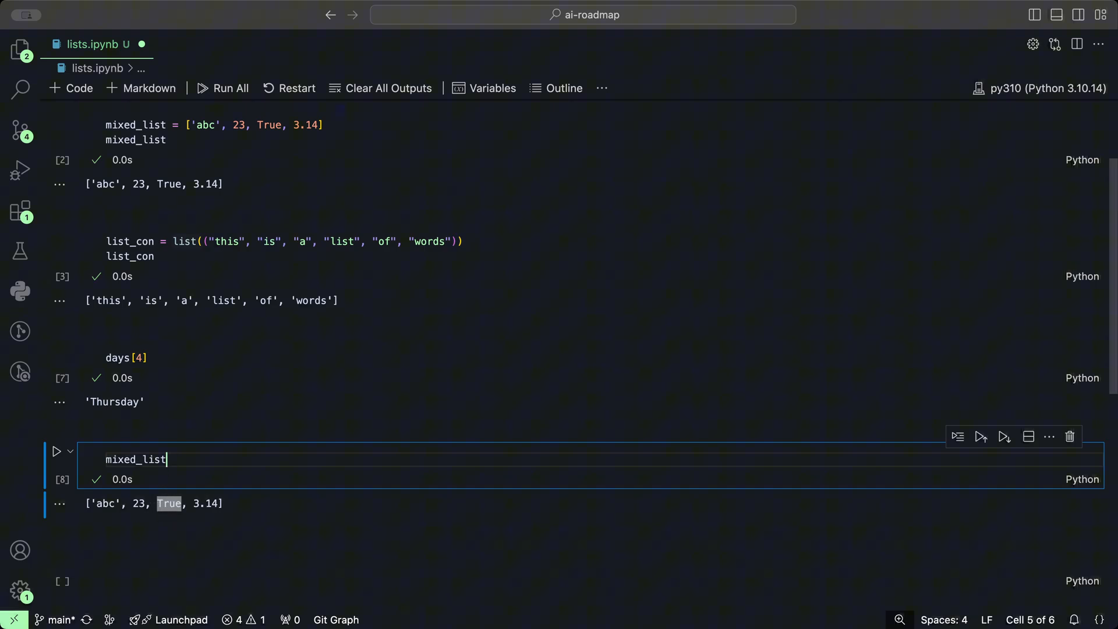
type("[2] =")
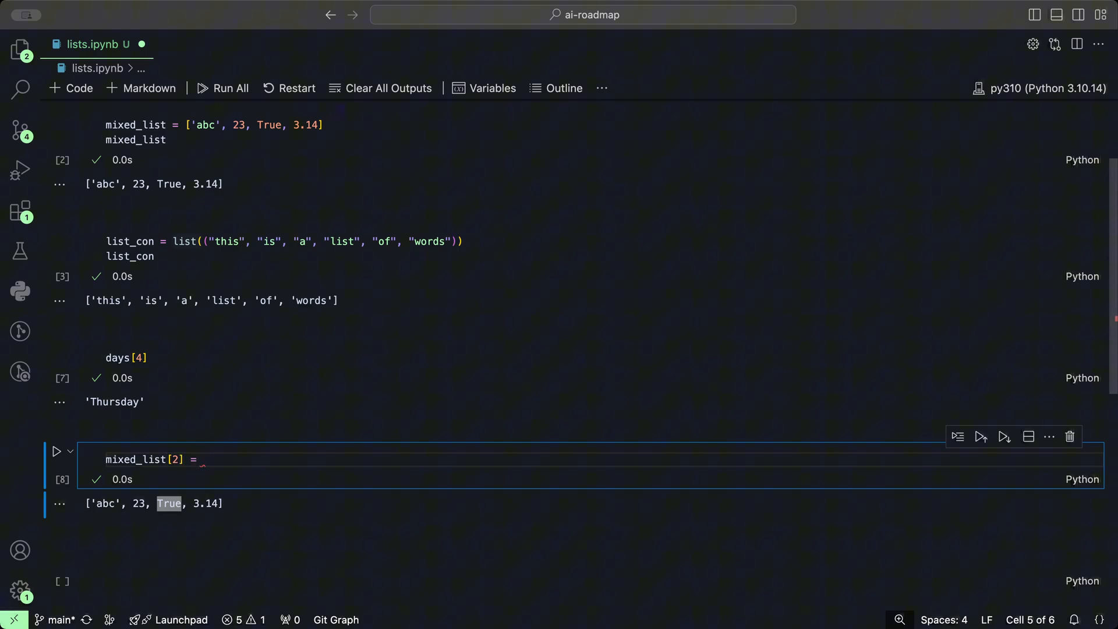
type("False")
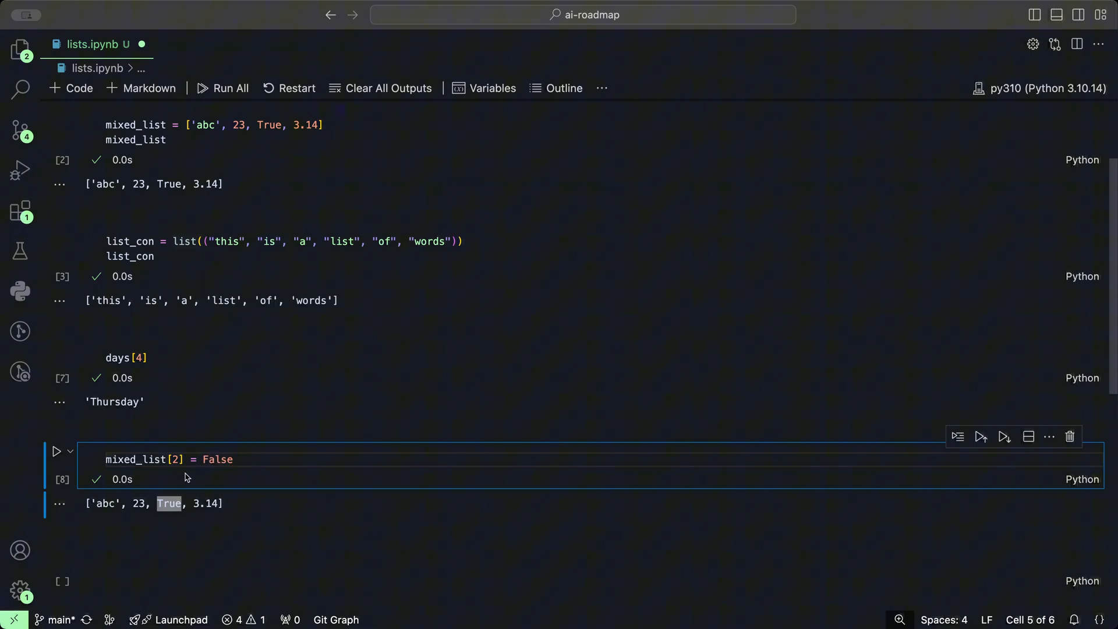
type("mixe")
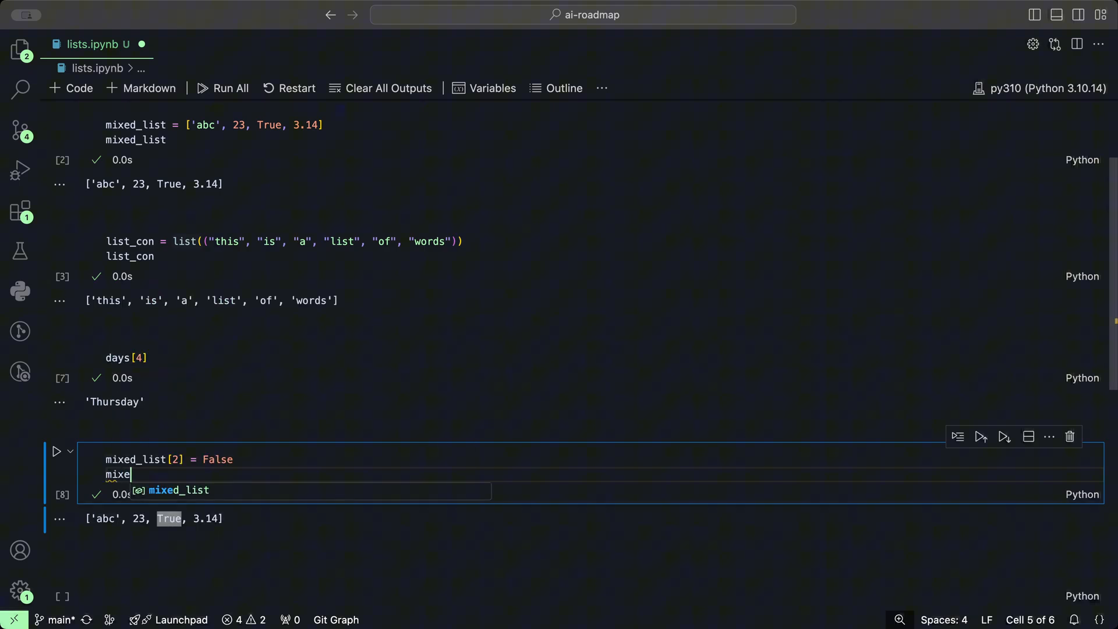
type("d_lis")
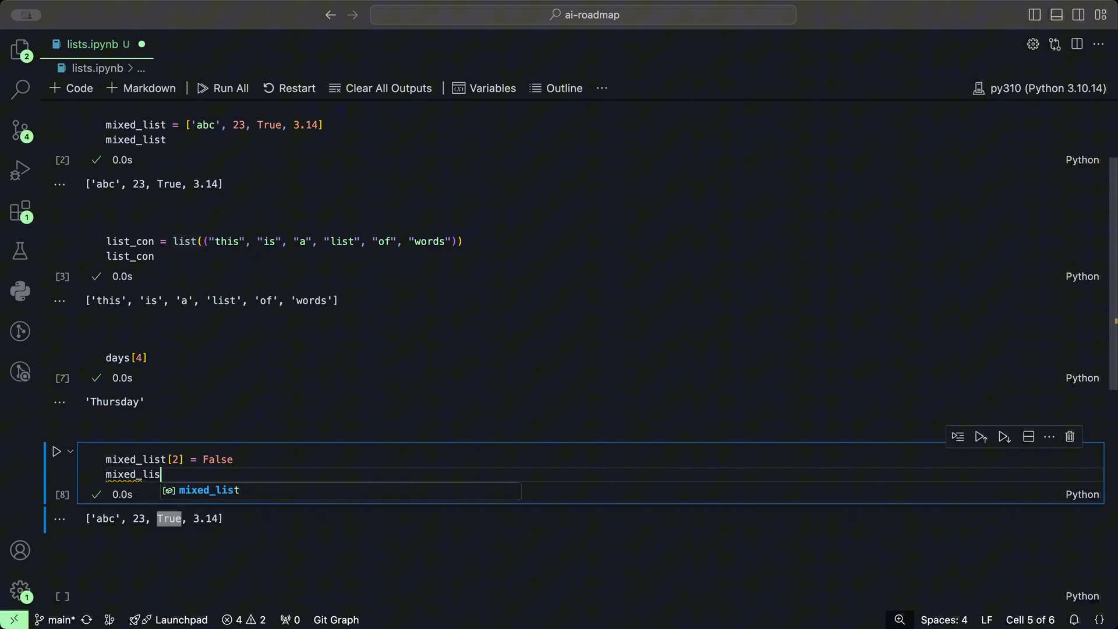
left_click(57, 453)
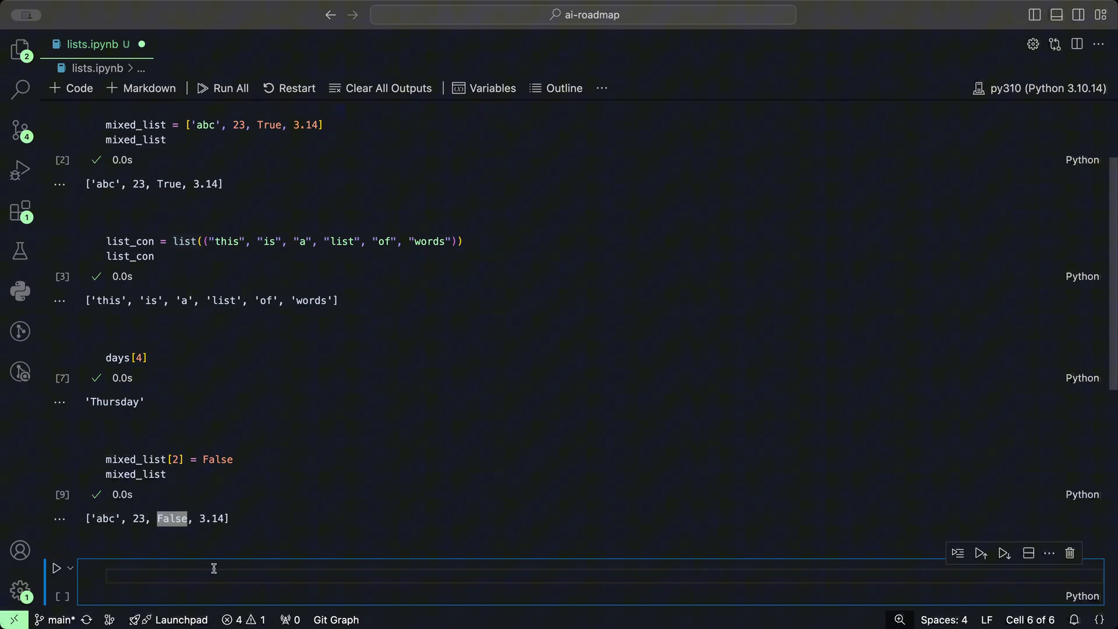
- Enter mixed_list.append('Python') and start a mixed_list line to display the result
type("m")
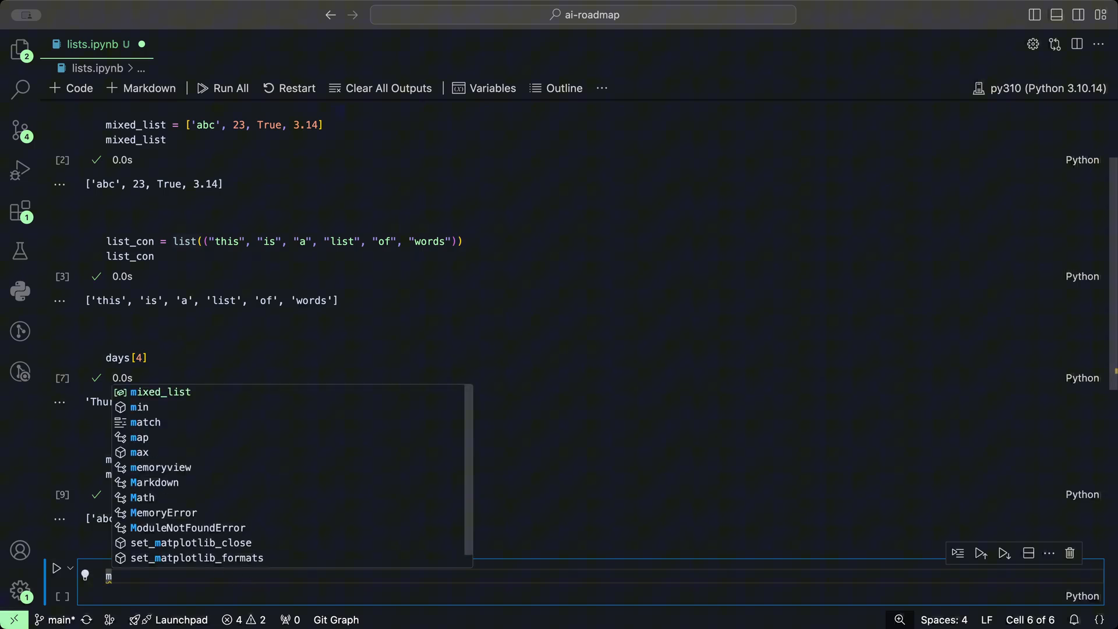
type("ixed_")
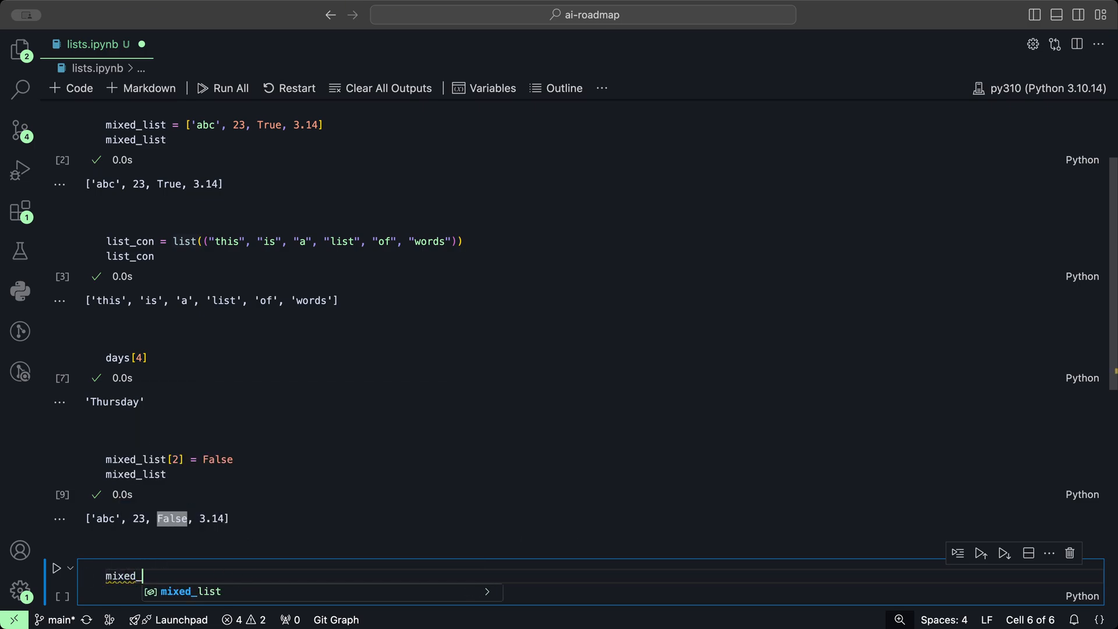
type("list.append(")
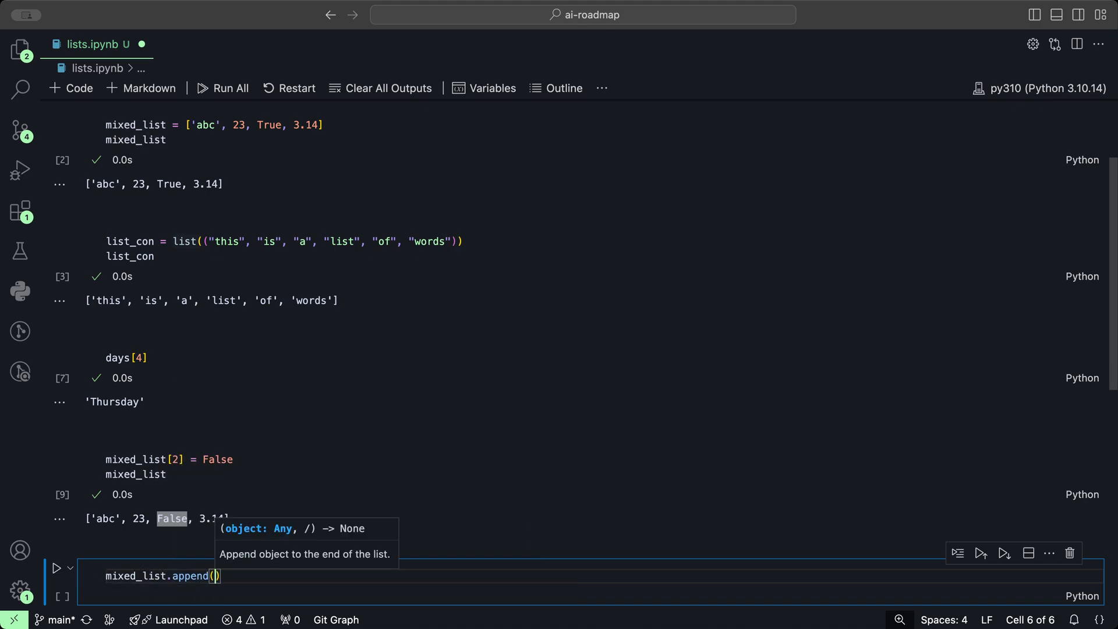
type("'")
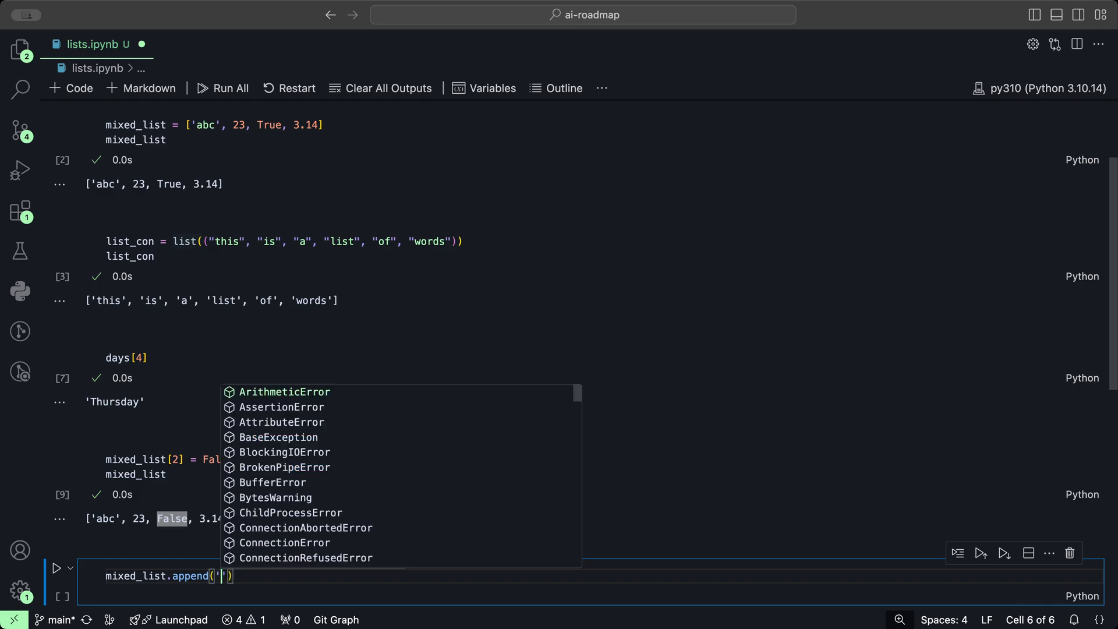
type("Python")
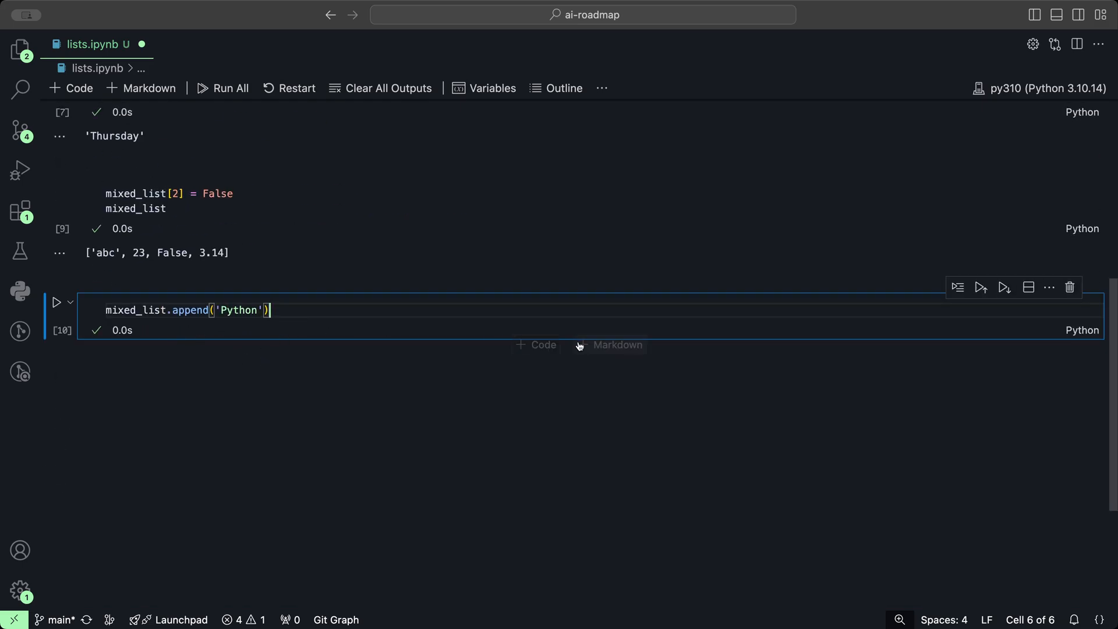
type("mixed_list")
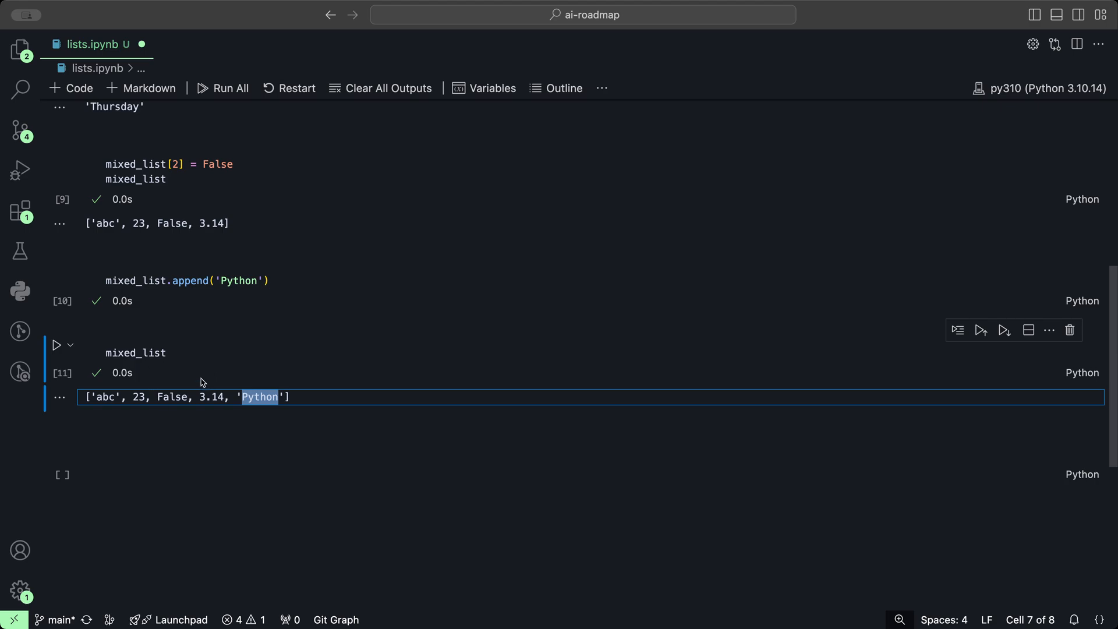
- Write mixed_list.extend(['45', 456]) with a mixed_list line and run the cell
left_click(168, 352)
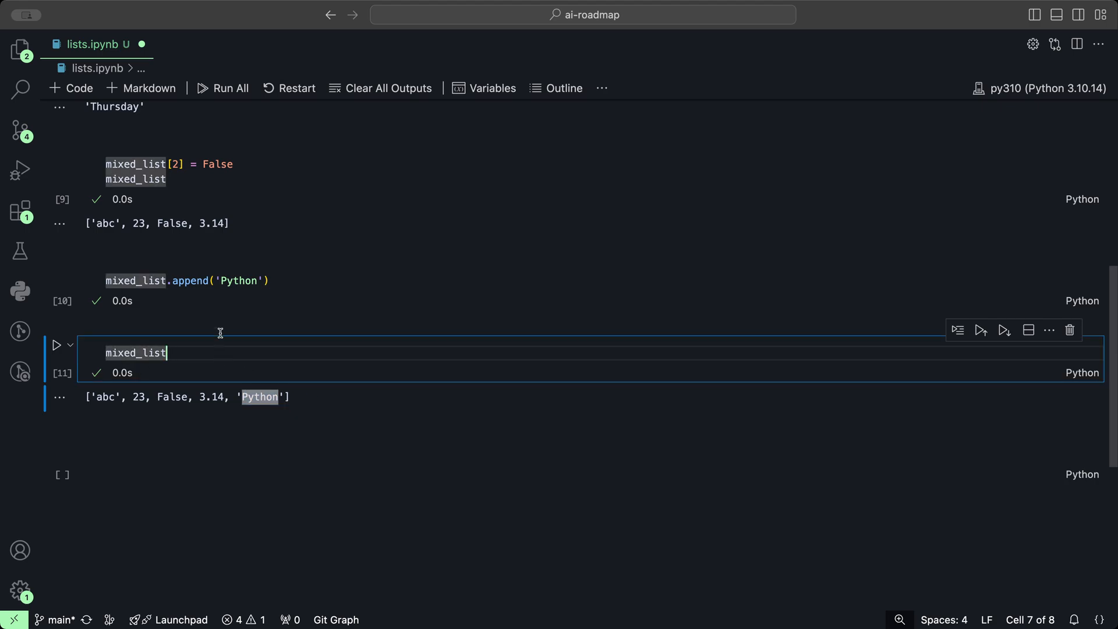
type(".ext")
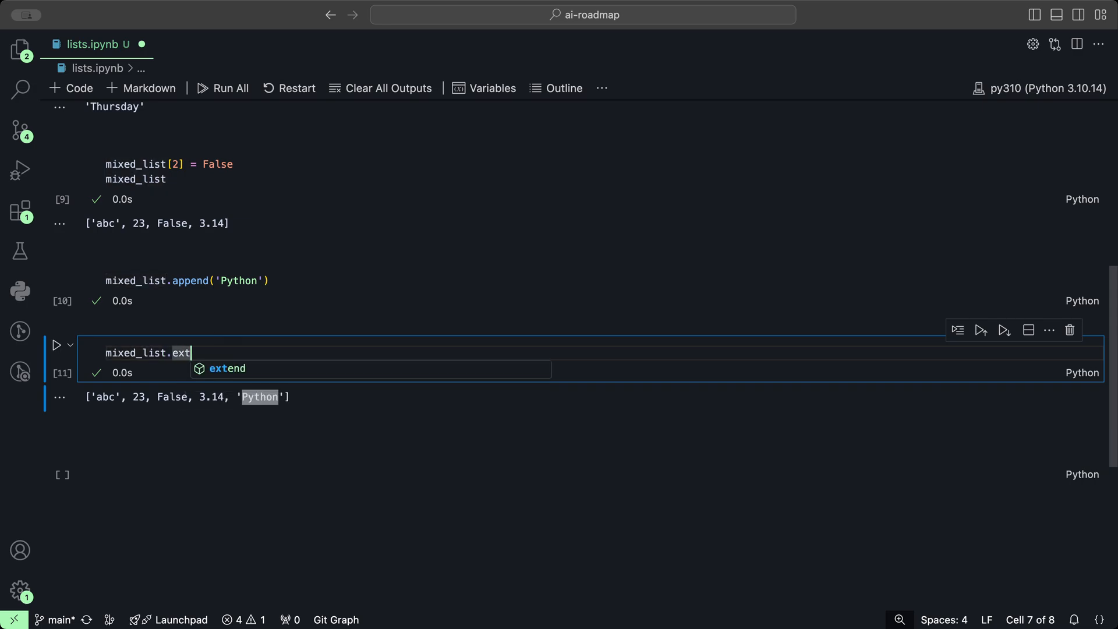
key("Tab")
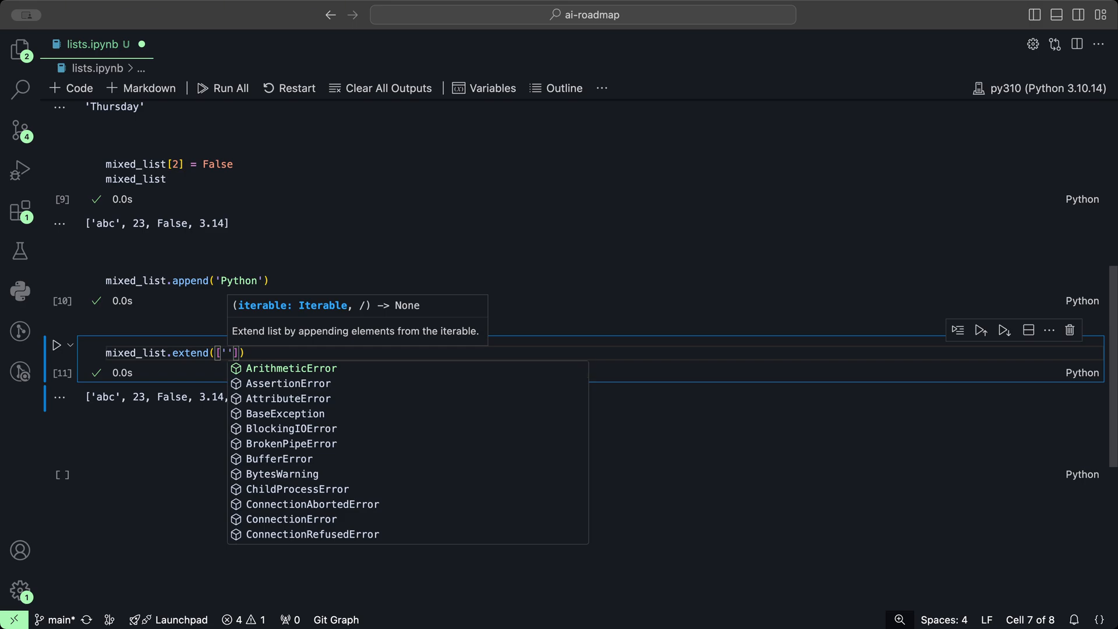
type("45")
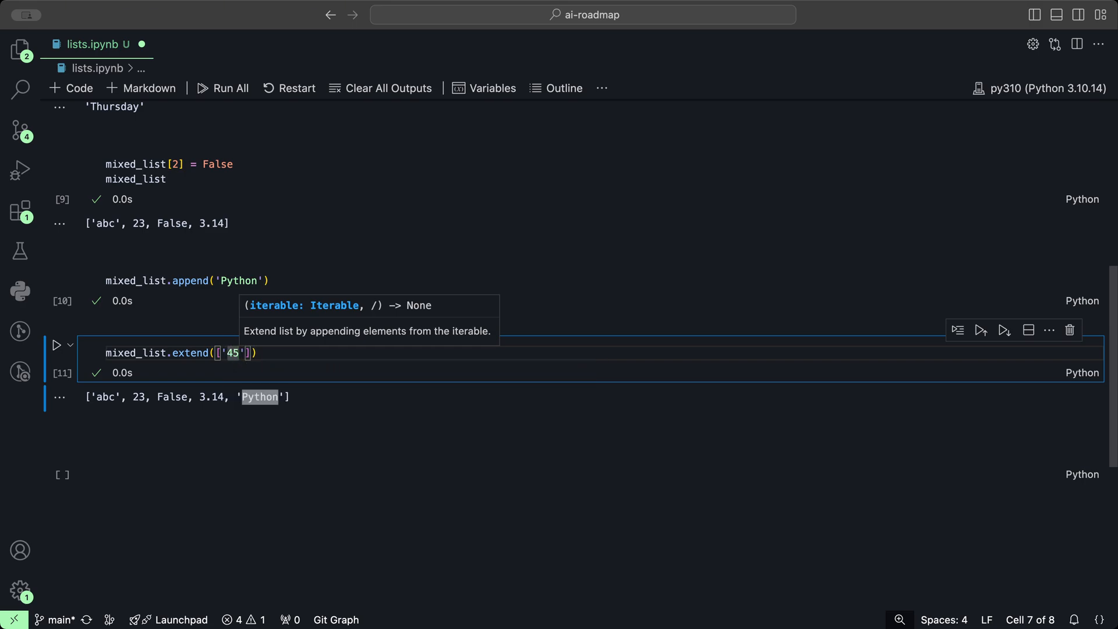
type(",")
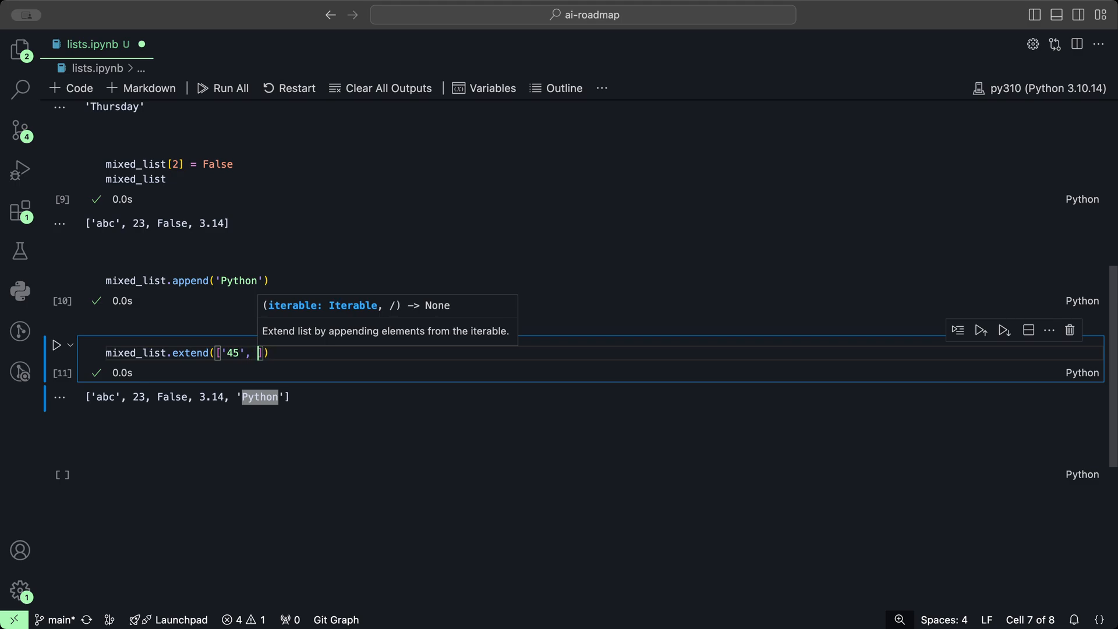
type("456")
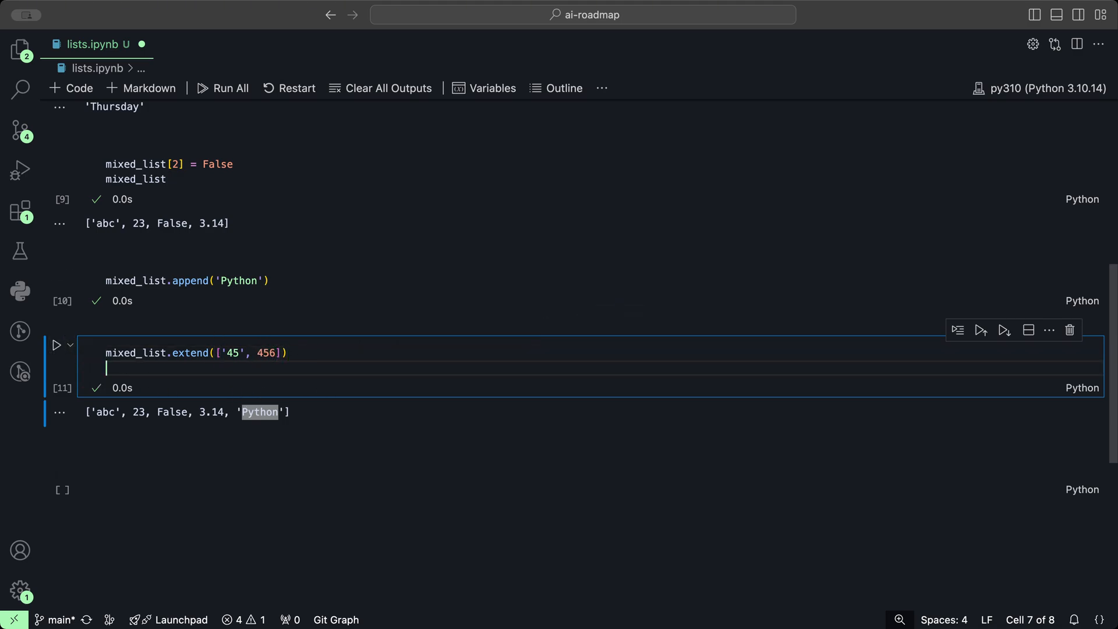
type("mixed_")
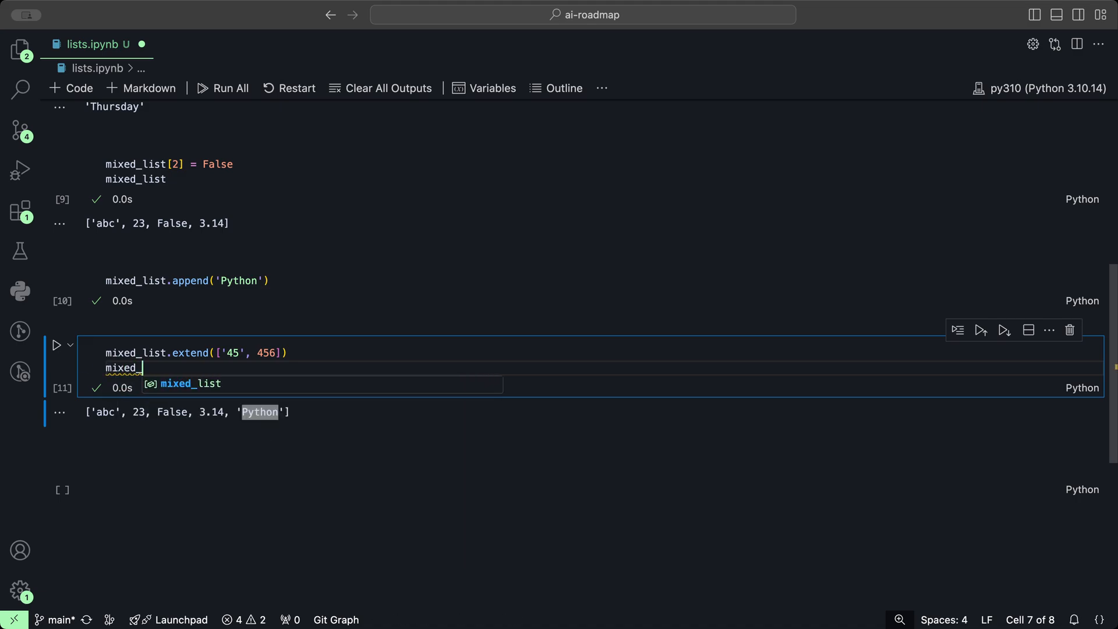
type("list")
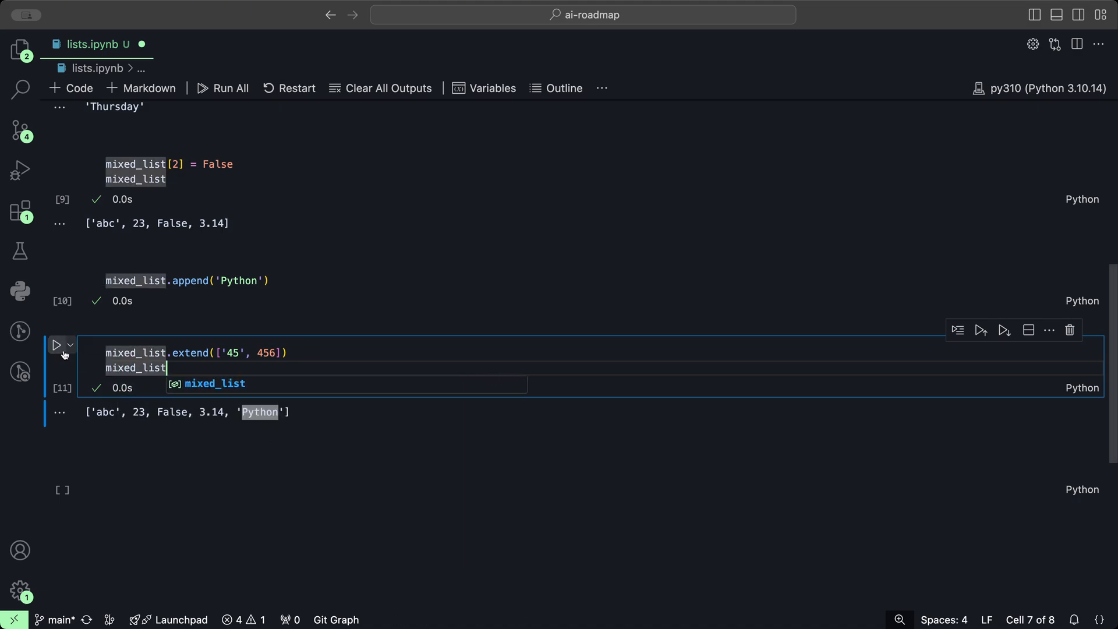
left_click(56, 345)
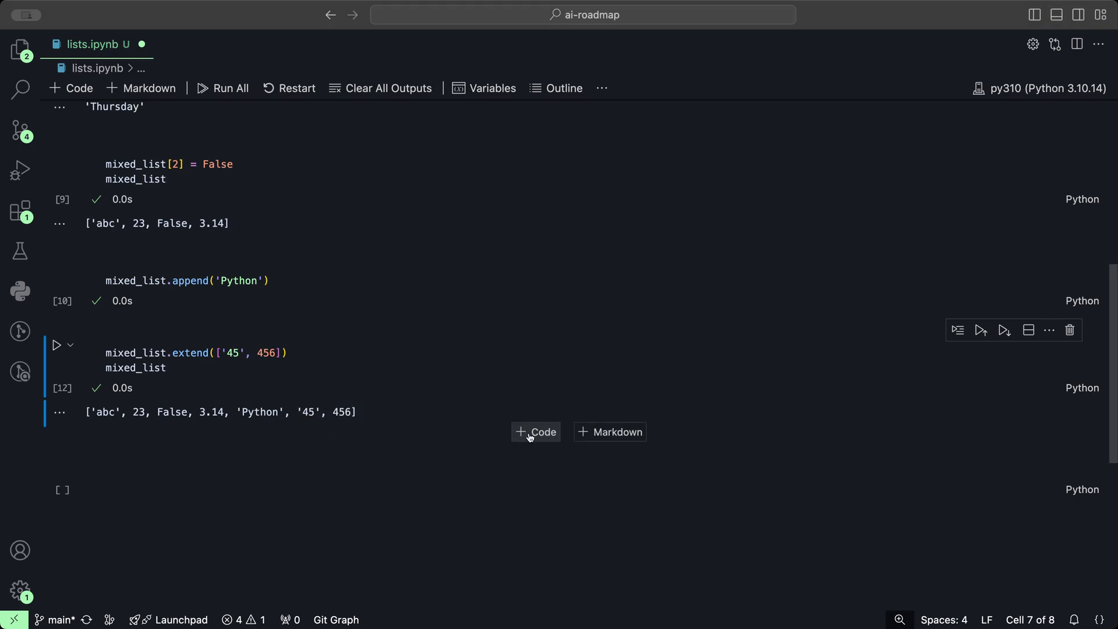
- Add a cell with mixed_list.remove(456) and mixed_list, run it, then return to edit it
left_click(534, 432)
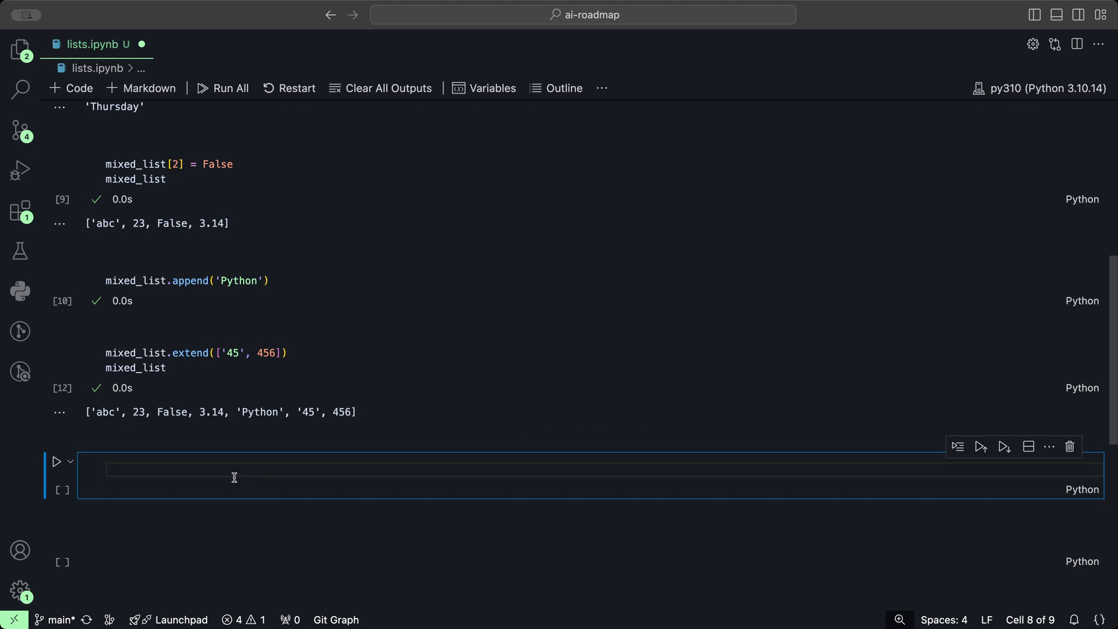
type("mixed_list.remove")
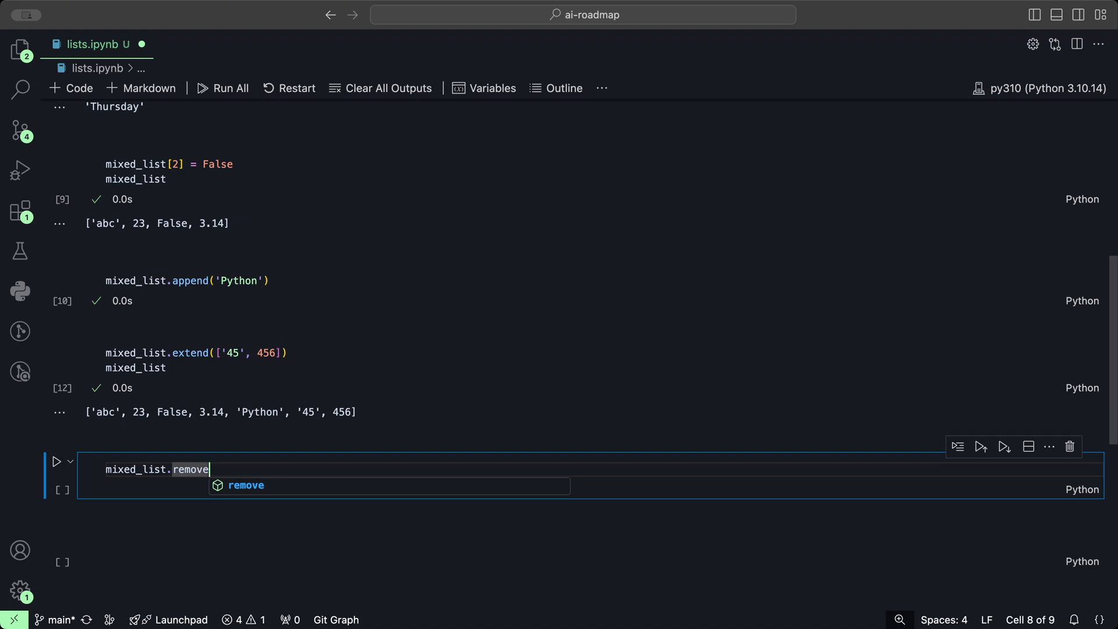
type("()")
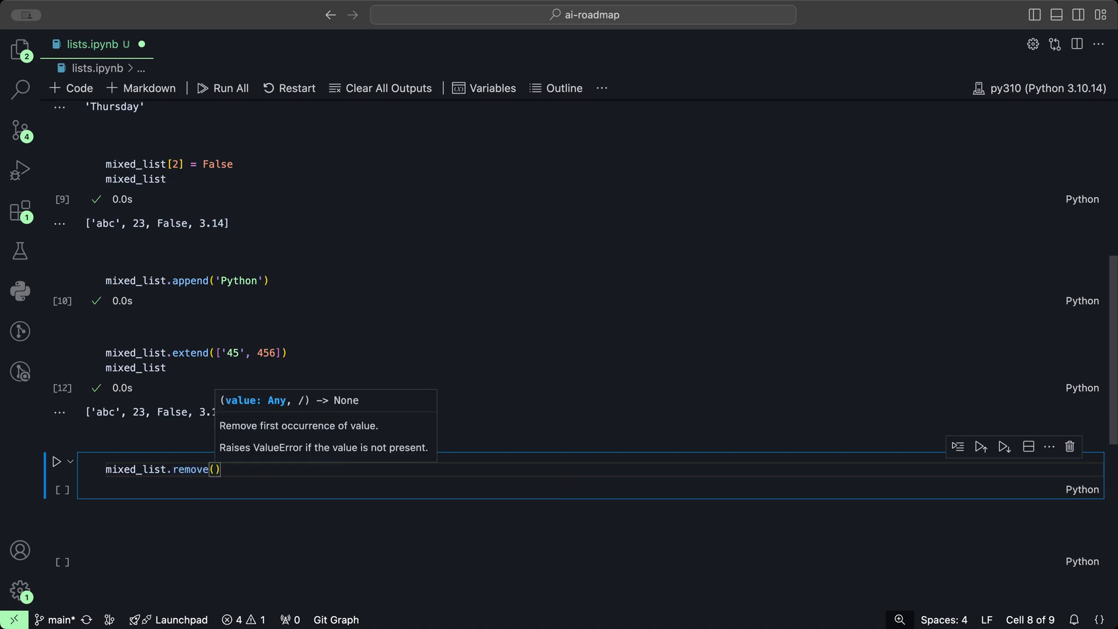
type("456")
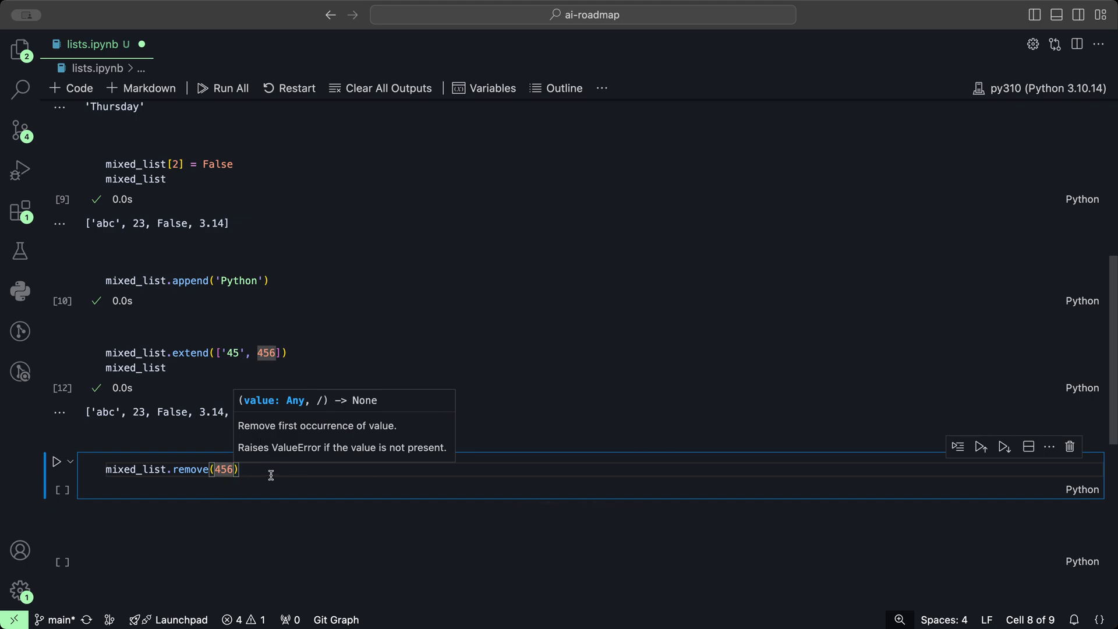
type("mixed_list")
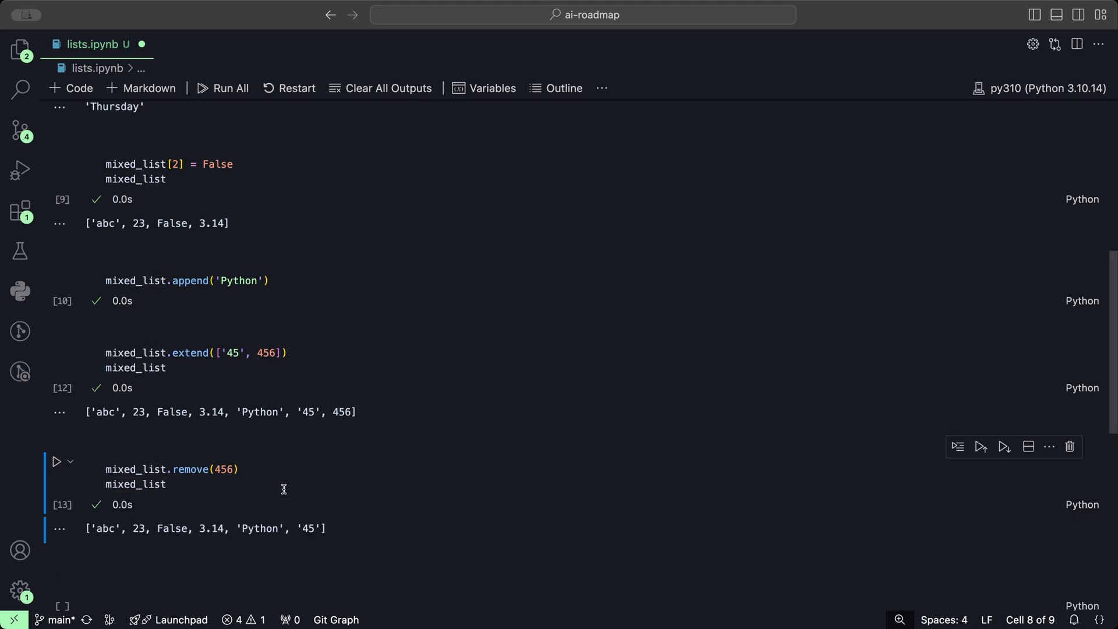
mouse_move(326, 533)
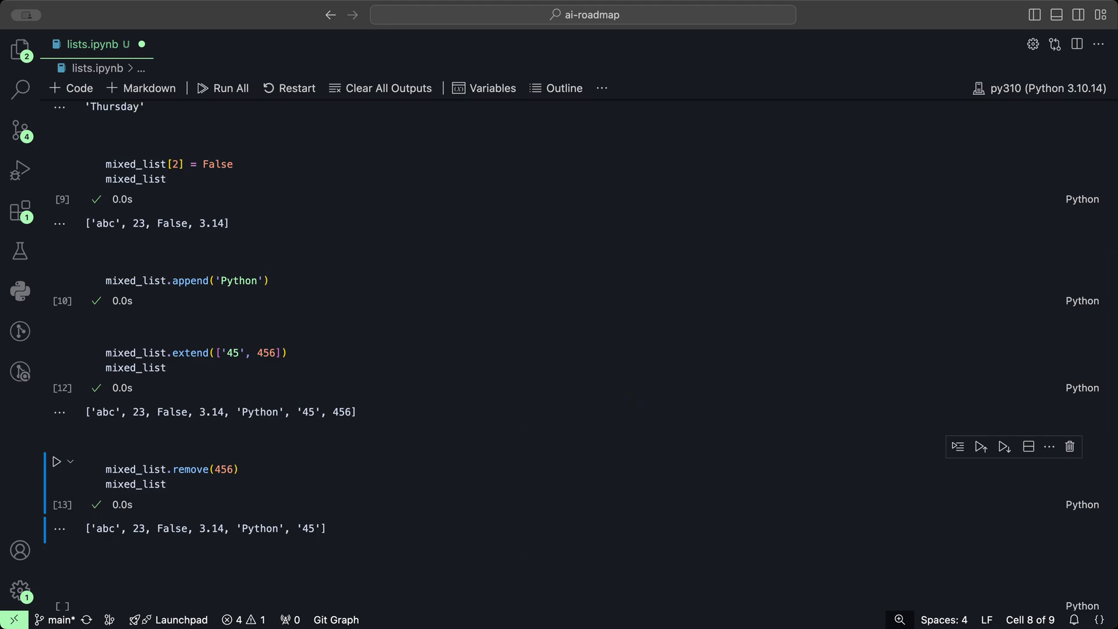
left_click(356, 528)
type("p")
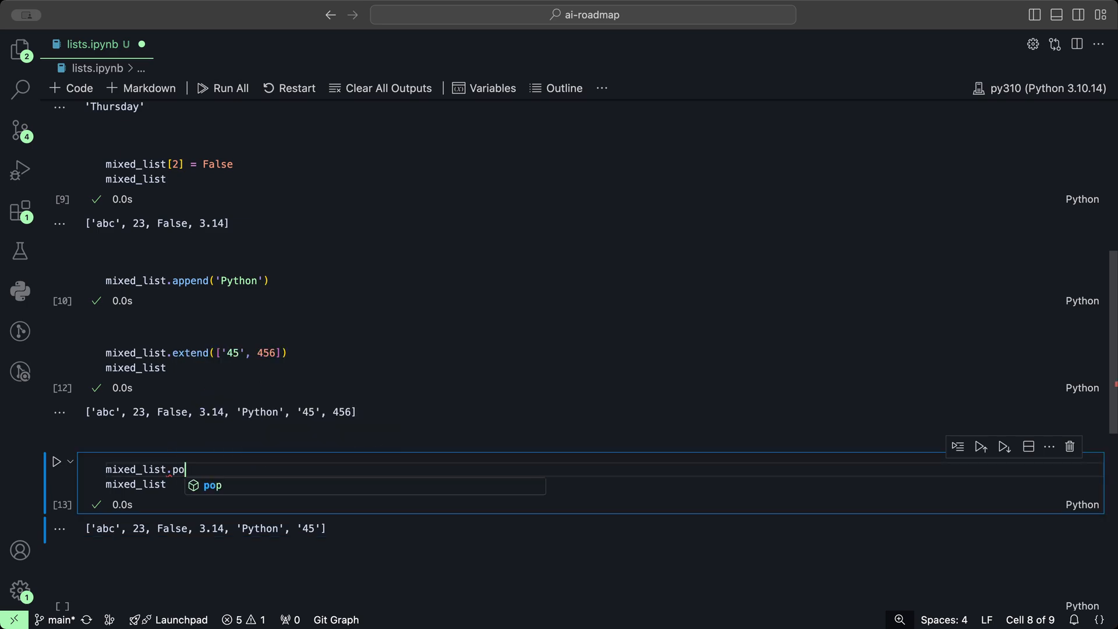
- Replace remove(456) with pop(1) so that 23 is removed from mixed_list
type("()")
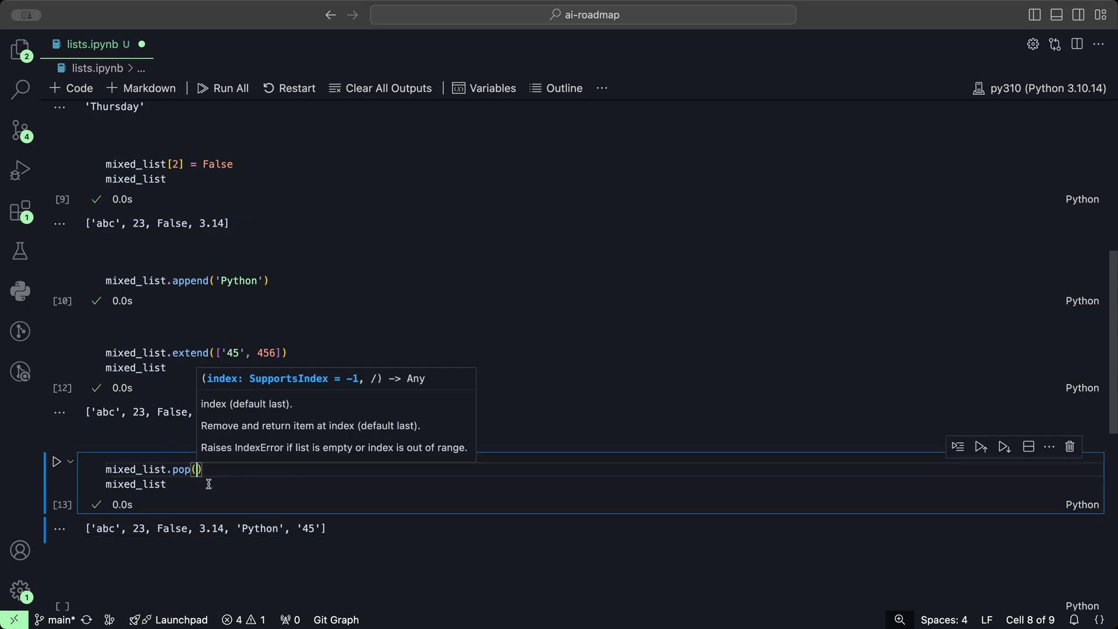
mouse_move(314, 513)
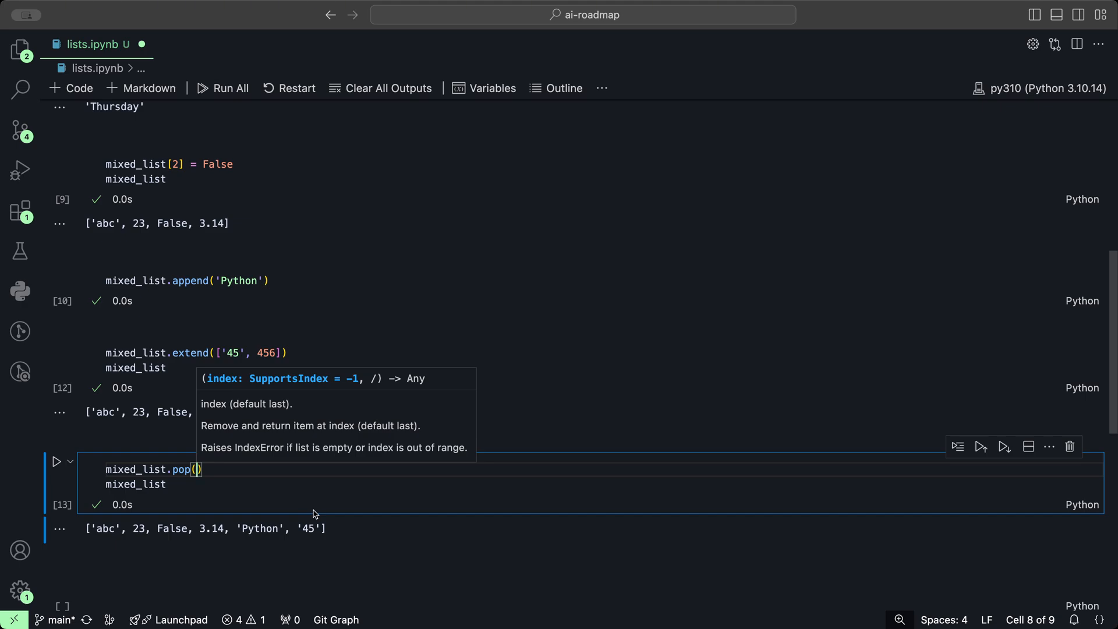
mouse_move(139, 530)
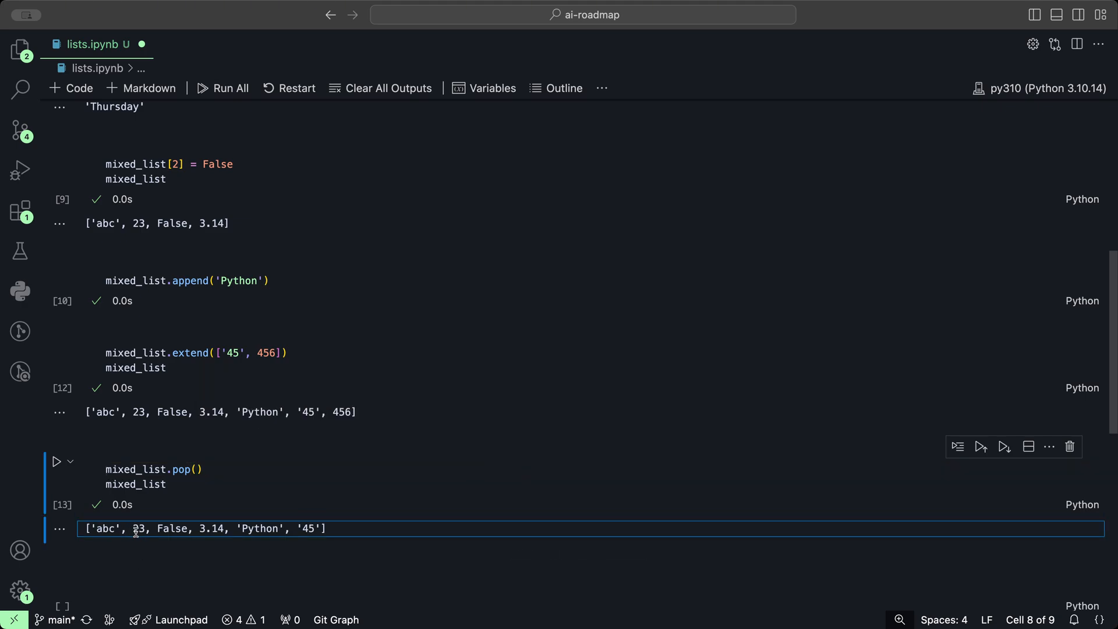
double_click(141, 527)
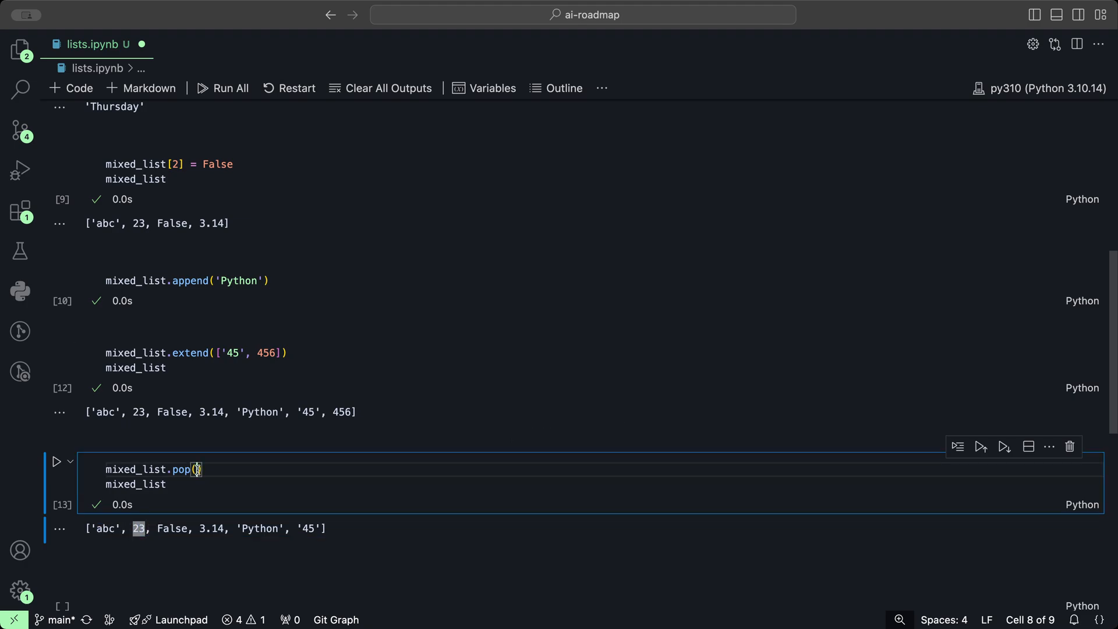
type("1")
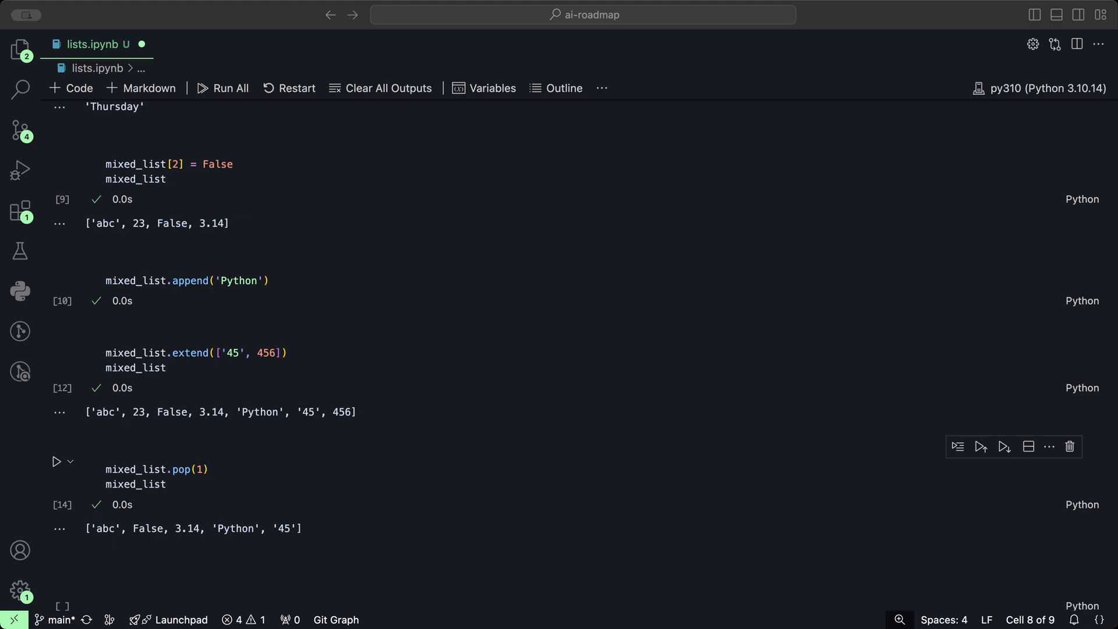
- Run len(mixed_list) in a new cell to show 5, then enter the empty cell below
type("len(")
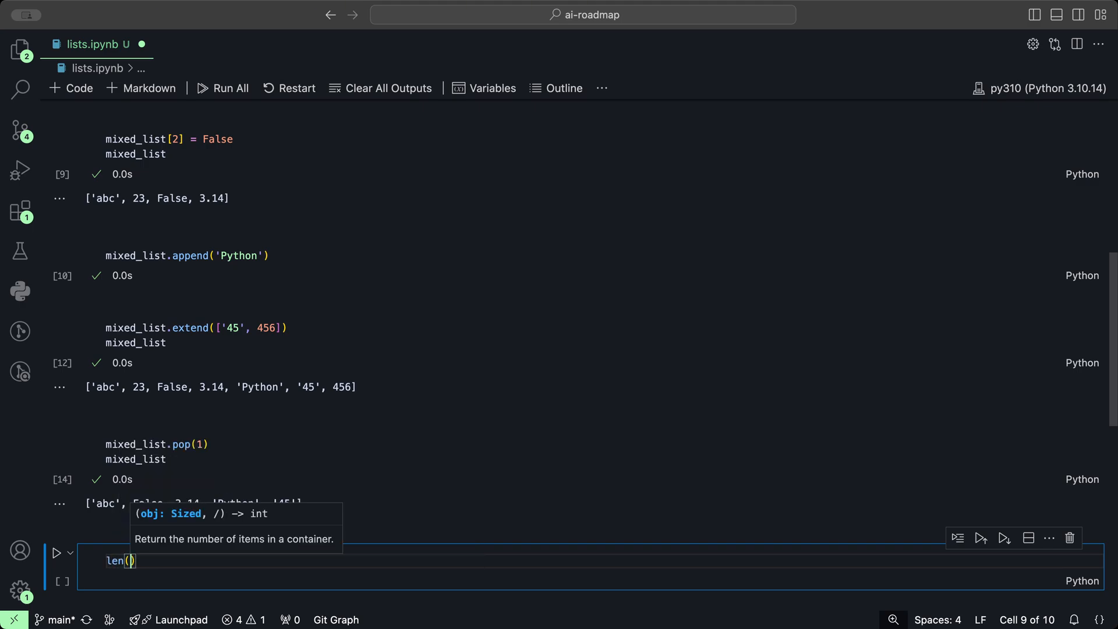
type("mixed_list")
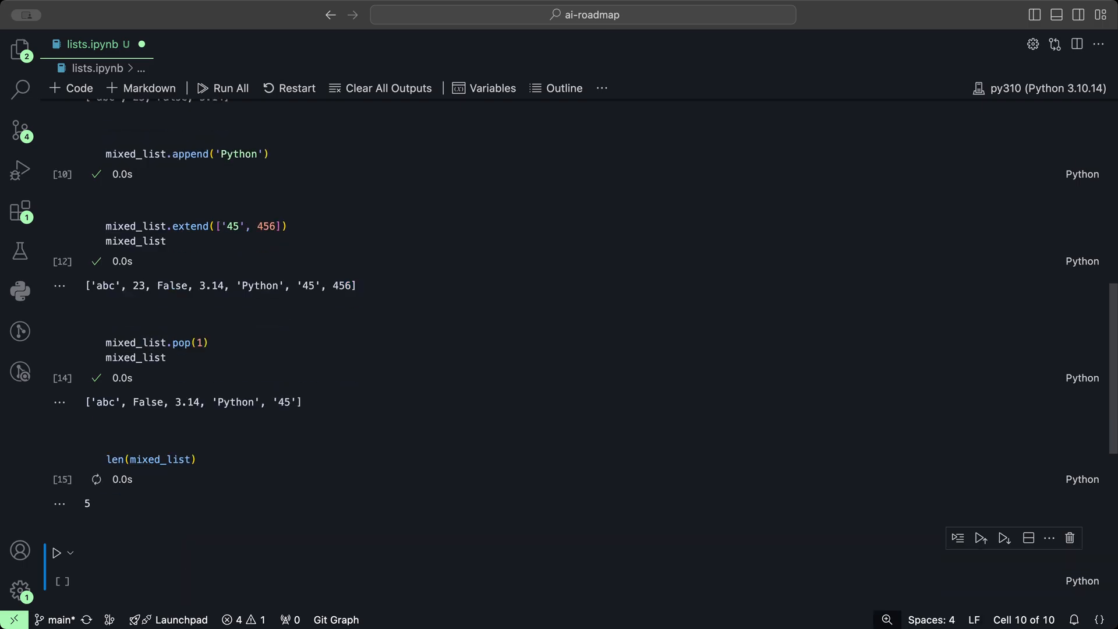
left_click(95, 478)
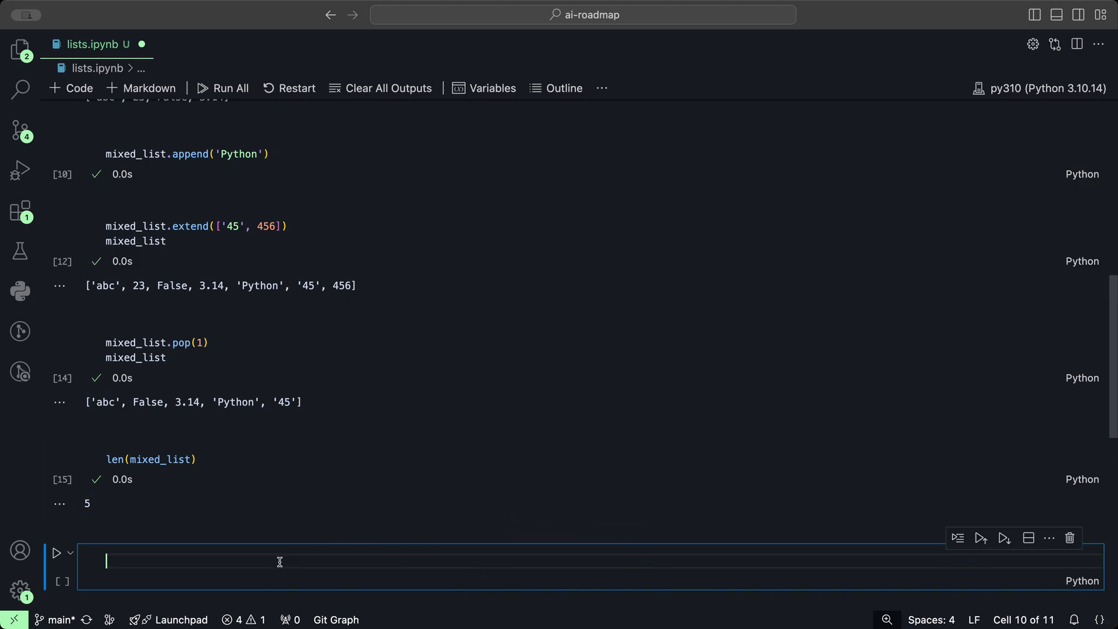
- Run mixed_list[0:3] in the empty cell, showing ['abc', False, 3.14]
type("m")
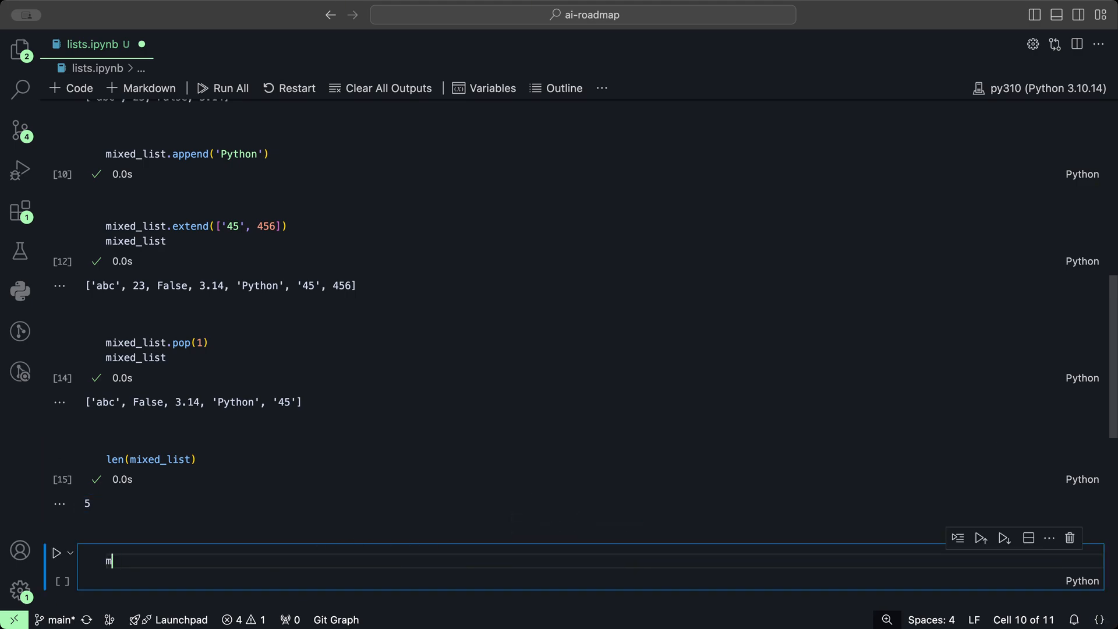
type("ixed_list")
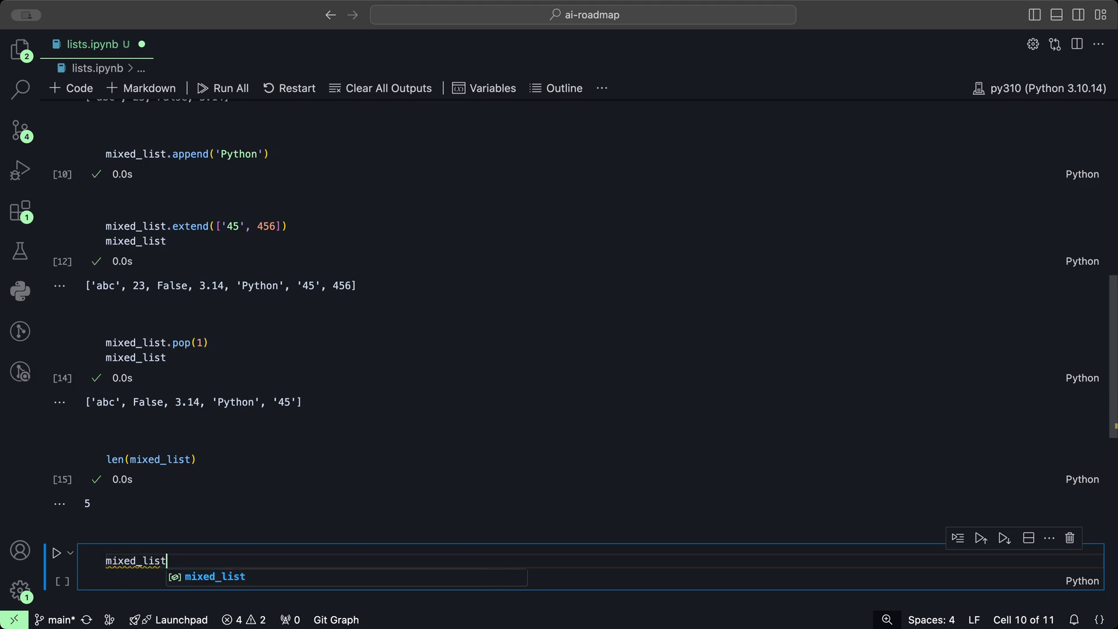
type("[")
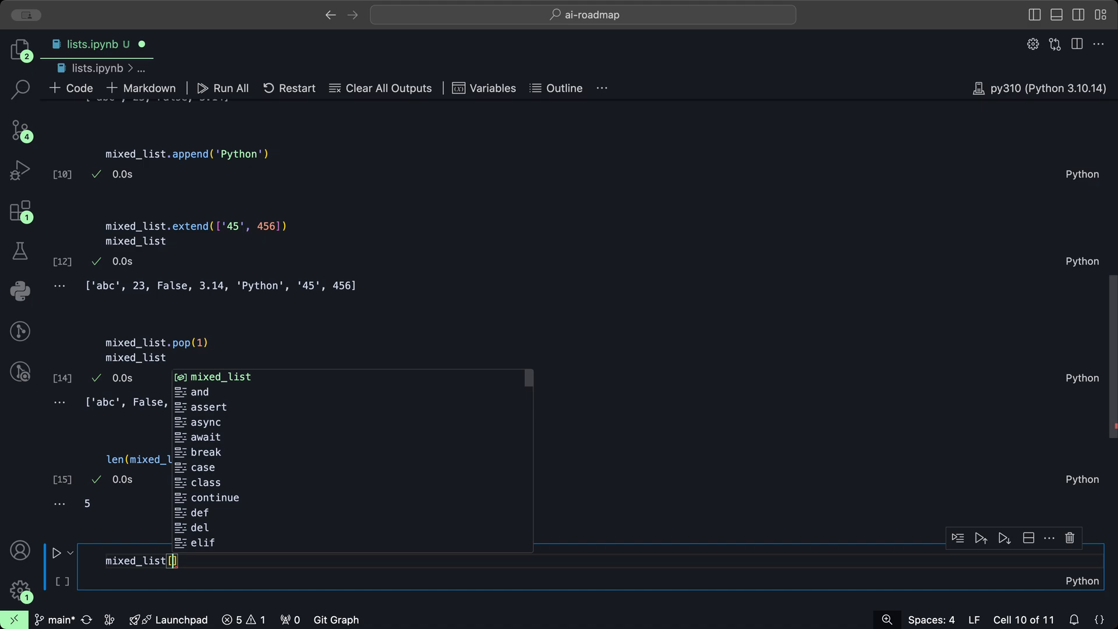
type("0")
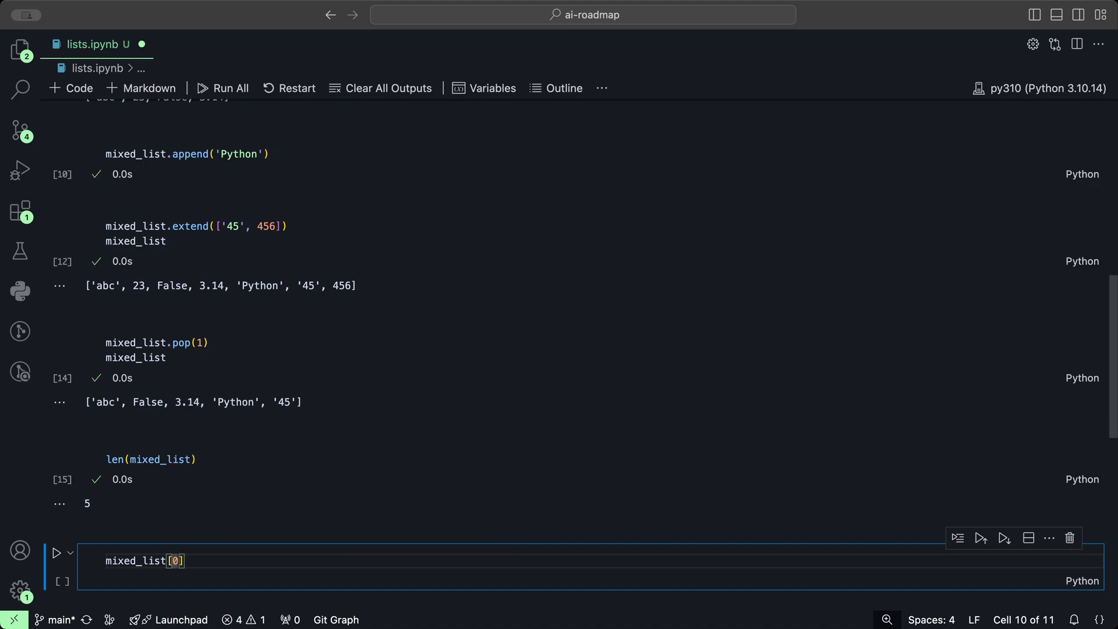
type(":")
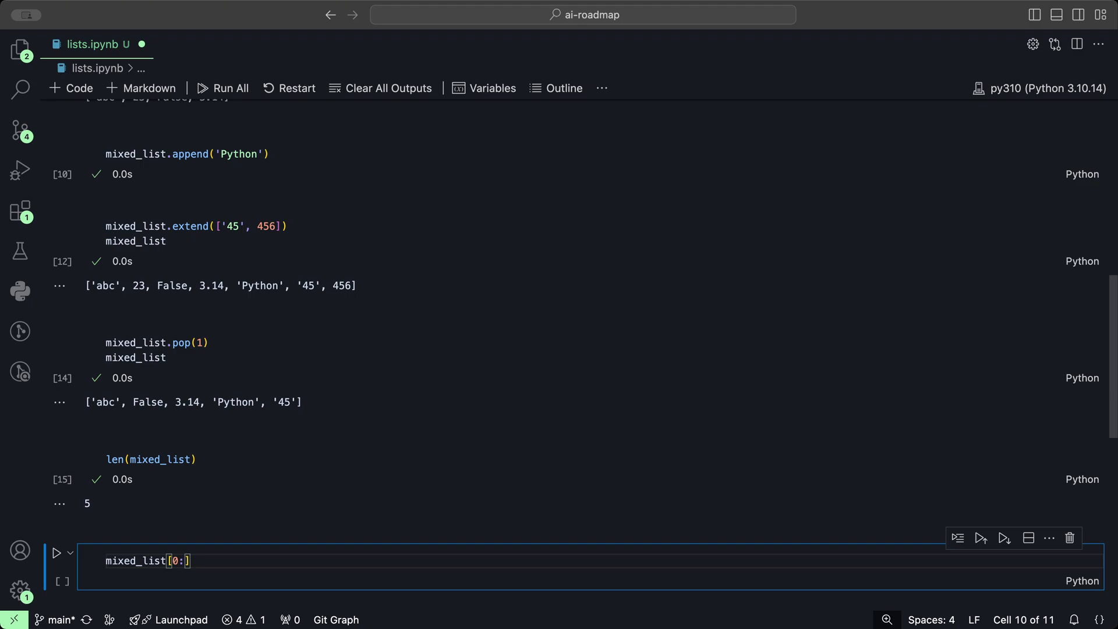
type("3")
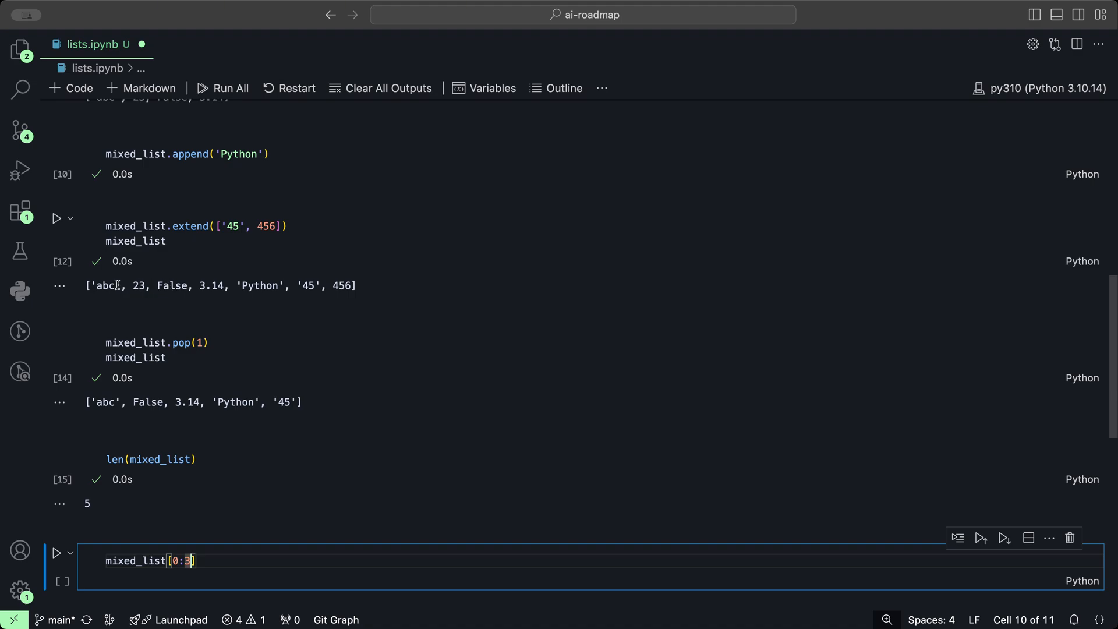
mouse_move(207, 299)
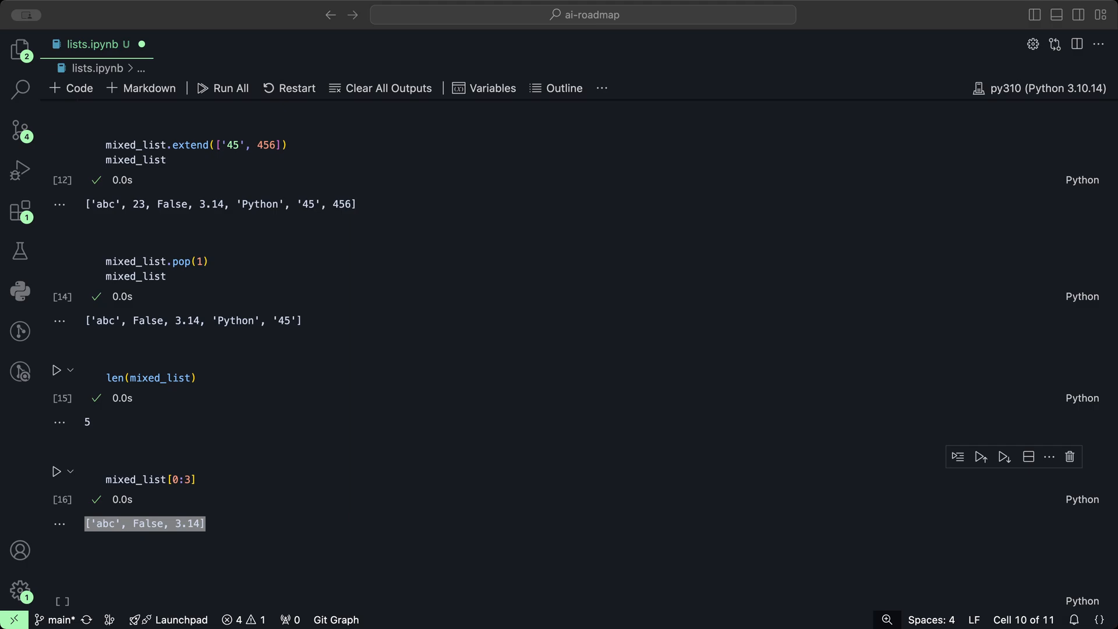
left_click(540, 533)
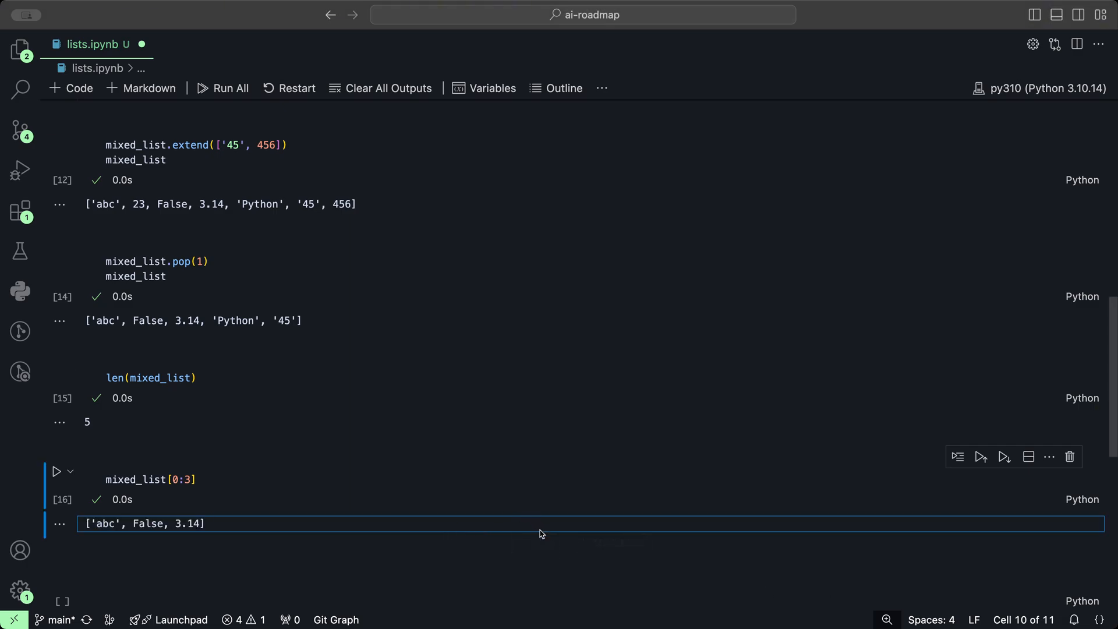
mouse_move(536, 542)
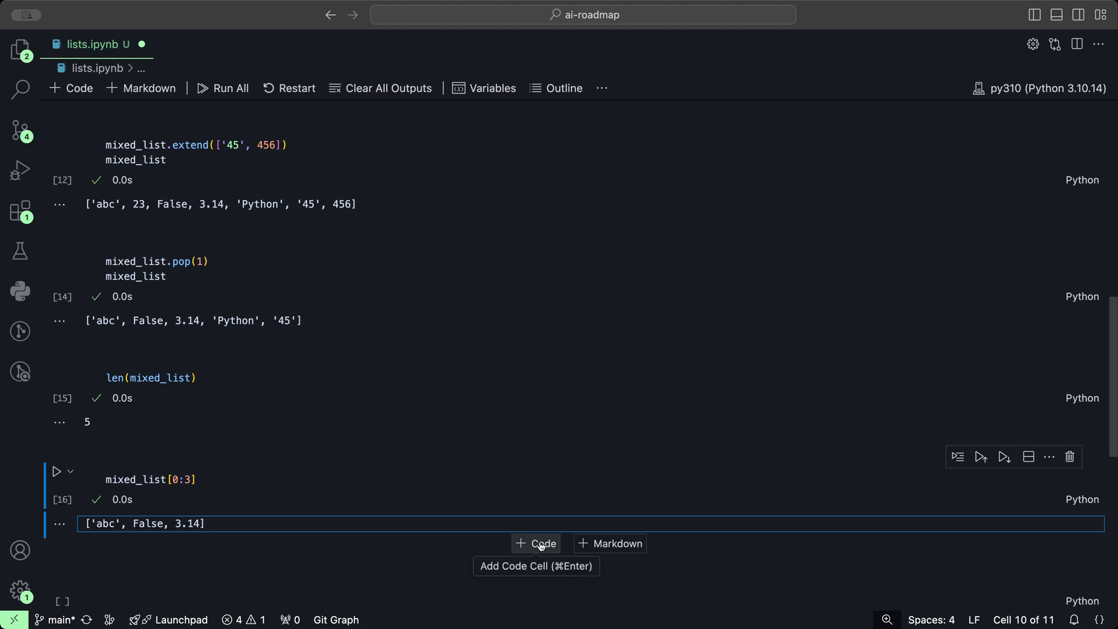
- Run mixed_list.append(['hello', 1, 3]) then mixed_list, showing the nested last item
left_click(536, 544)
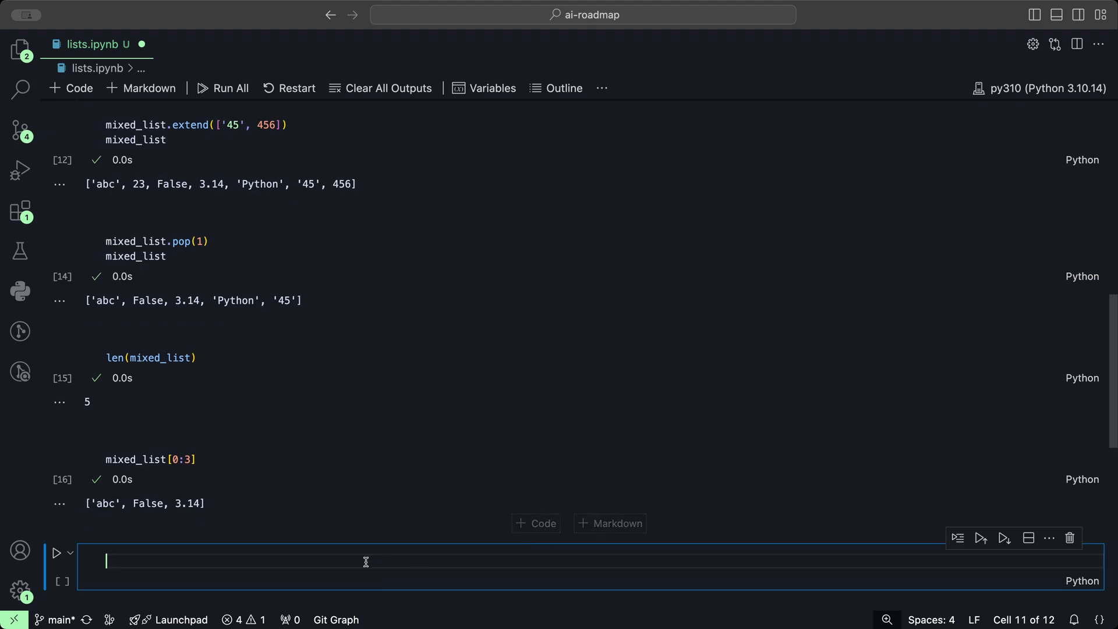
type("mixed_list.append")
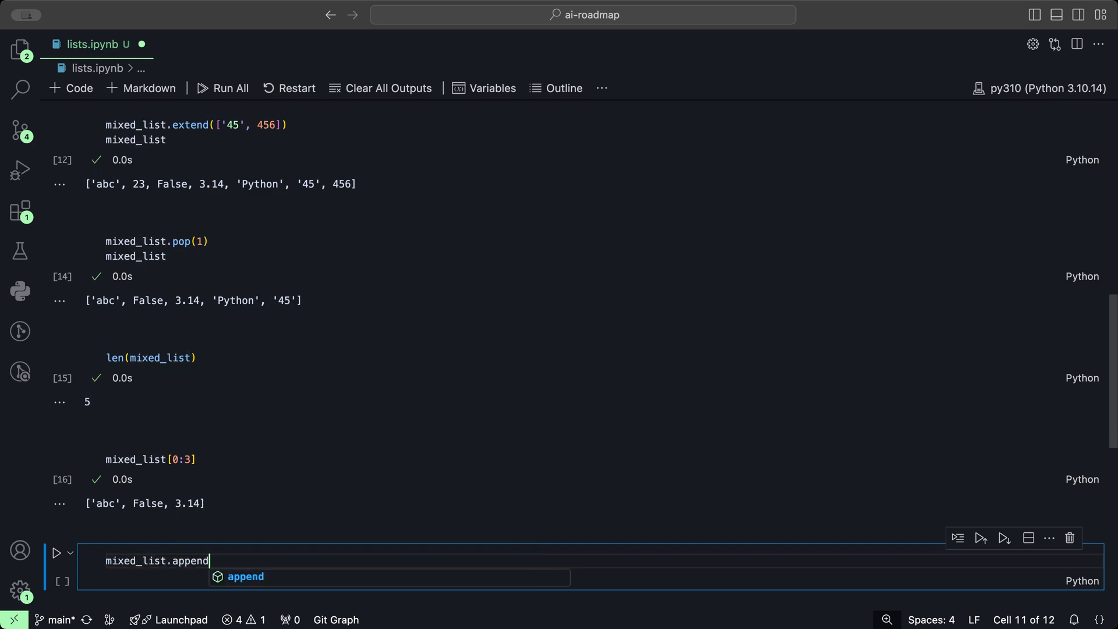
type("()")
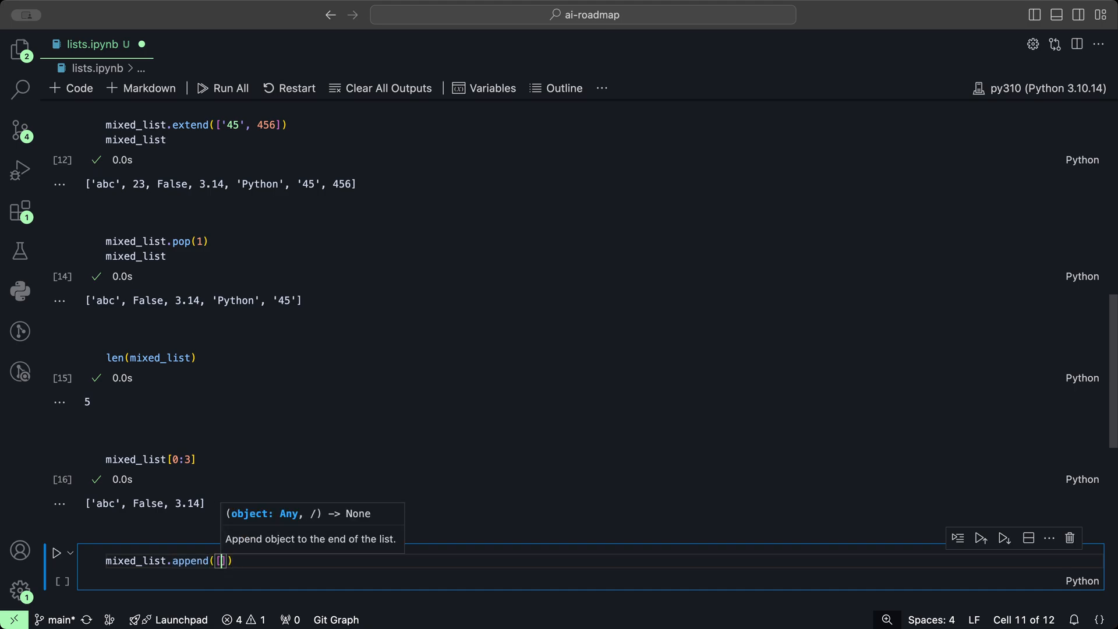
type("'")
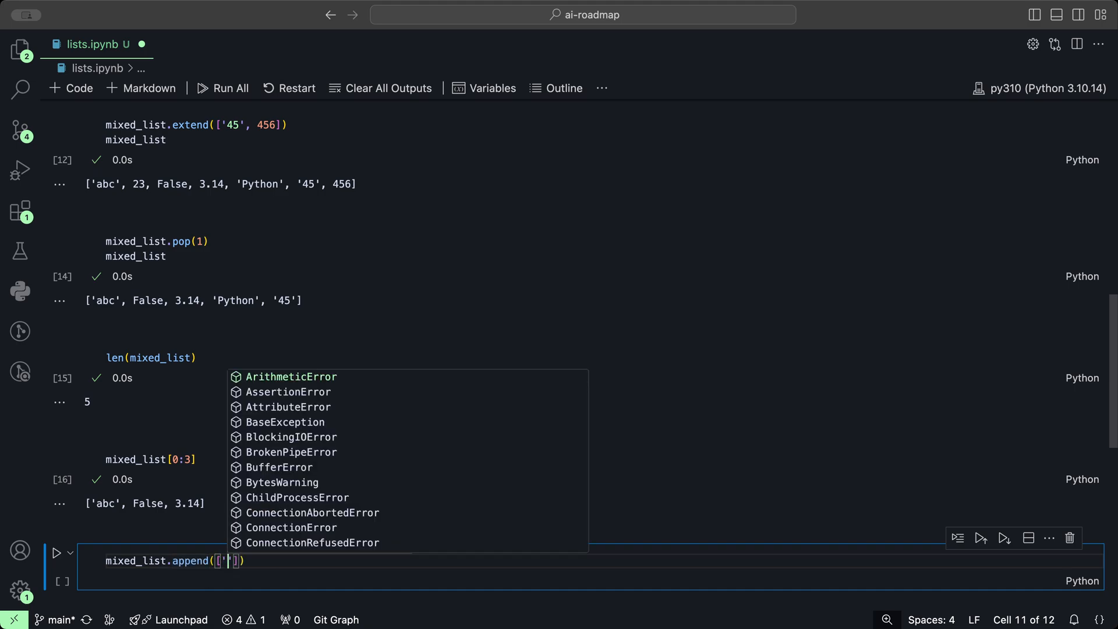
type("hello")
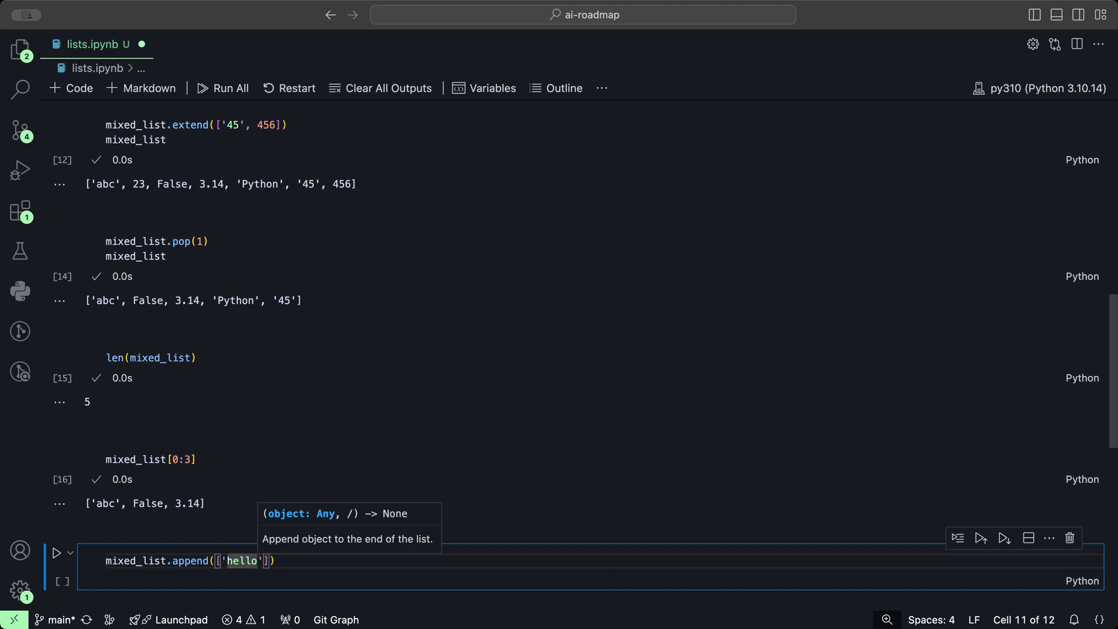
type(", 1")
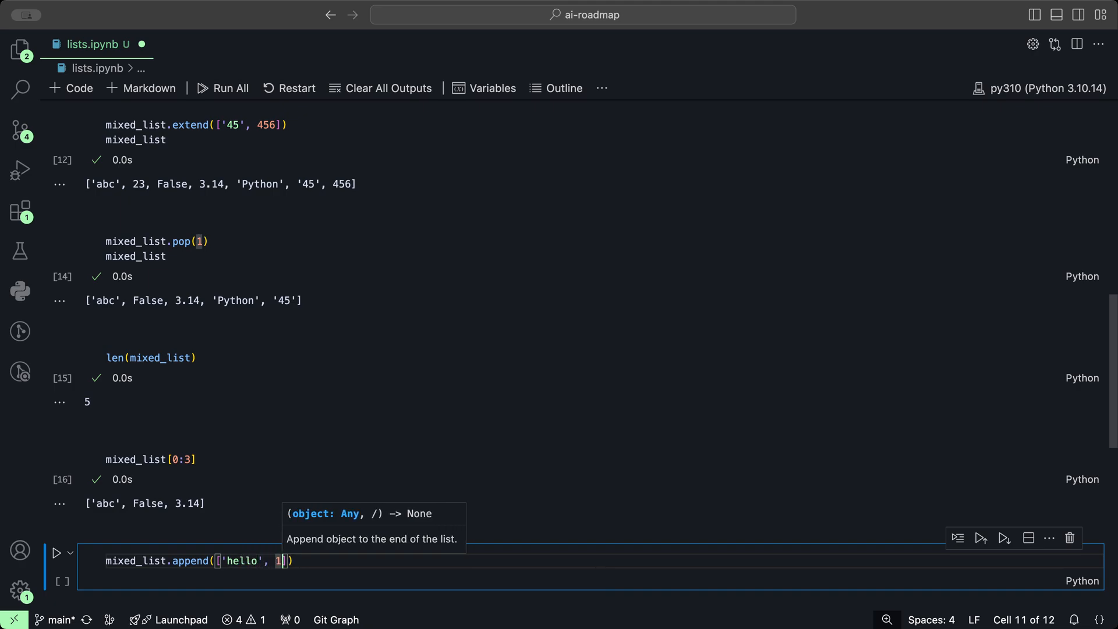
type(", 3")
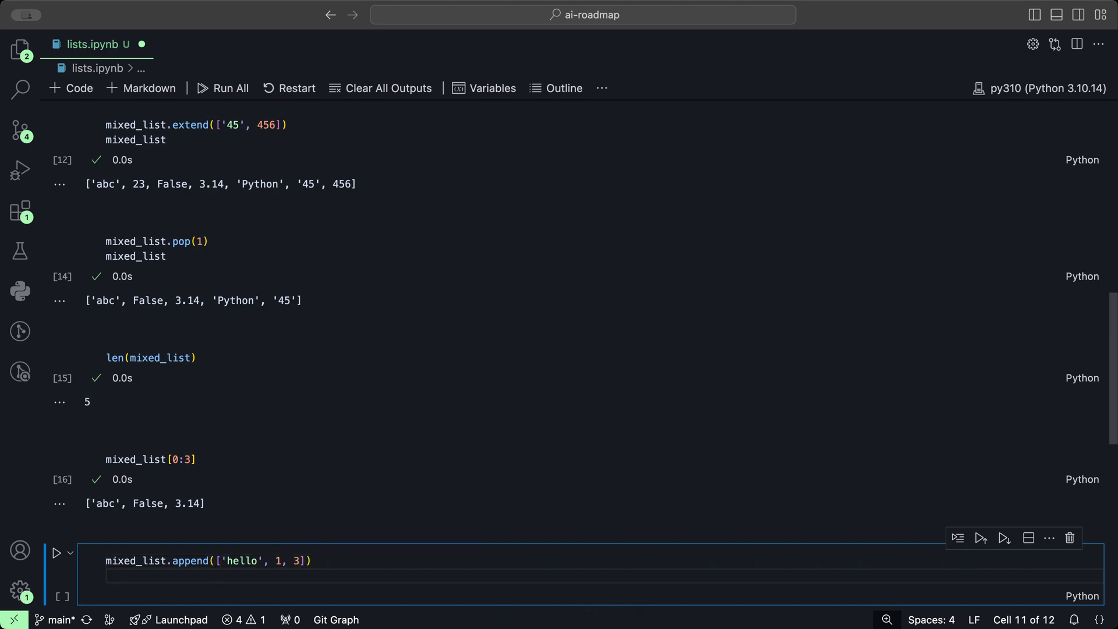
type("mixed_lis")
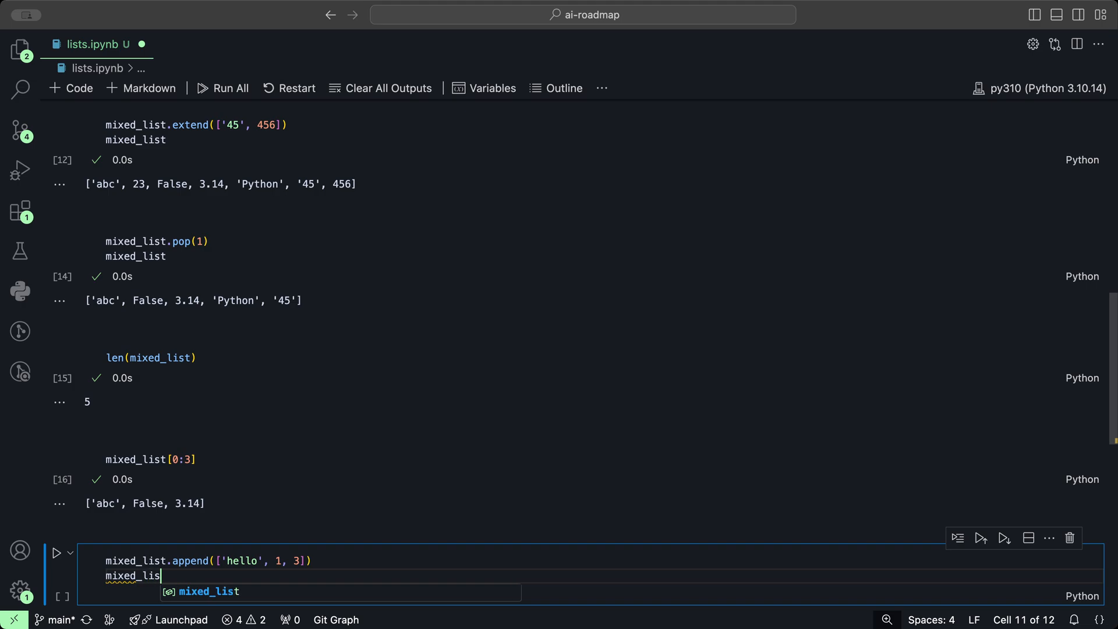
left_click(56, 552)
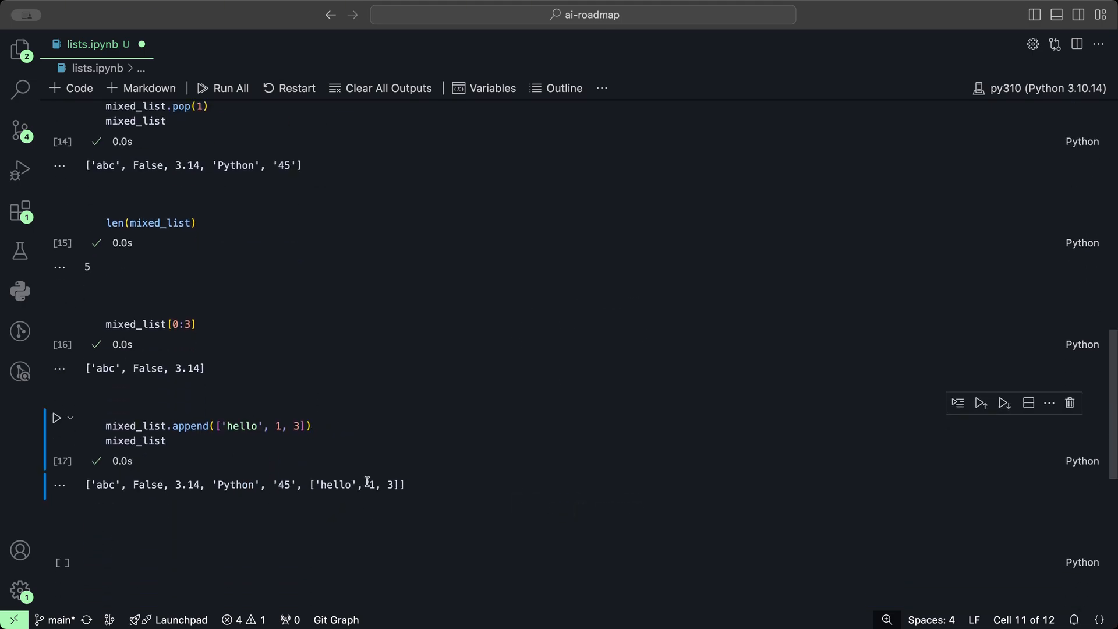
double_click(346, 484)
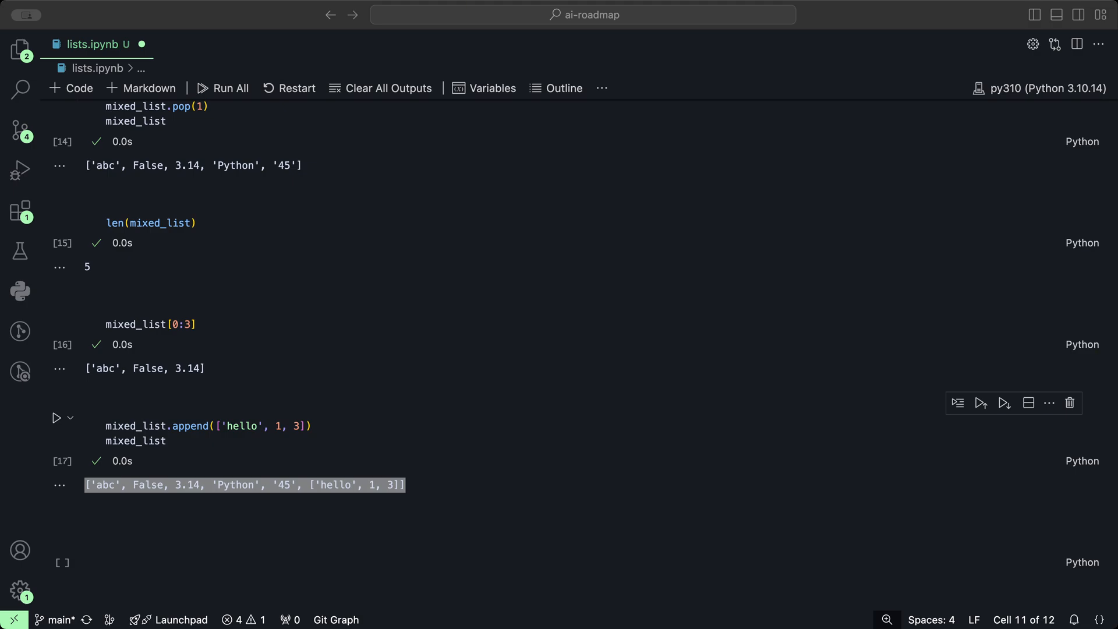
left_click(489, 540)
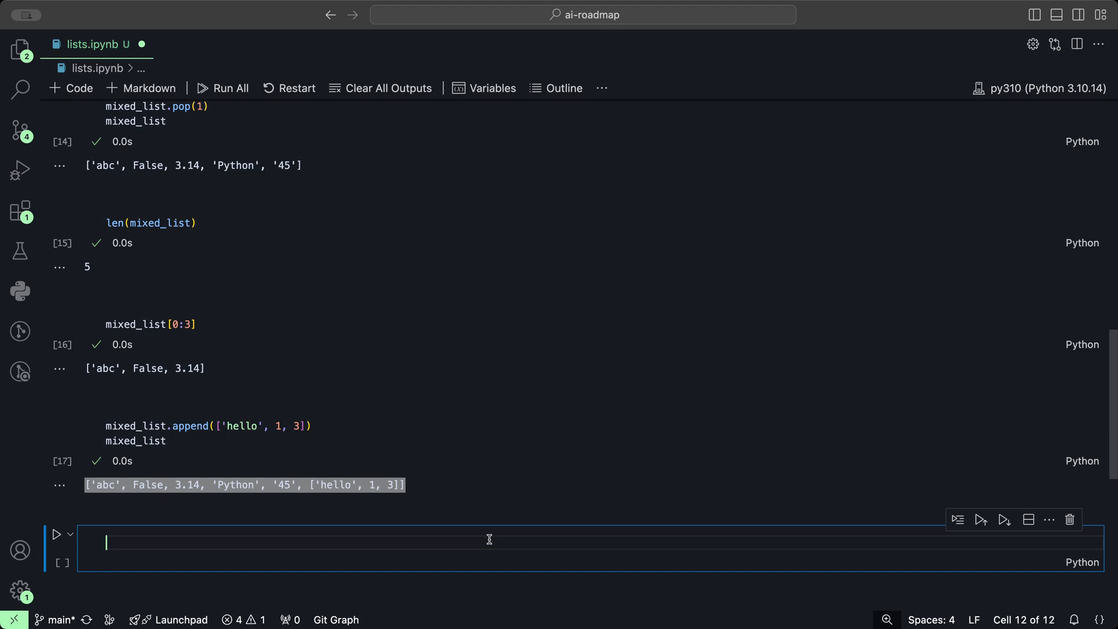
- Check "Python" in mixed_list, which returns True
type("\"Python\"")
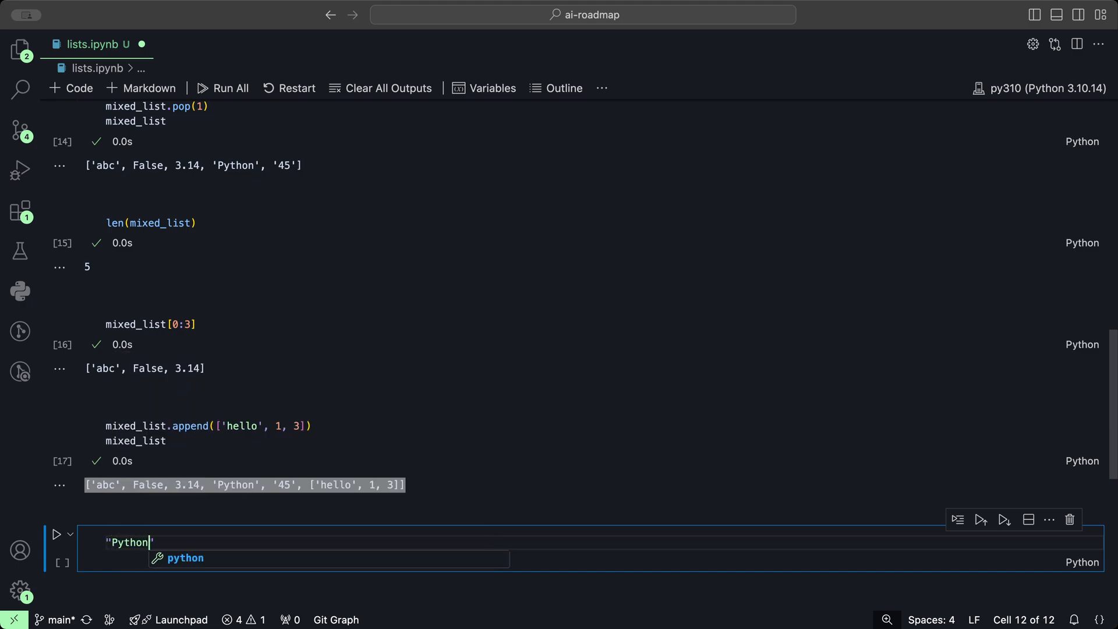
type("in mixed_li")
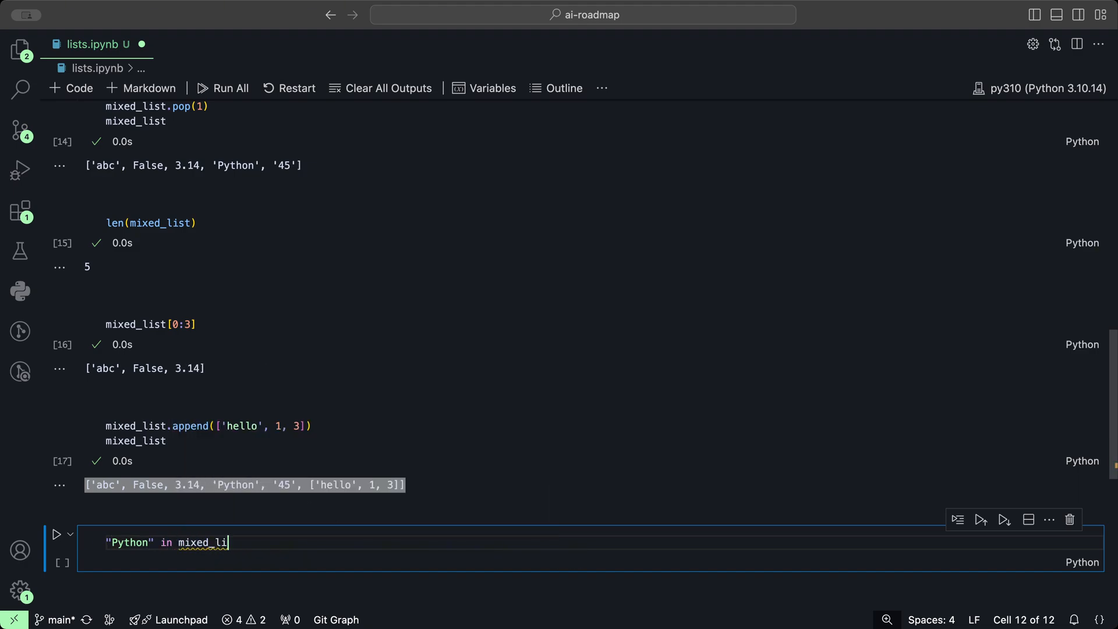
type("st")
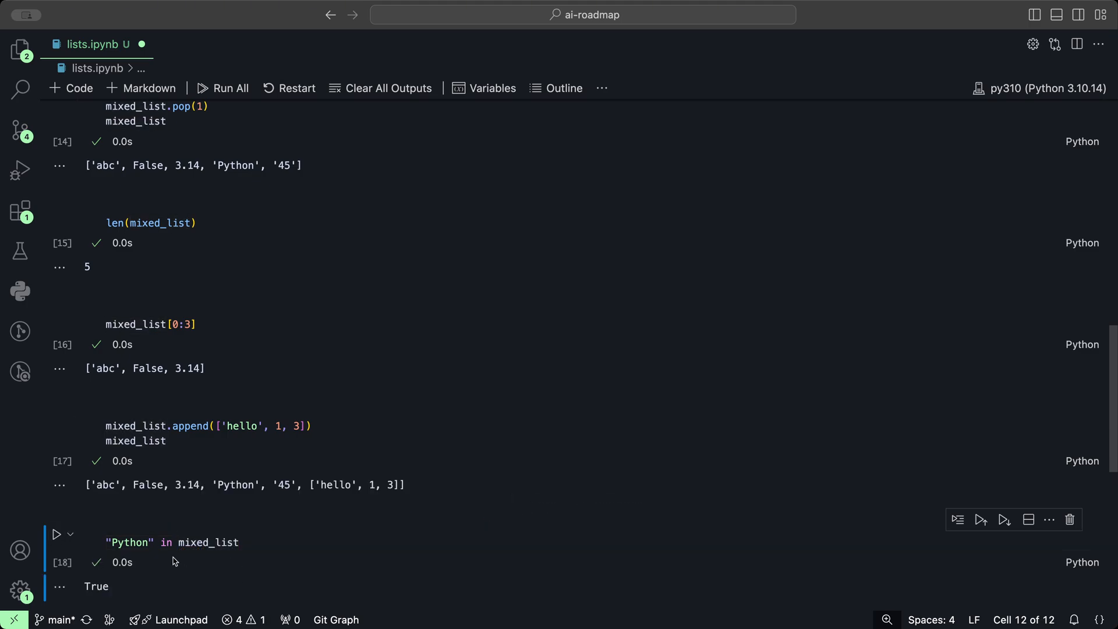
- Change the check to True in mixed_list, returning False, and add an empty cell
double_click(129, 542)
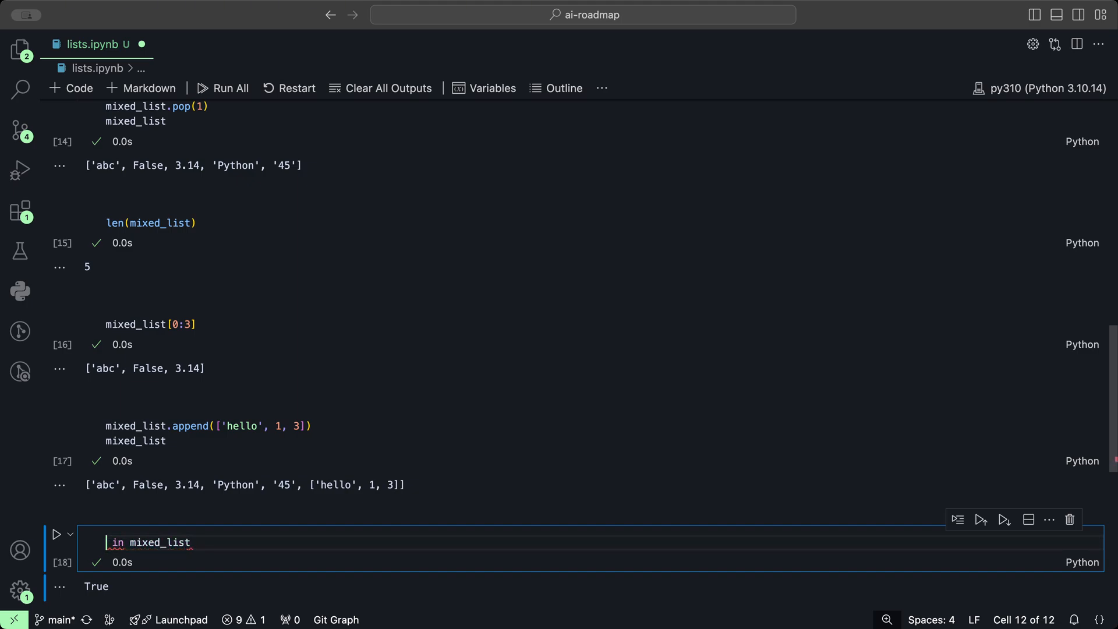
type("True")
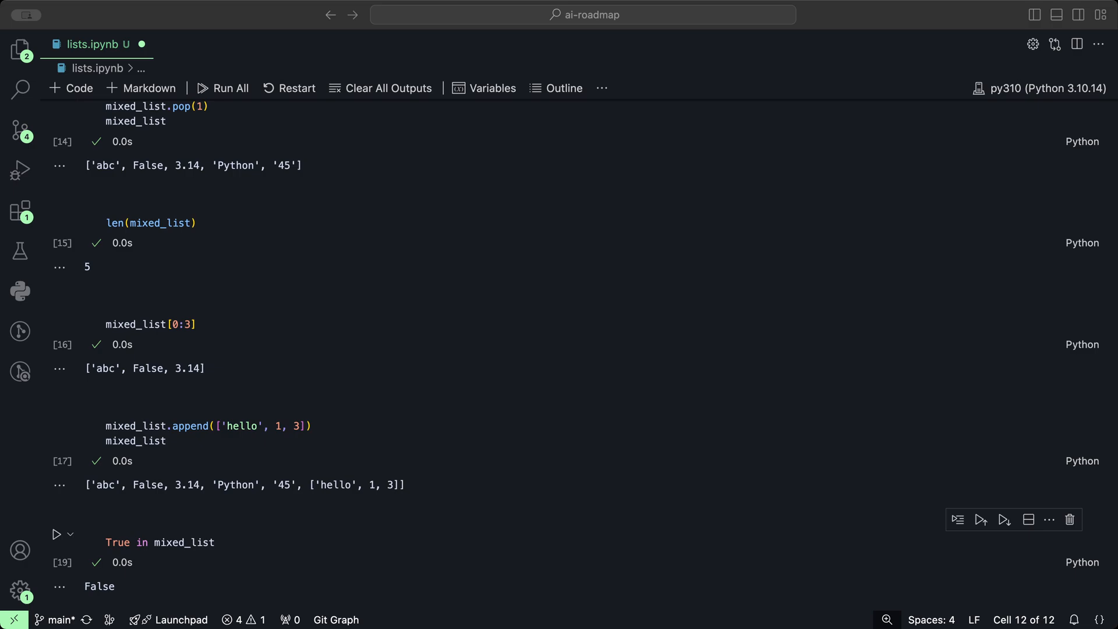
left_click(344, 512)
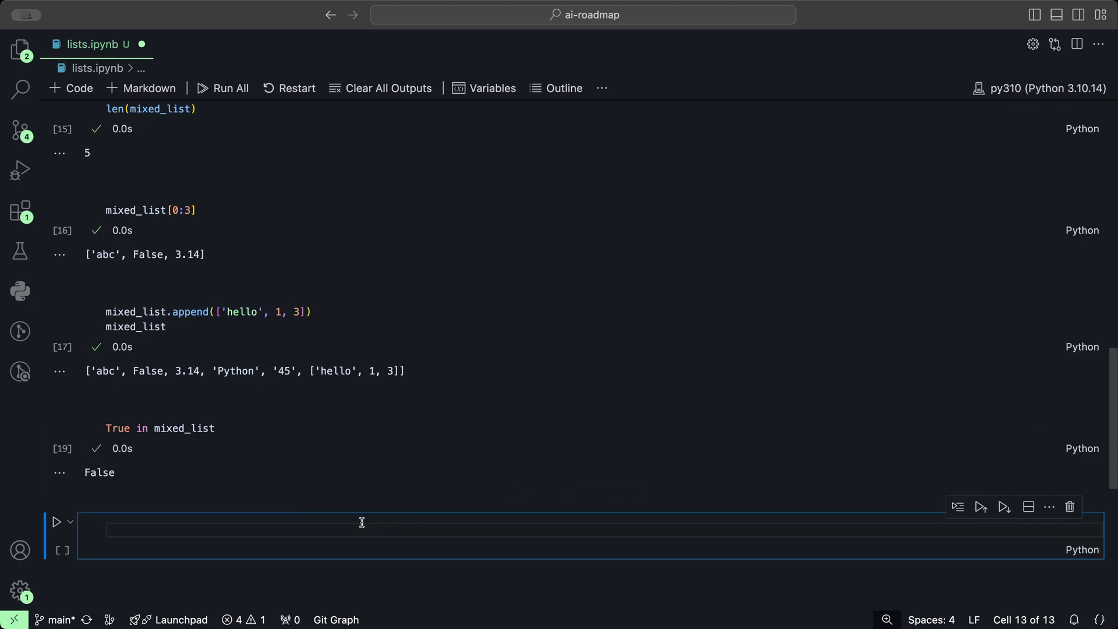
- Define numbers = [1, 2, 3] and compute min(numbers), giving 1
type("numbers = []")
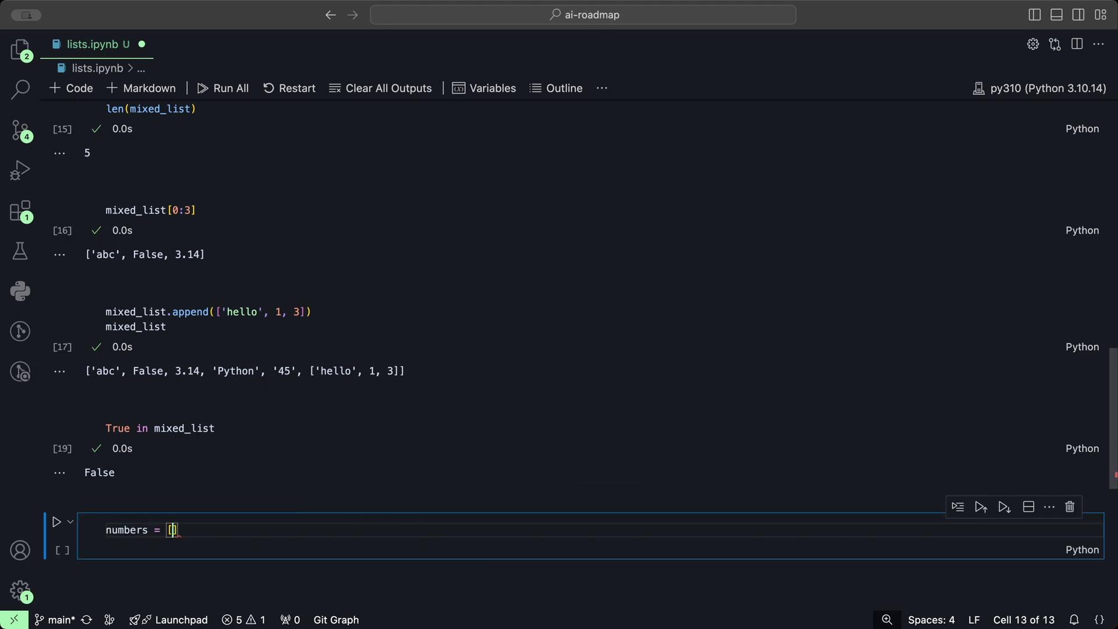
type("1, 2,")
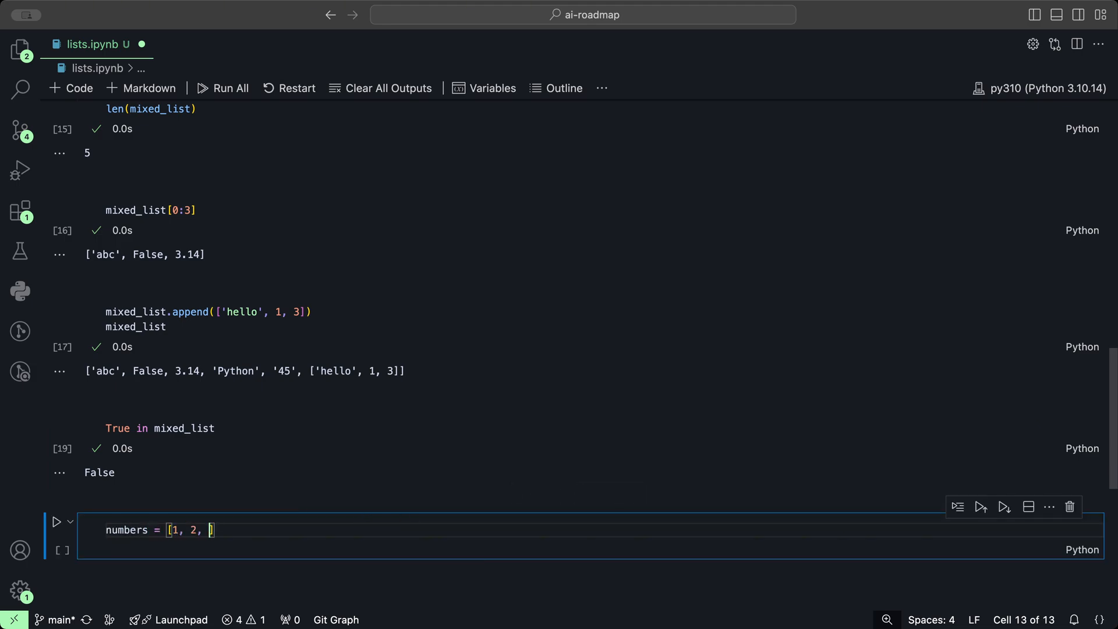
type("3")
type("min")
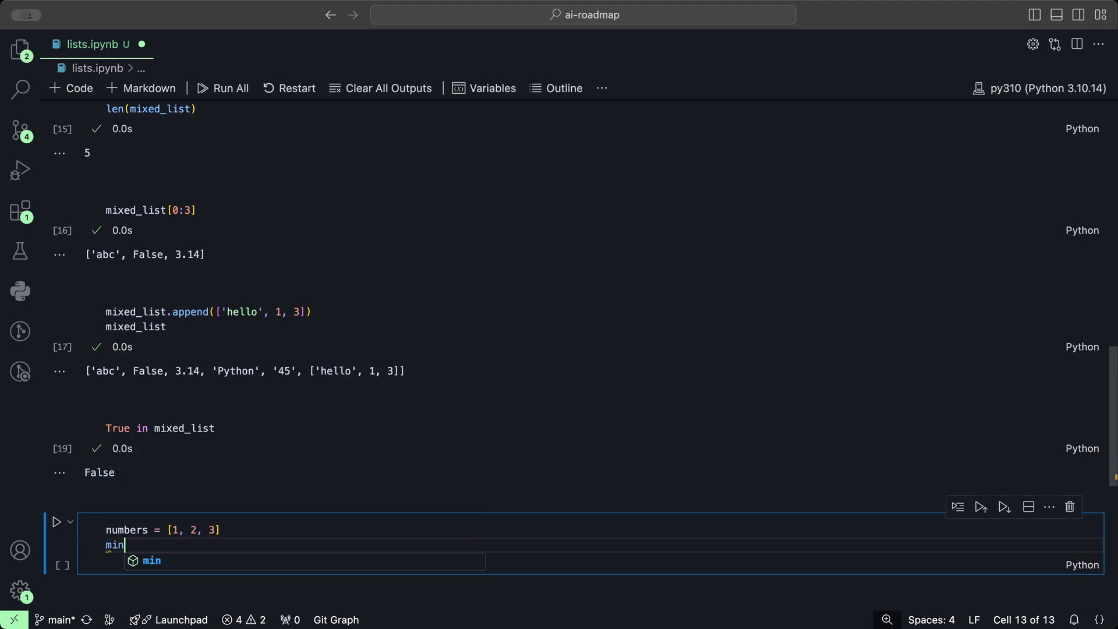
type("()")
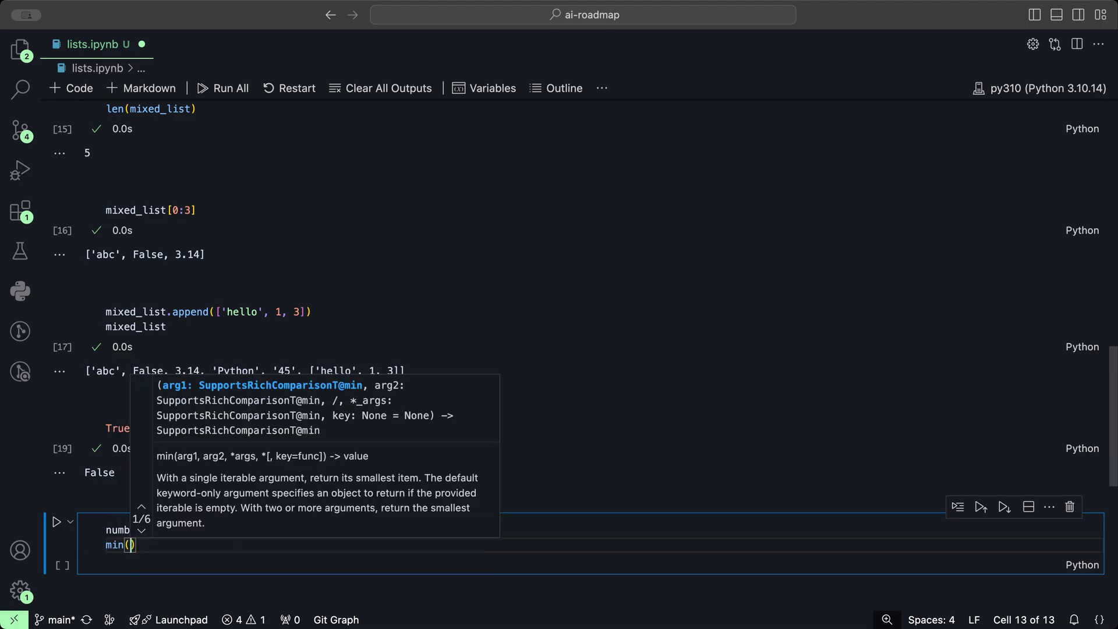
type("nbu")
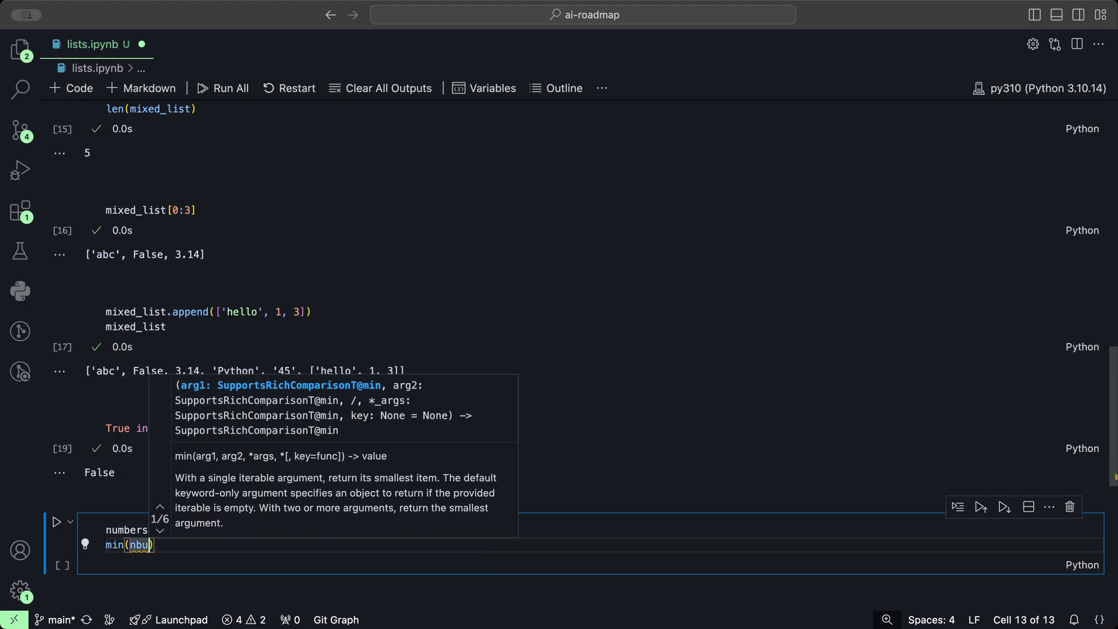
type("numbers")
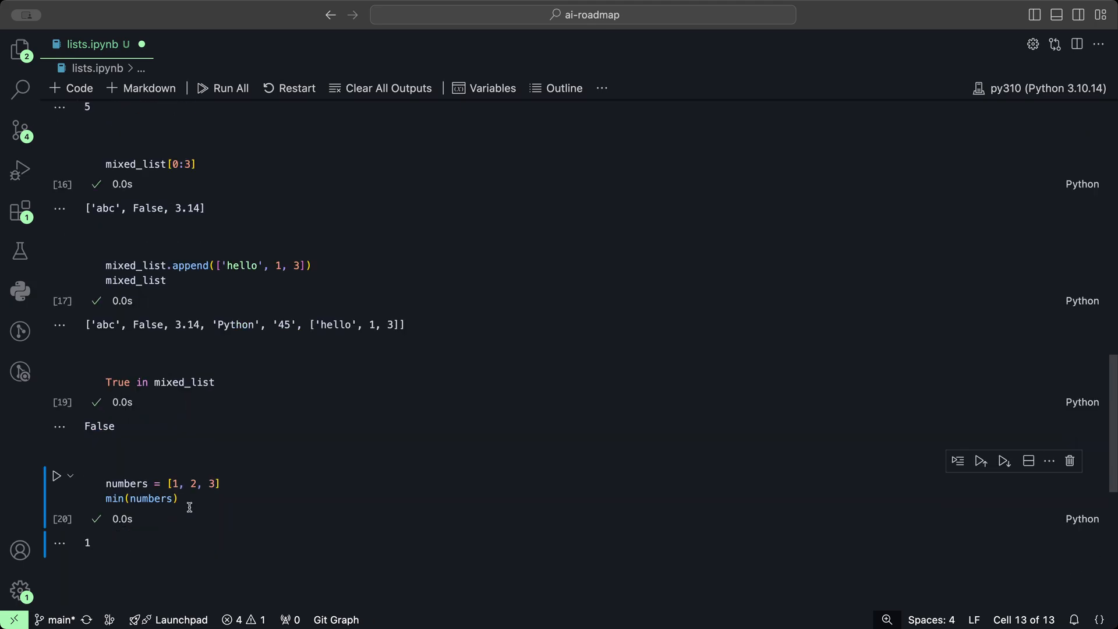
- Change min to max and rerun the cell, giving 3
left_click(113, 498)
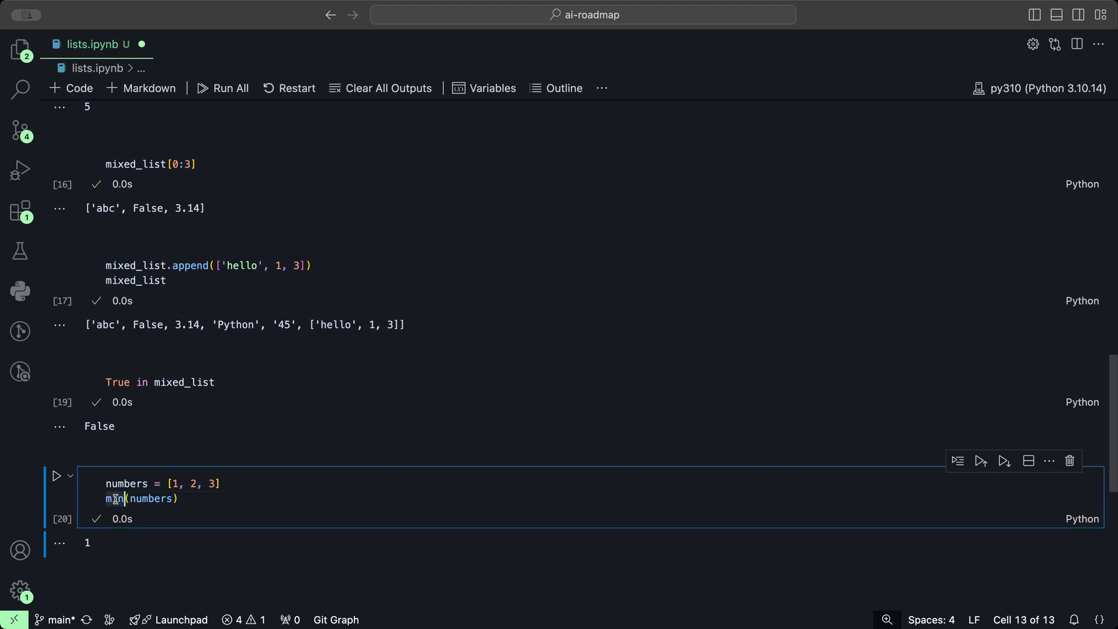
type("max")
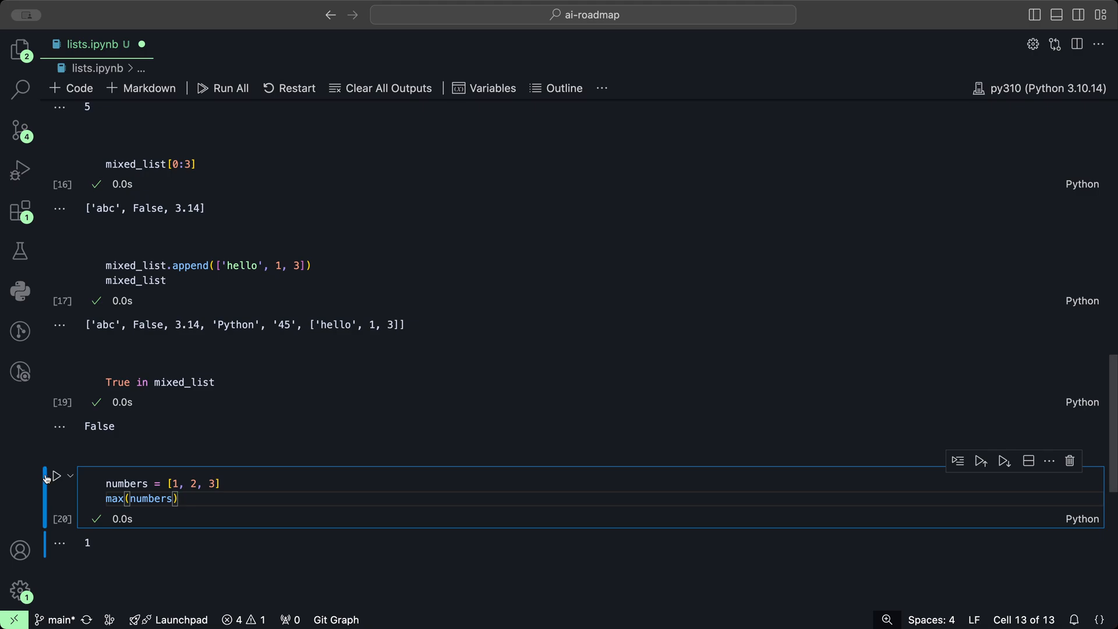
left_click(56, 476)
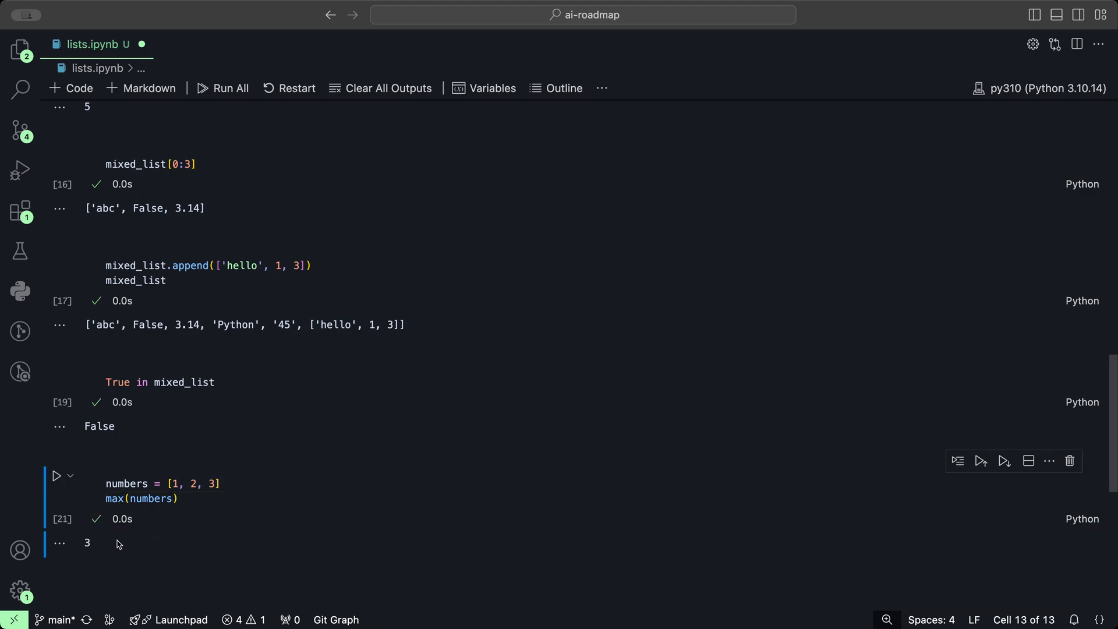